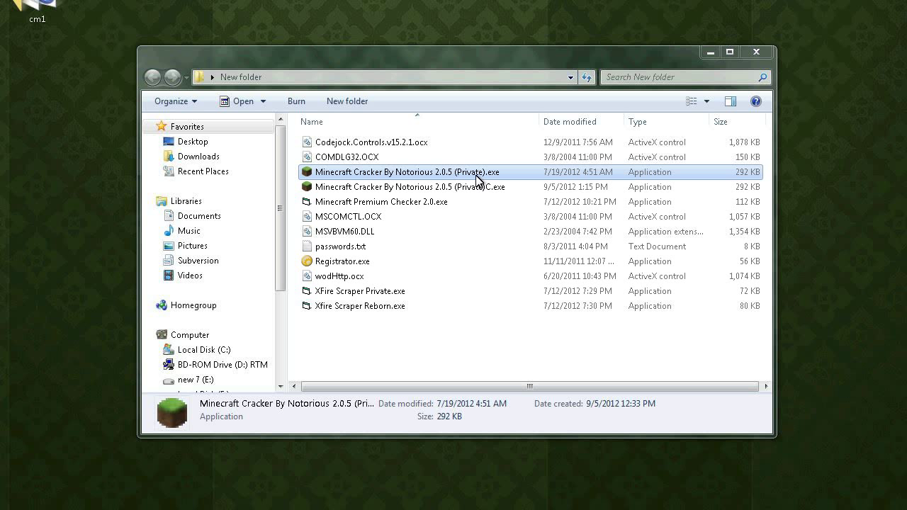
- Launch the original cracker (authentication fails), then the patched (Private)C.exe, which opens its account cracker window
double_click(405, 171)
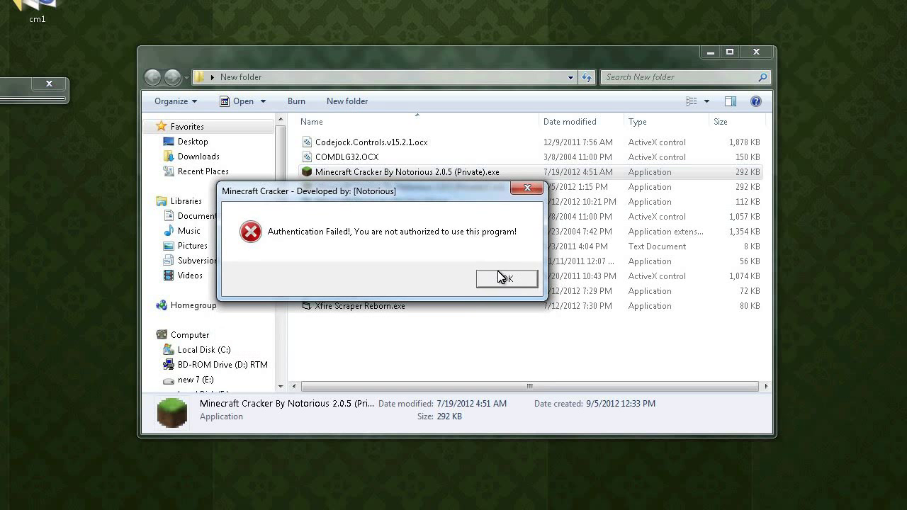
left_click(508, 278)
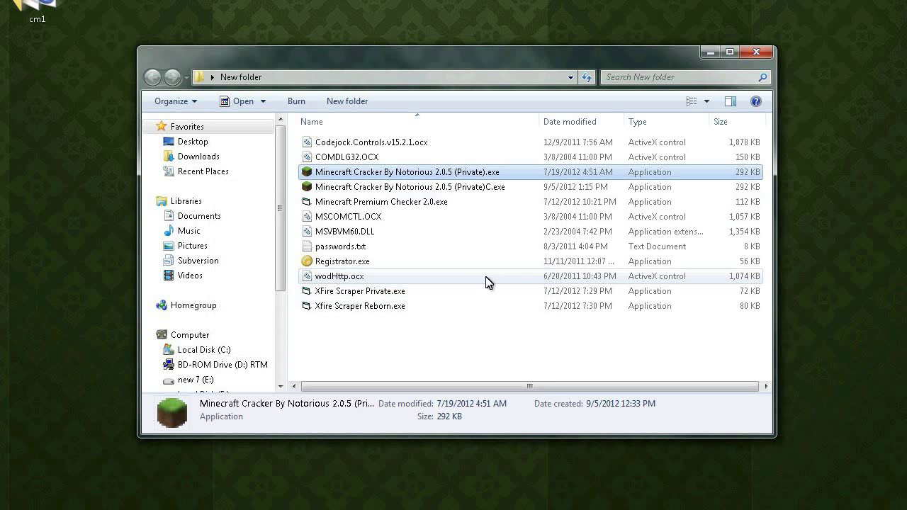
mouse_move(453, 253)
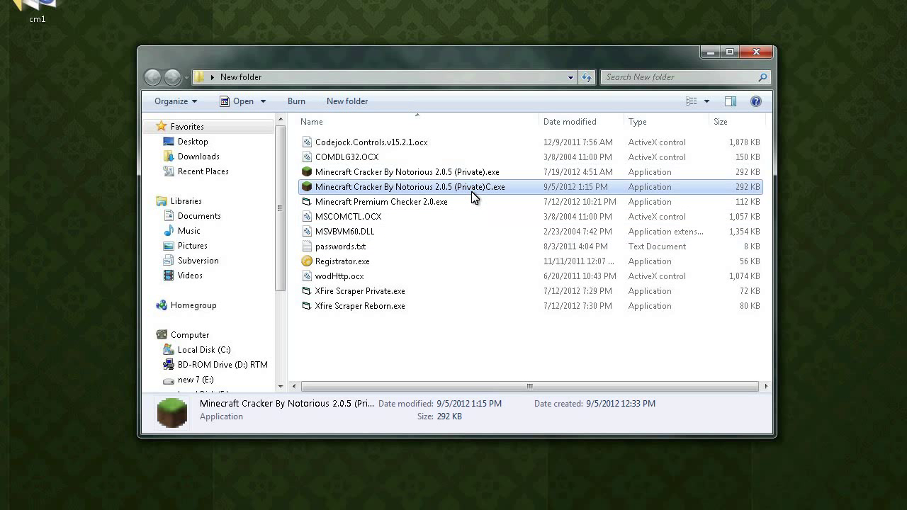
double_click(408, 187)
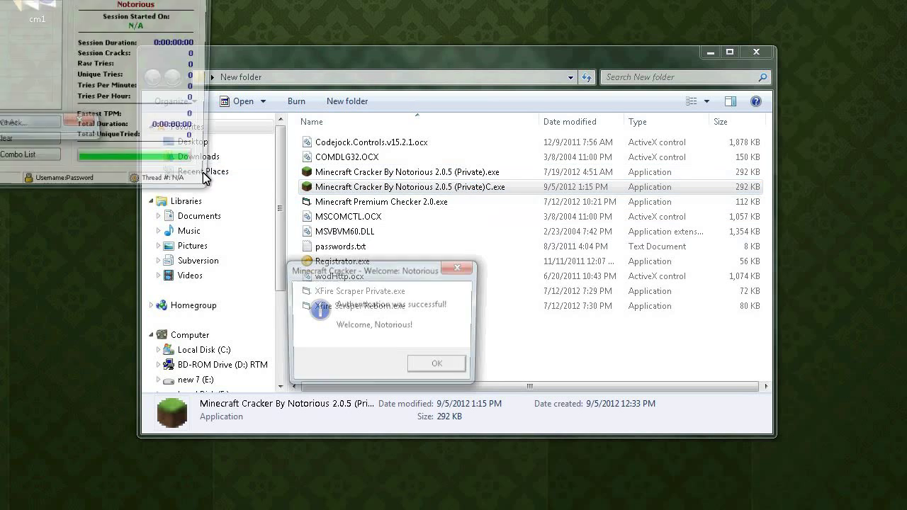
left_click(435, 363)
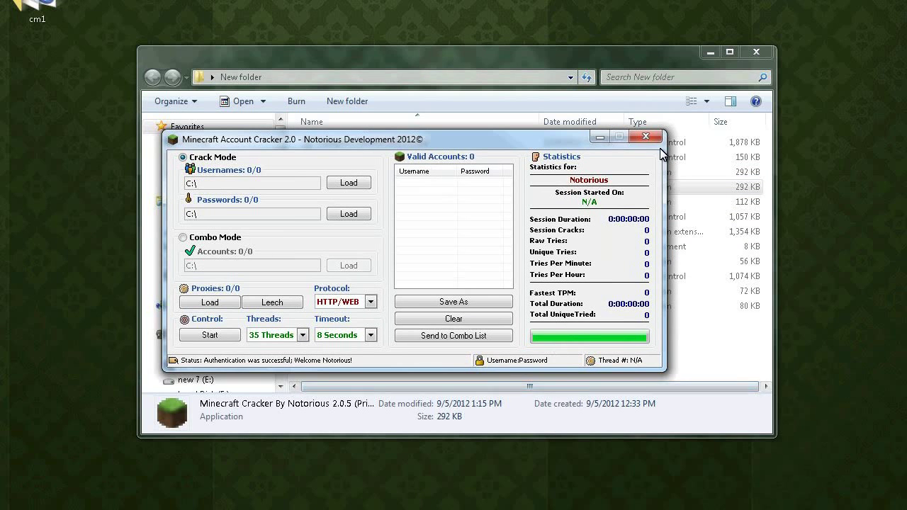
- Load the original cracker exe into OllyDbg via the Olly context entry and run it, restarting once, until the failure box shows
right_click(371, 171)
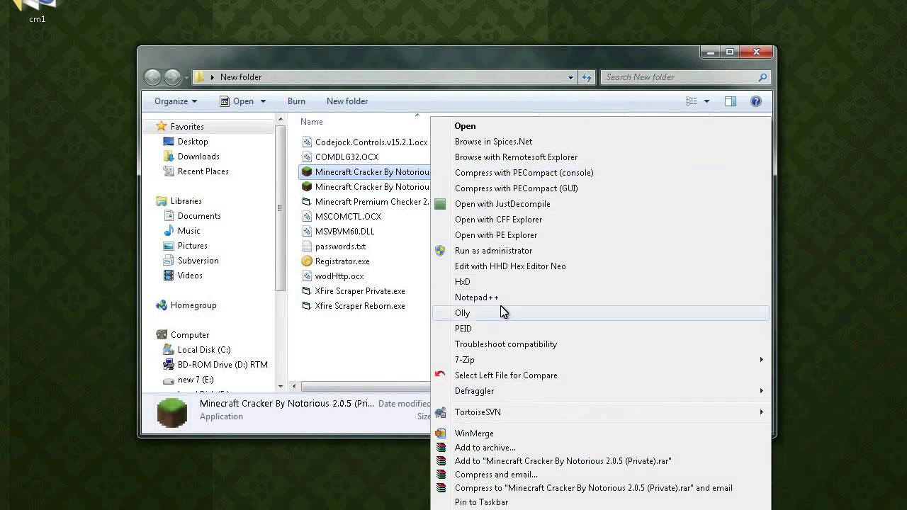
left_click(463, 313)
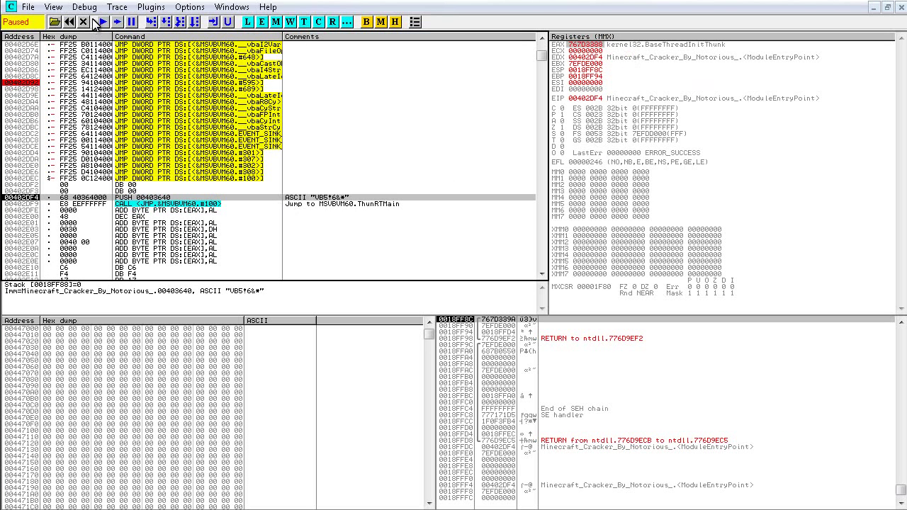
left_click(111, 20)
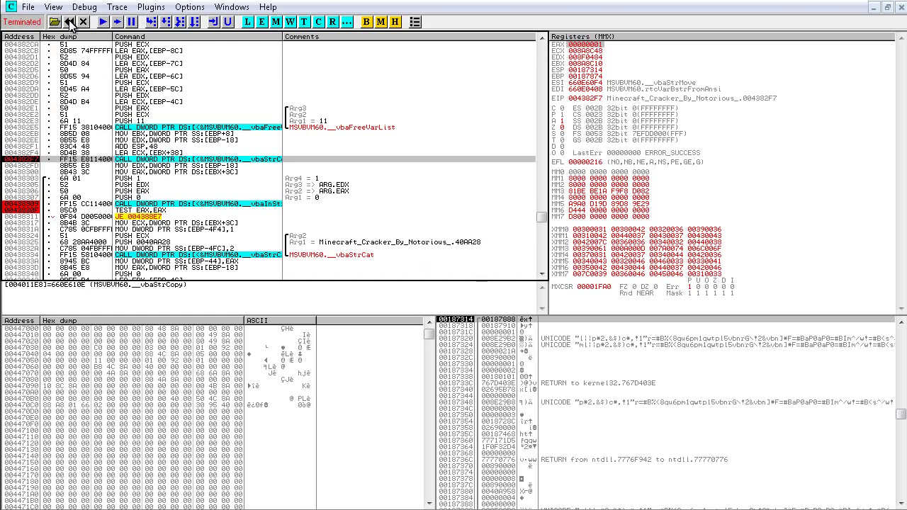
left_click(77, 23)
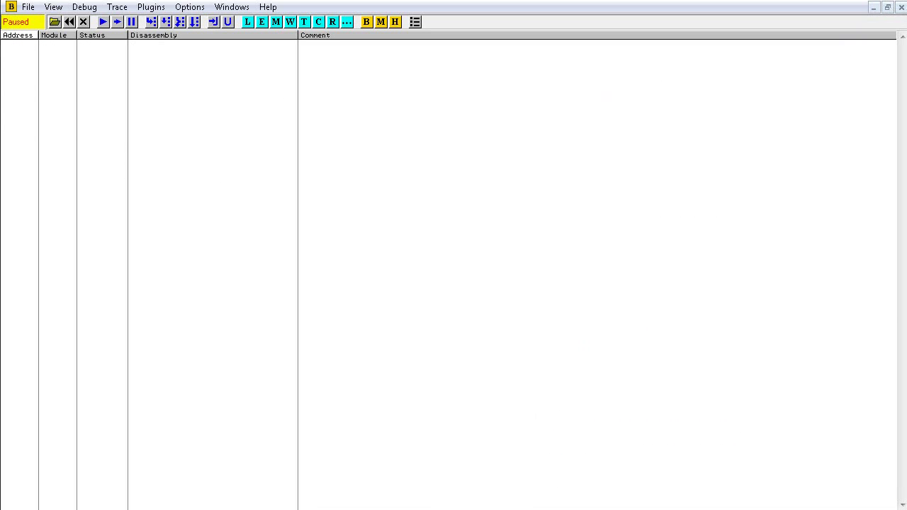
left_click(103, 21)
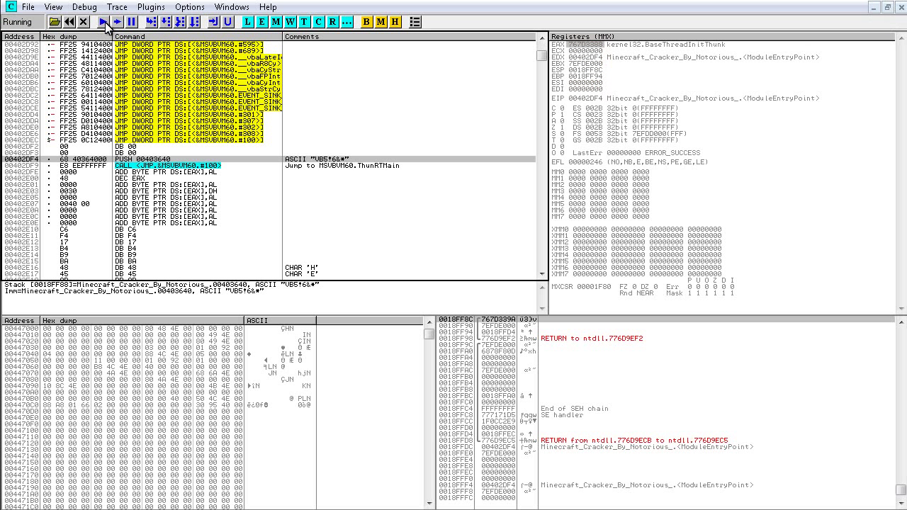
mouse_move(362, 339)
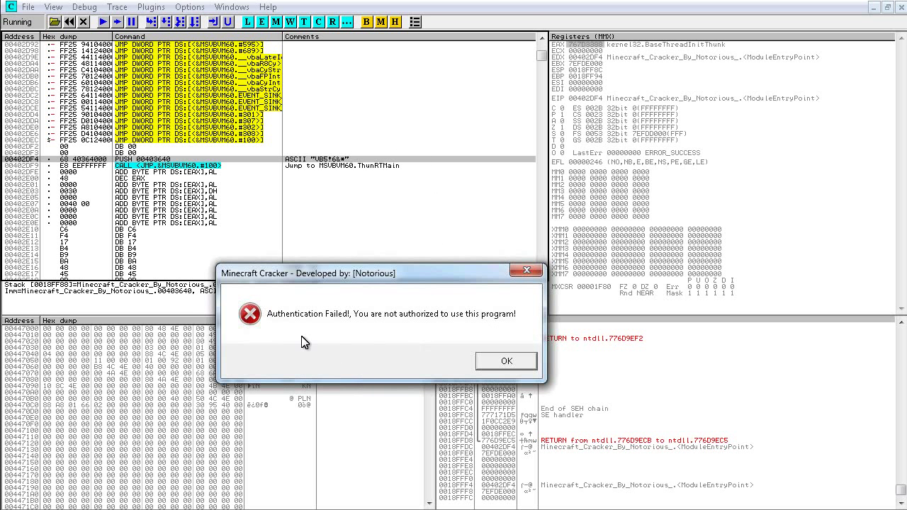
mouse_move(479, 384)
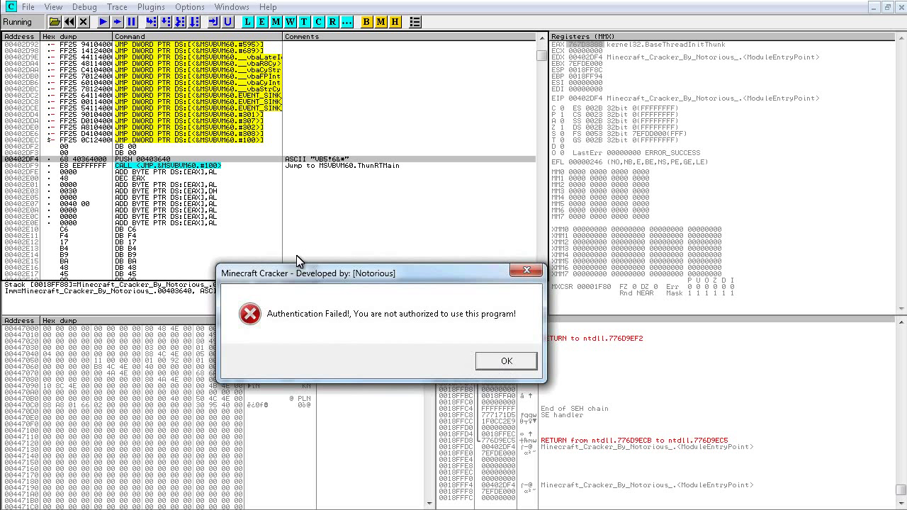
mouse_move(288, 266)
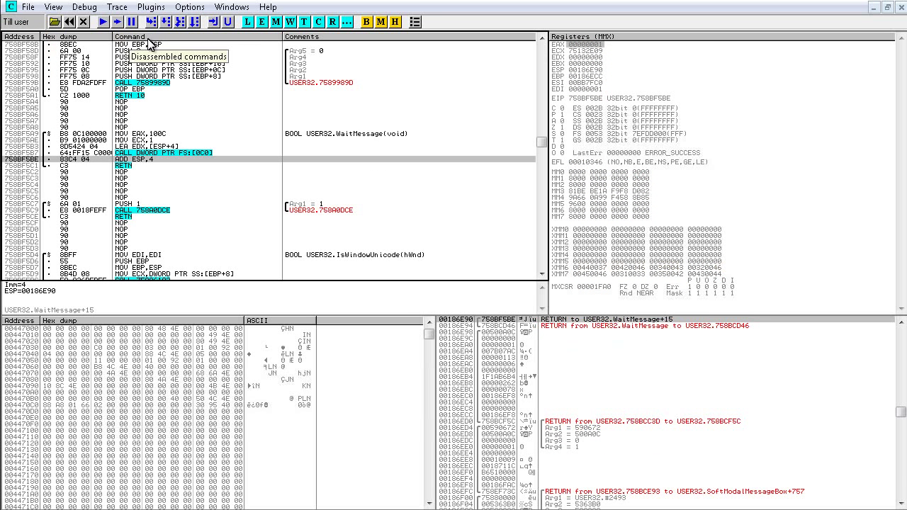
mouse_move(40, 56)
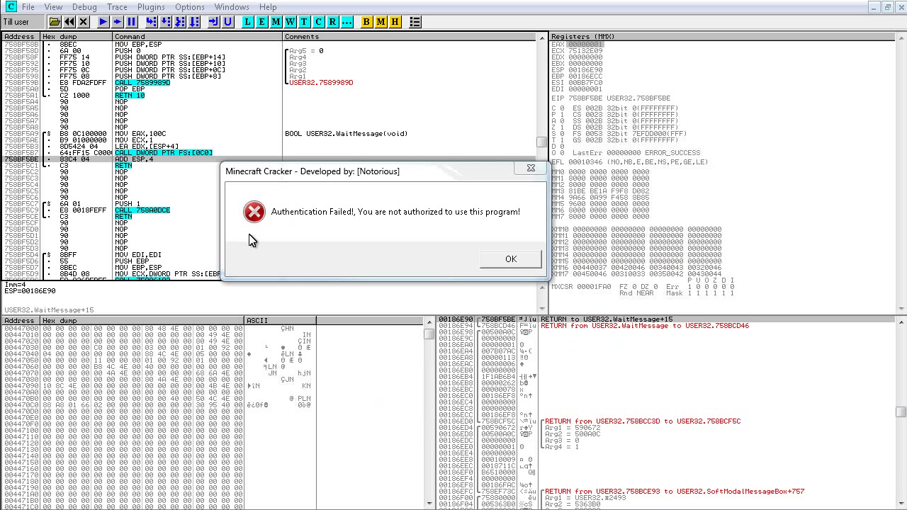
- Dismiss the Authentication Failed box and follow execution back into the cracker's message-display code
left_click(511, 258)
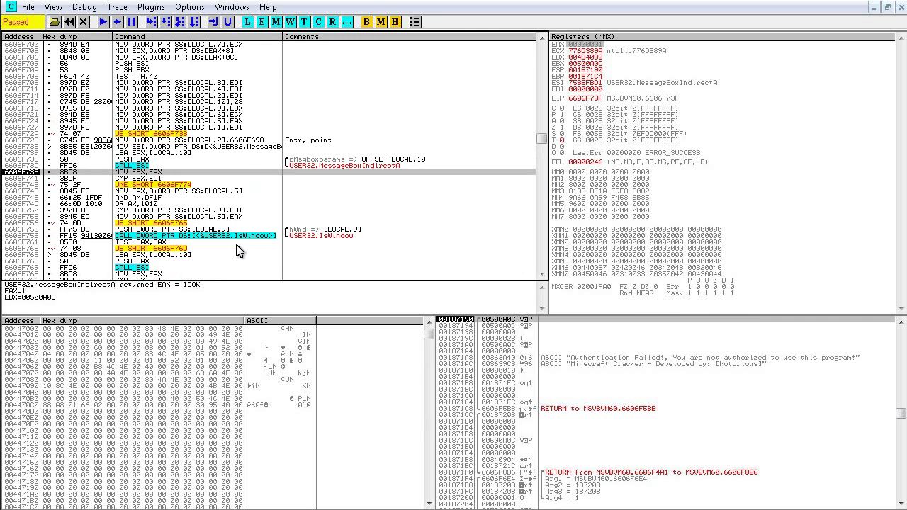
mouse_move(546, 321)
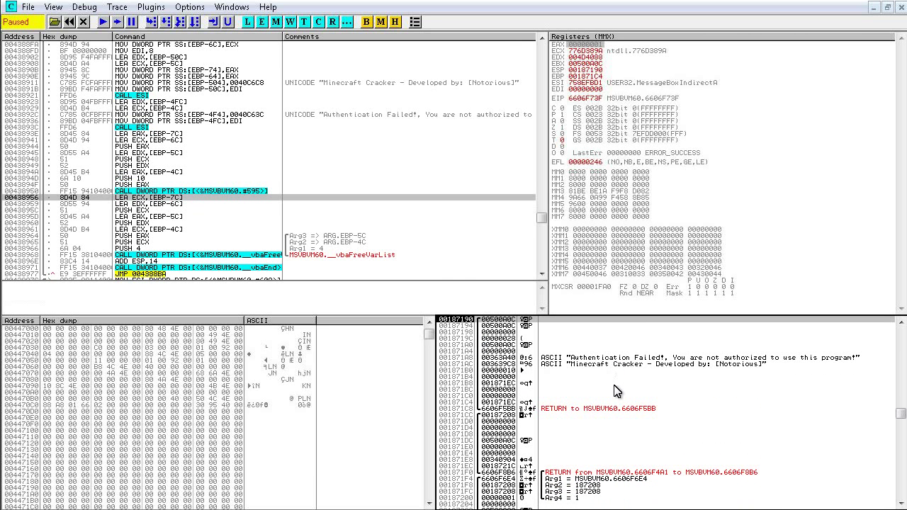
mouse_move(612, 455)
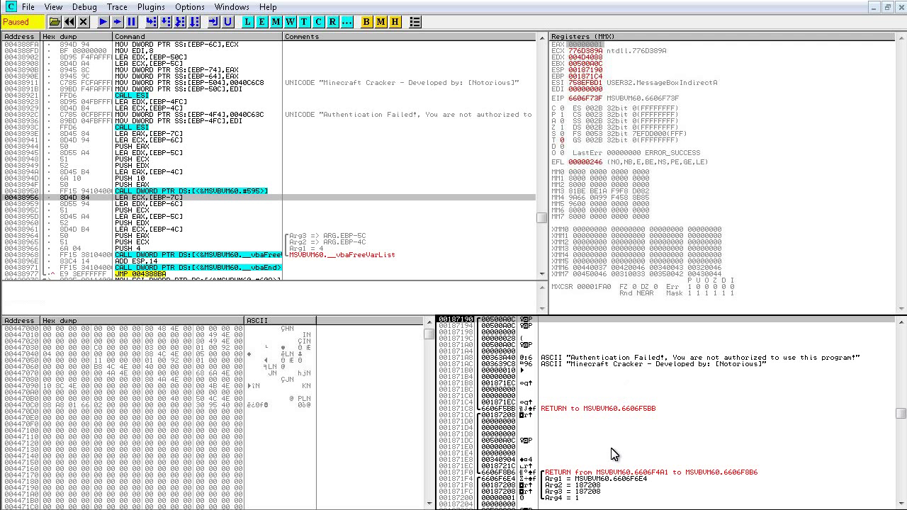
mouse_move(630, 480)
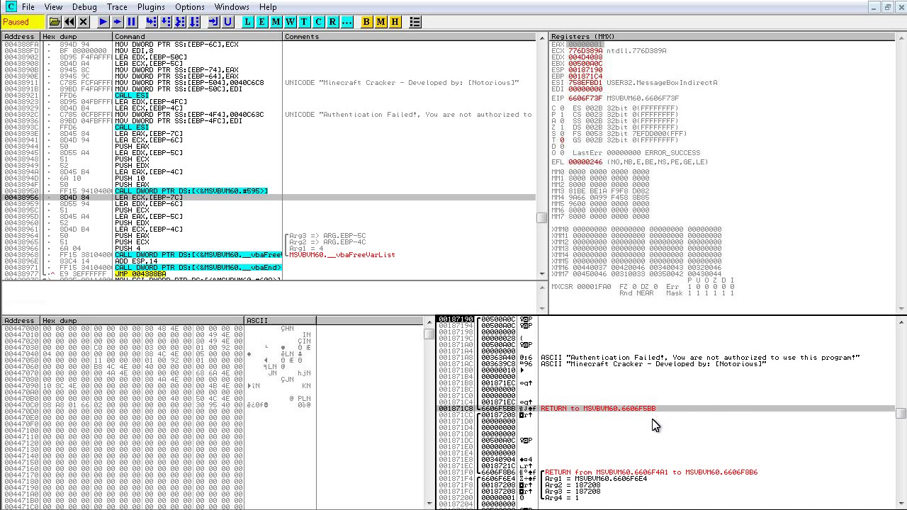
scroll("down", 3)
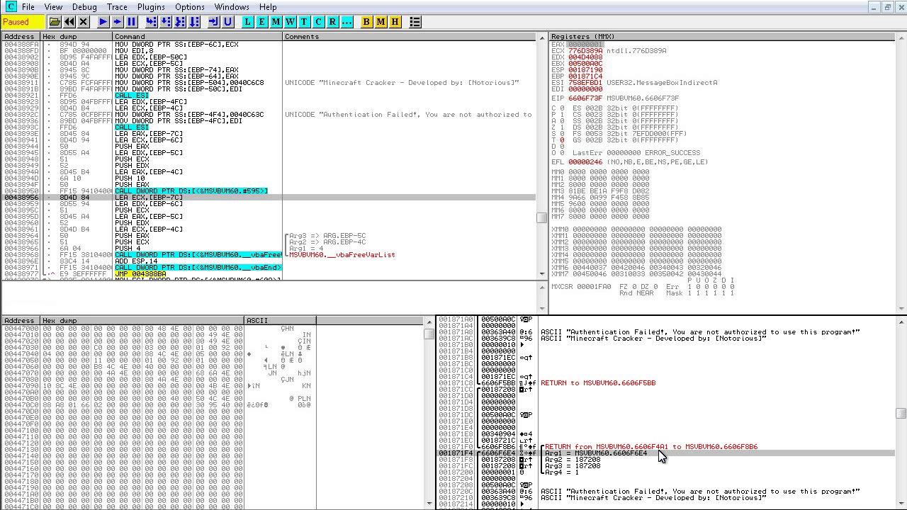
scroll("down", 3)
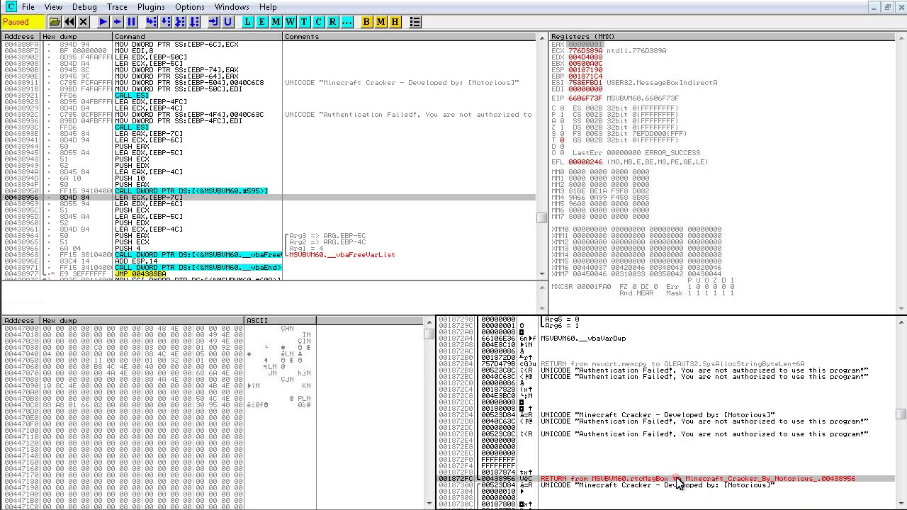
mouse_move(584, 493)
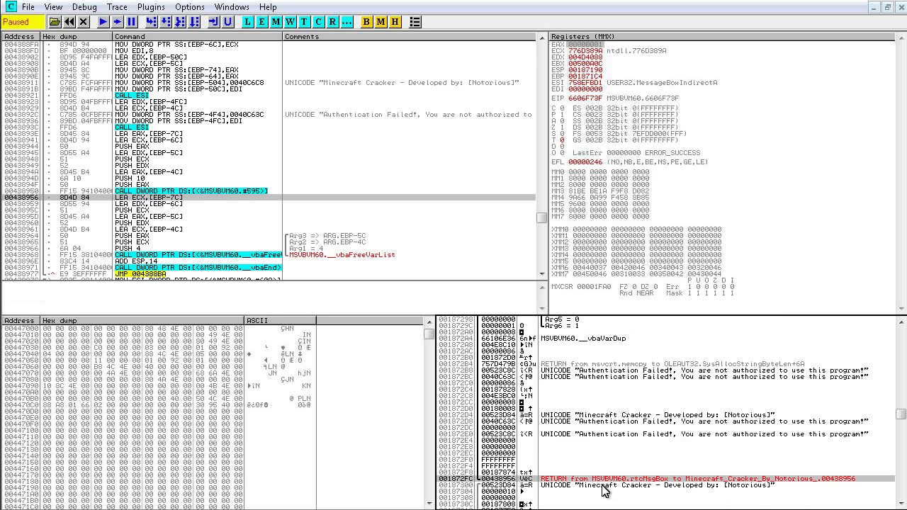
mouse_move(621, 493)
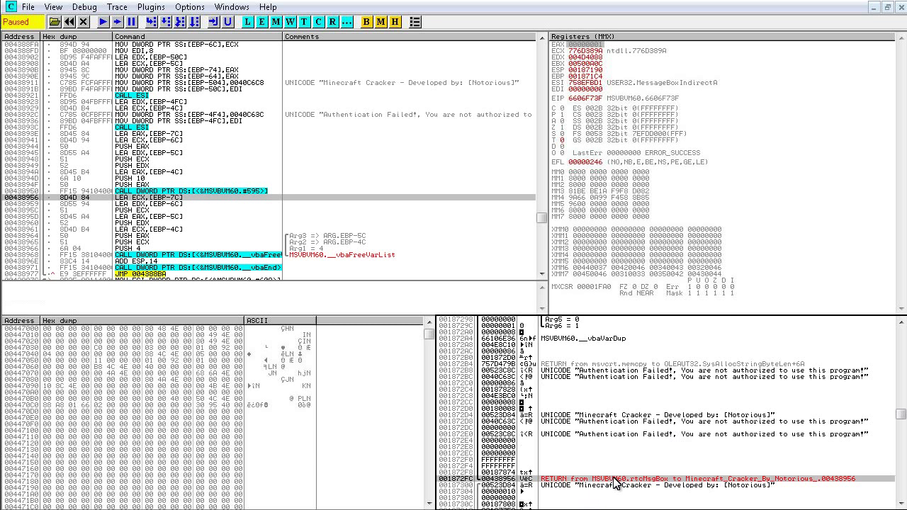
mouse_move(777, 492)
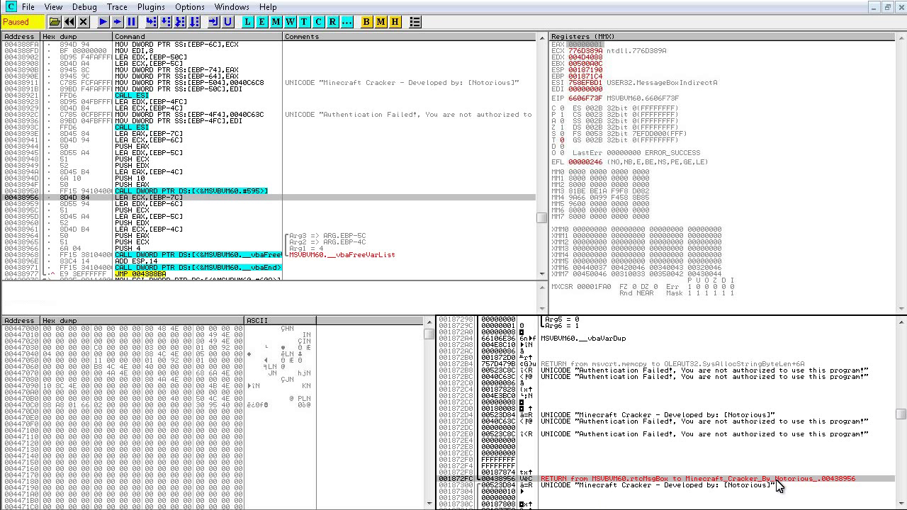
mouse_move(763, 481)
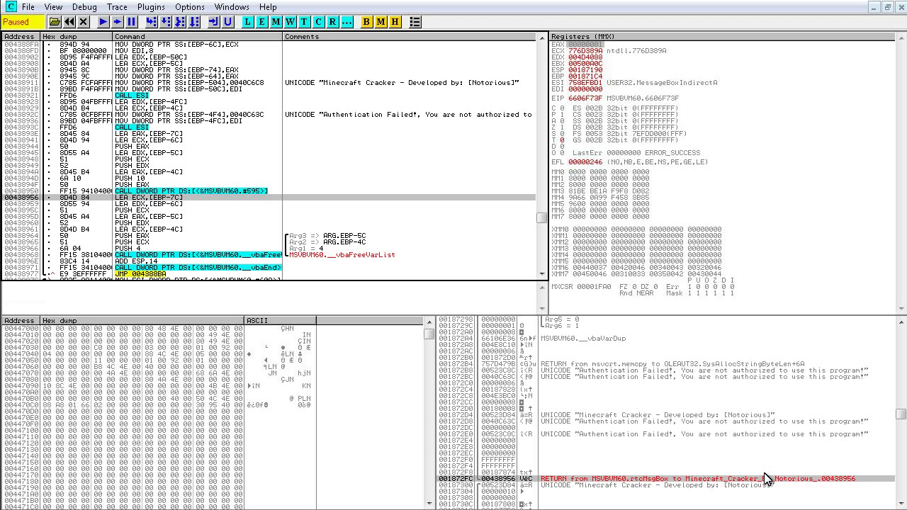
mouse_move(578, 270)
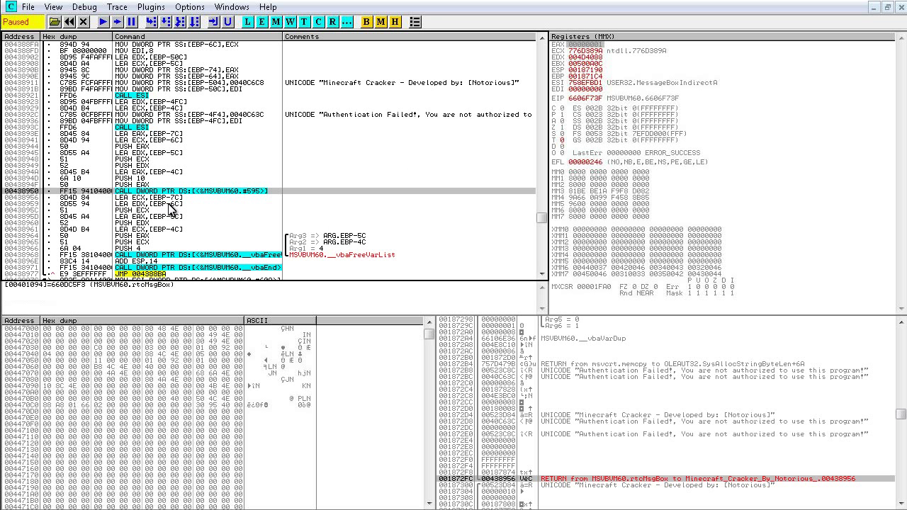
mouse_move(182, 215)
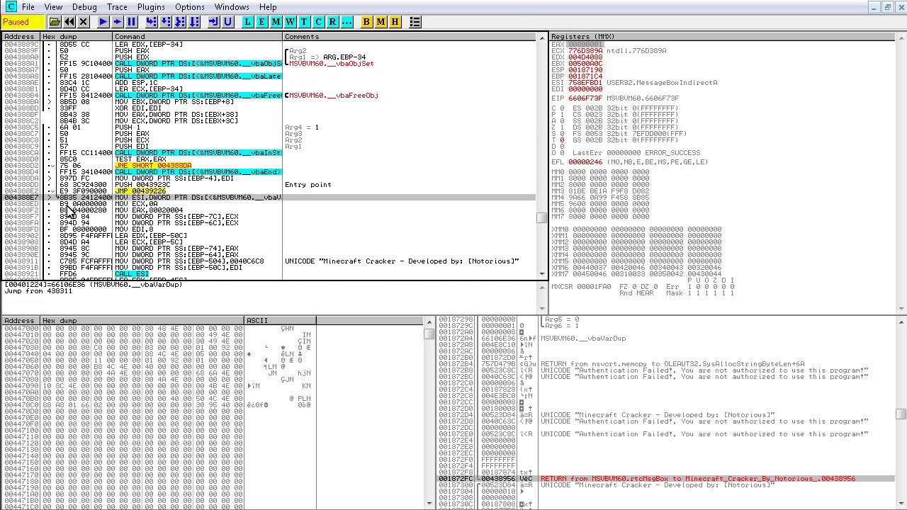
mouse_move(142, 221)
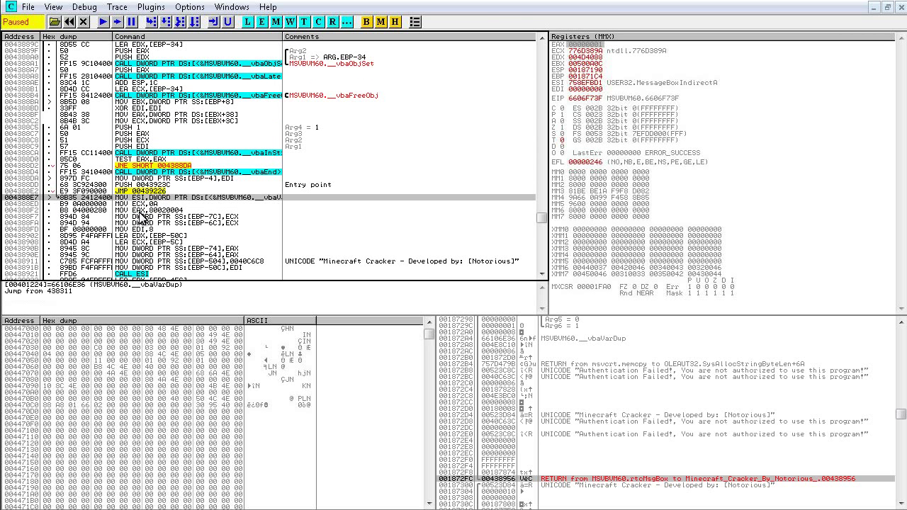
mouse_move(142, 214)
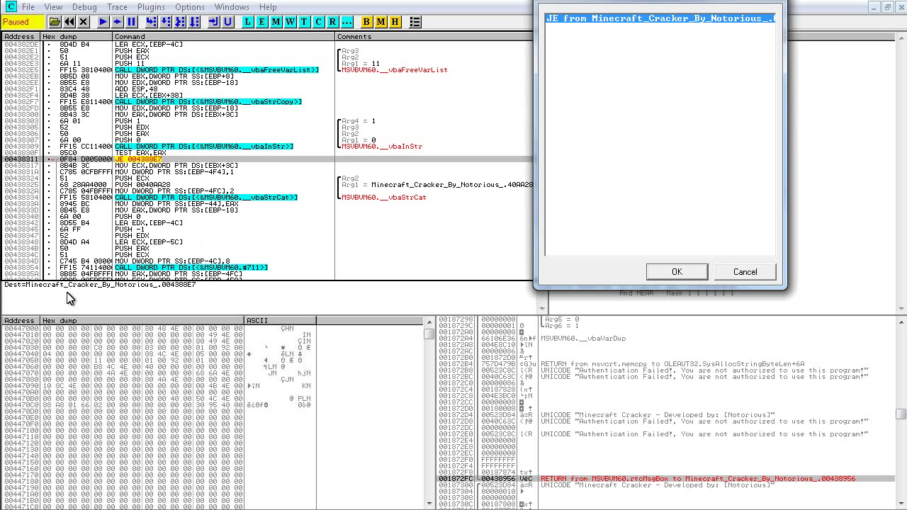
mouse_move(681, 257)
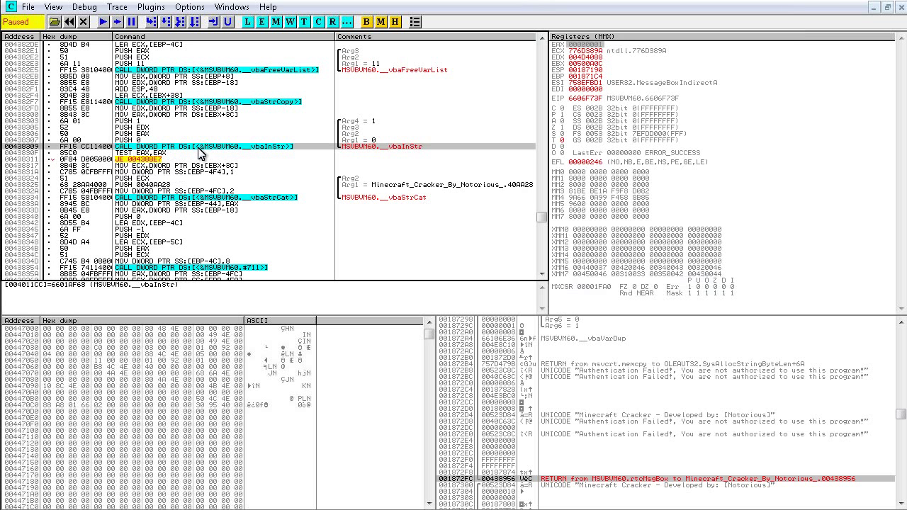
mouse_move(190, 150)
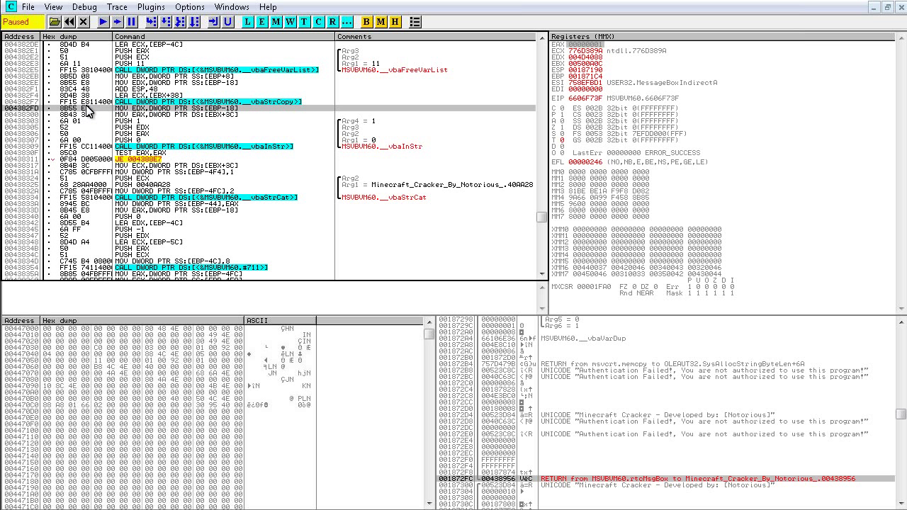
mouse_move(143, 134)
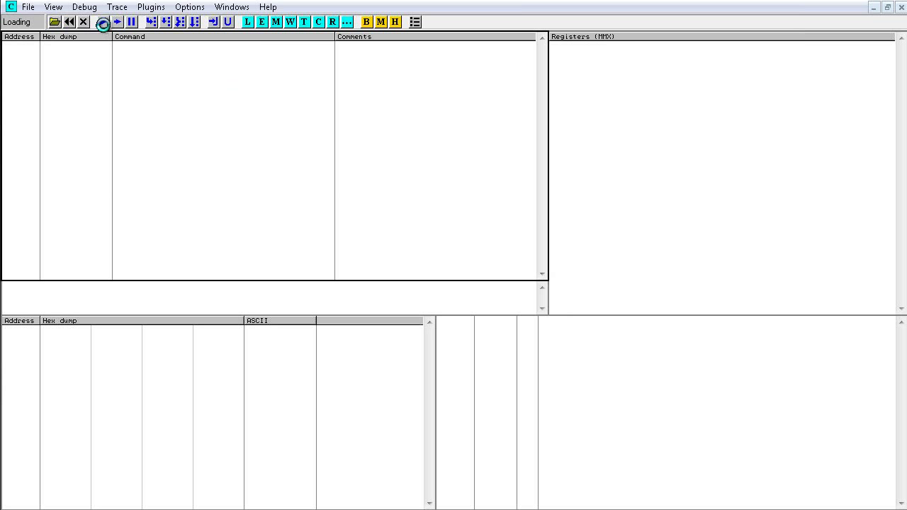
- Run the cracker, restart it from its entry point with Ctrl+F2, and start the reloaded copy
left_click(116, 22)
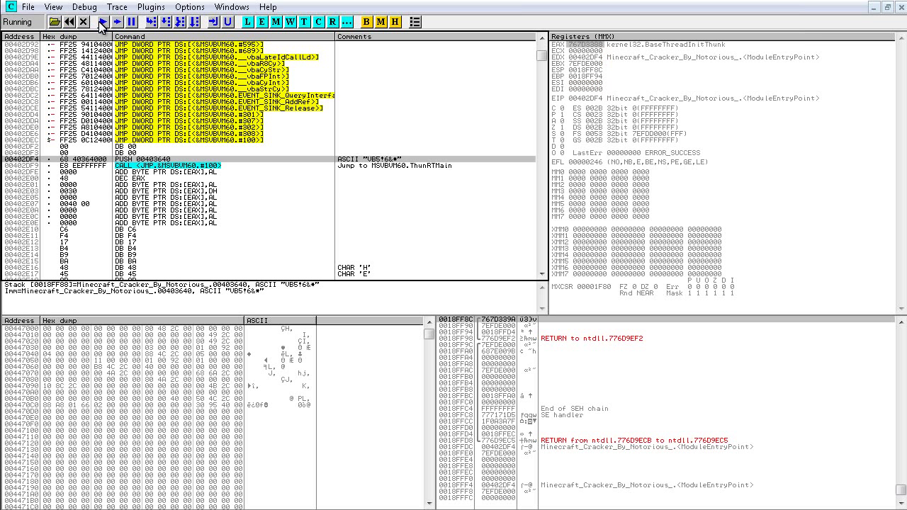
left_click(102, 20)
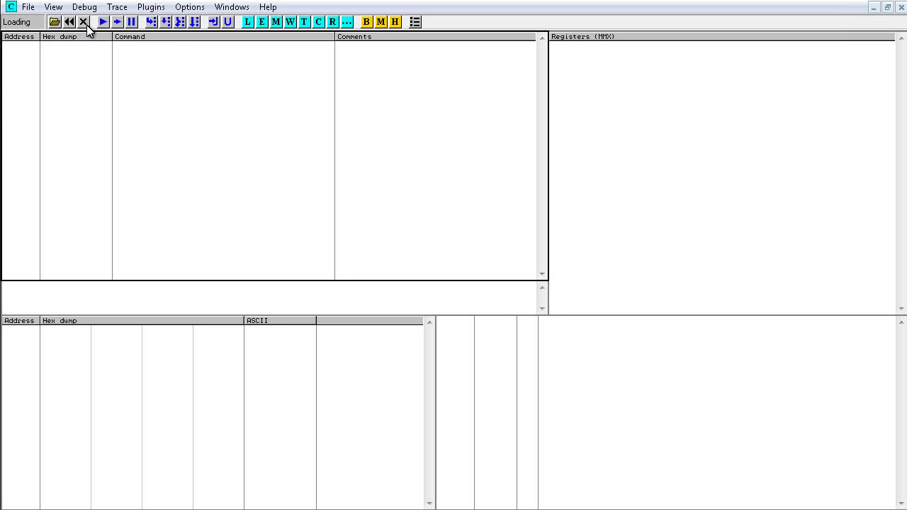
left_click(82, 21)
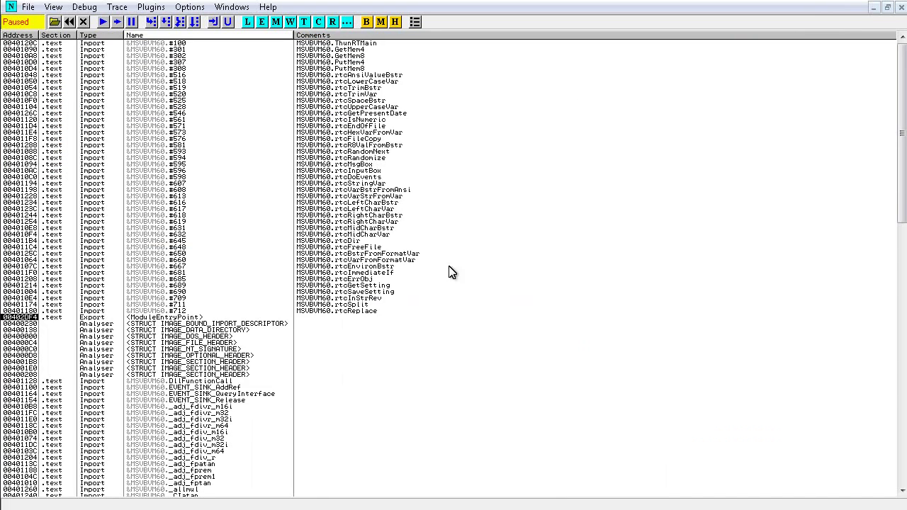
mouse_move(357, 244)
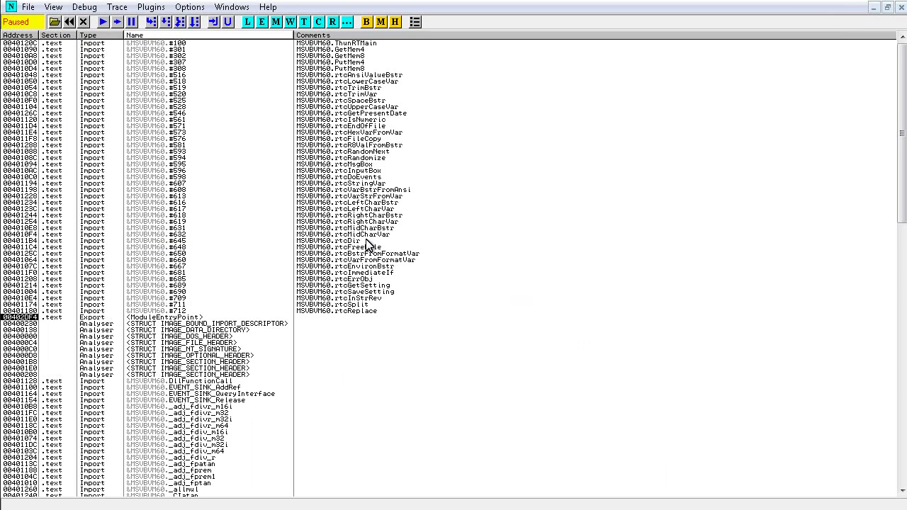
- Breakpoint all 16 references to the MSVBVM60 #595 import, run the cracker and confirm its prompt until a breakpoint hits
right_click(366, 165)
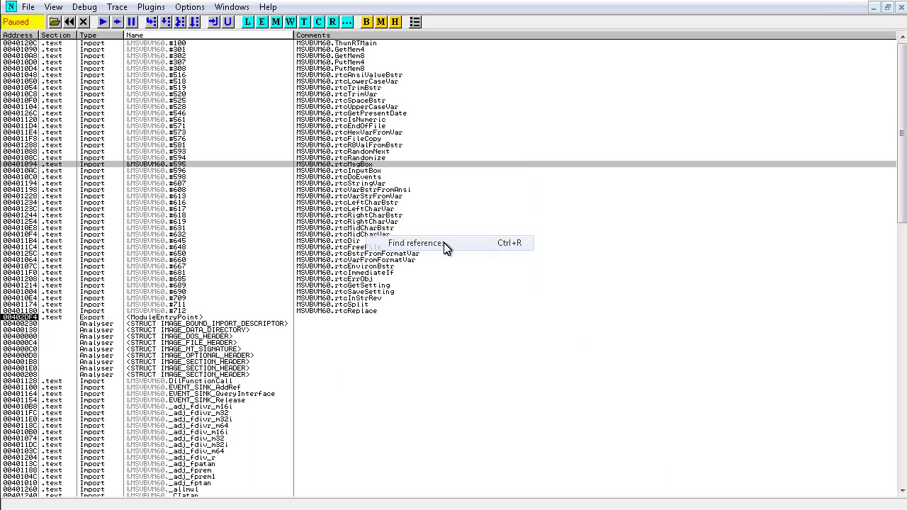
left_click(417, 243)
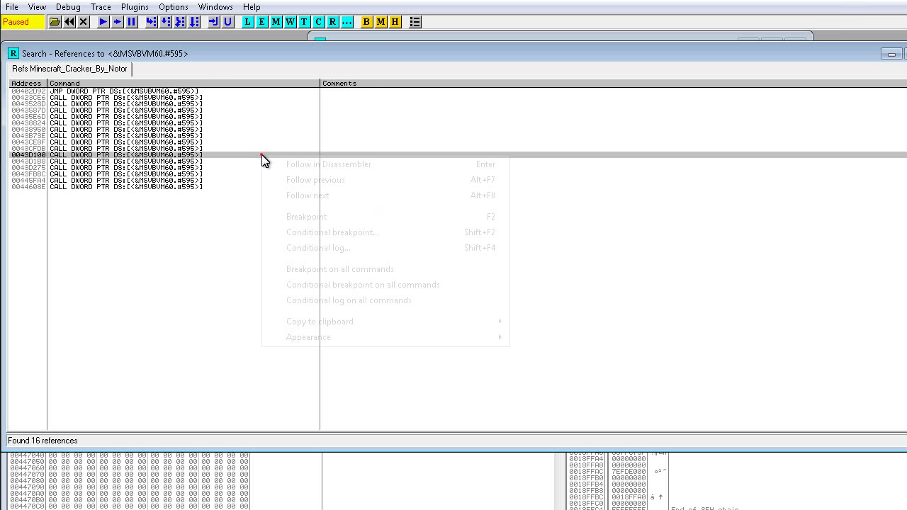
mouse_move(300, 215)
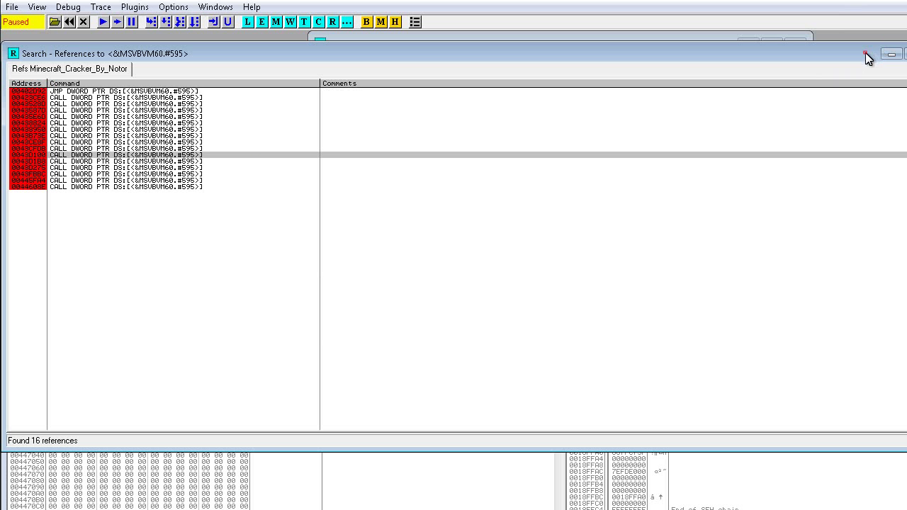
left_click(865, 54)
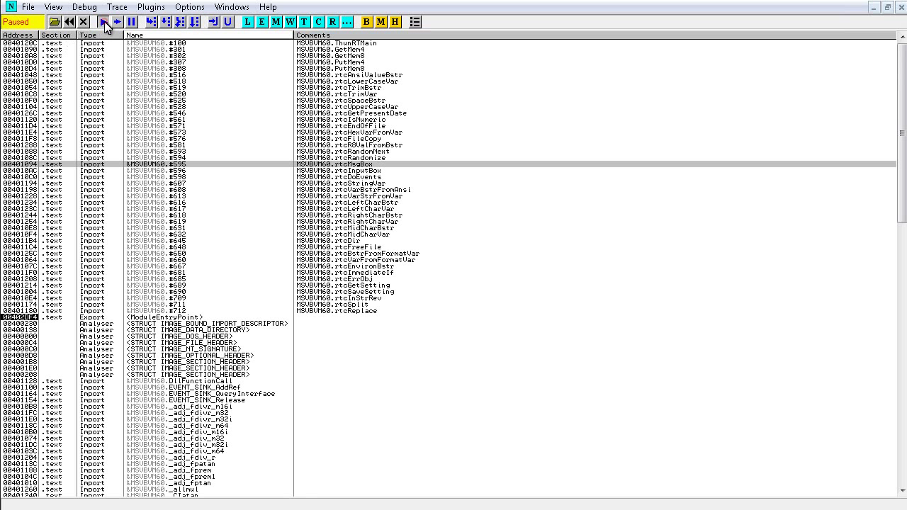
left_click(107, 21)
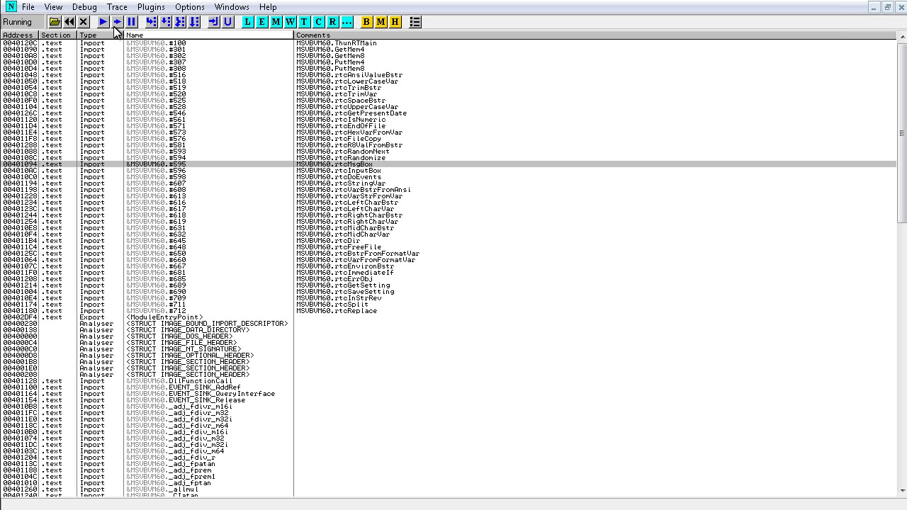
mouse_move(293, 232)
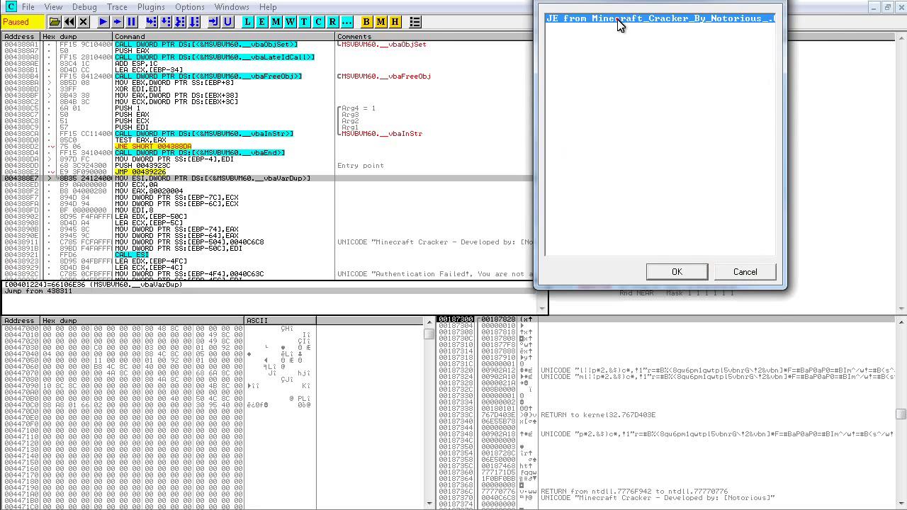
left_click(677, 272)
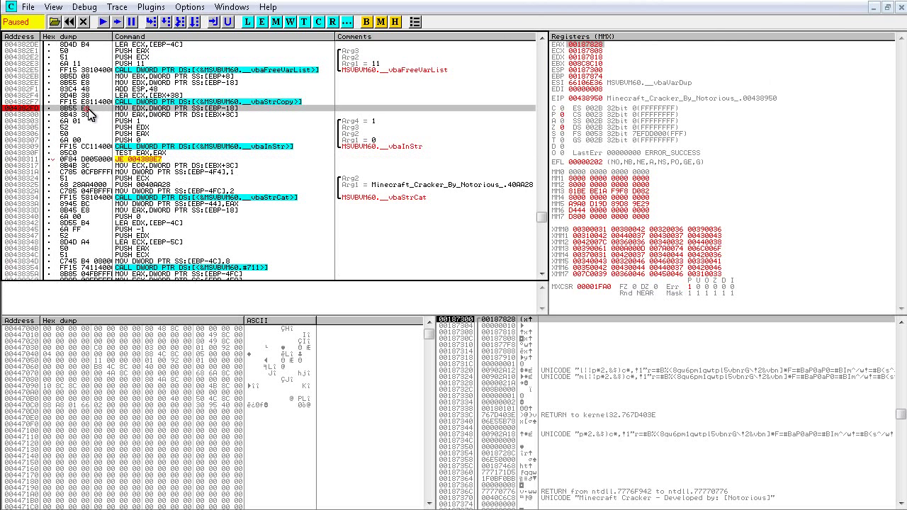
- Show the INT3 breakpoints window from the View menu, clear the flush-cache error and restart the cracker
left_click(53, 5)
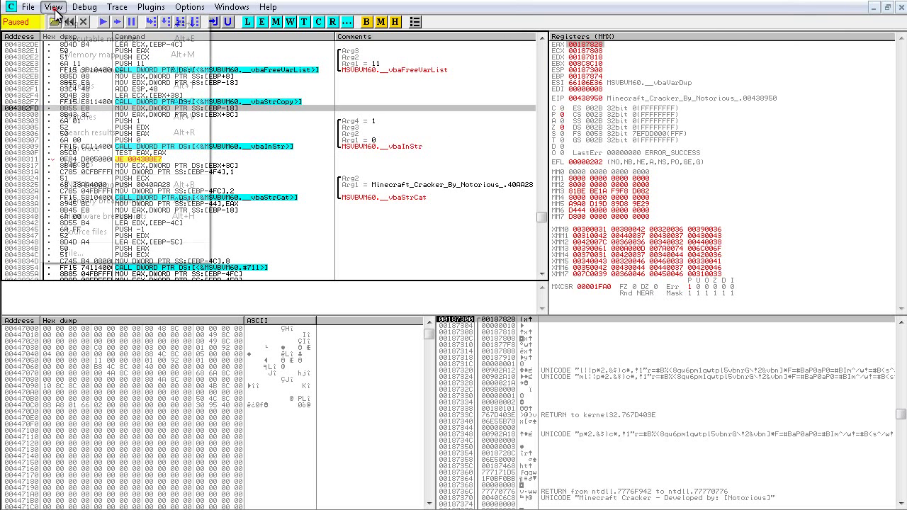
left_click(50, 9)
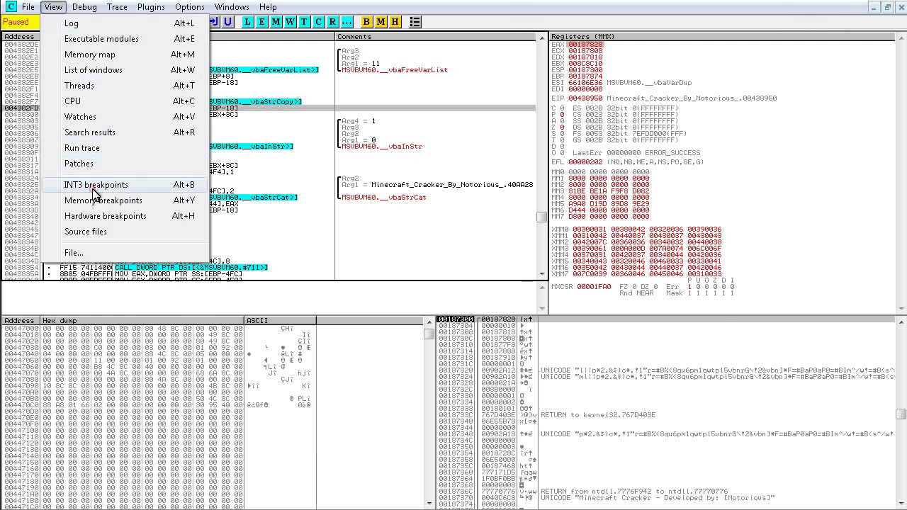
left_click(95, 184)
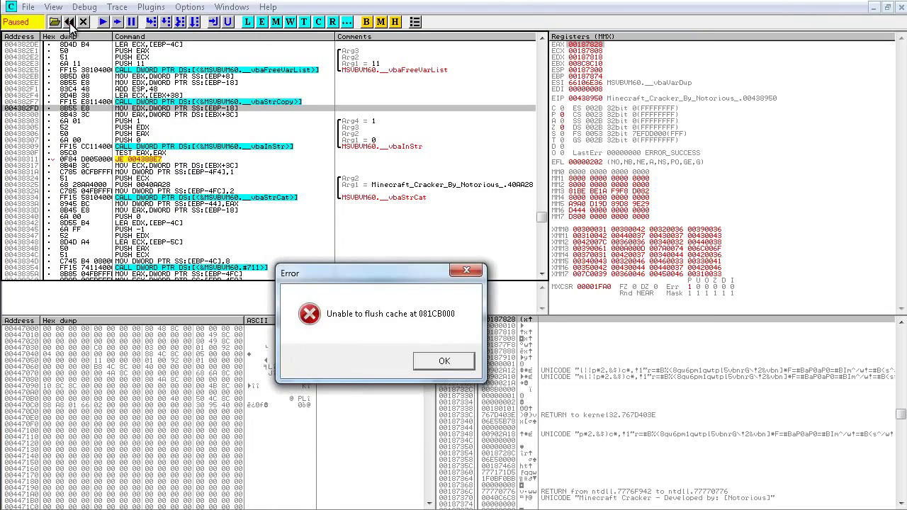
left_click(444, 362)
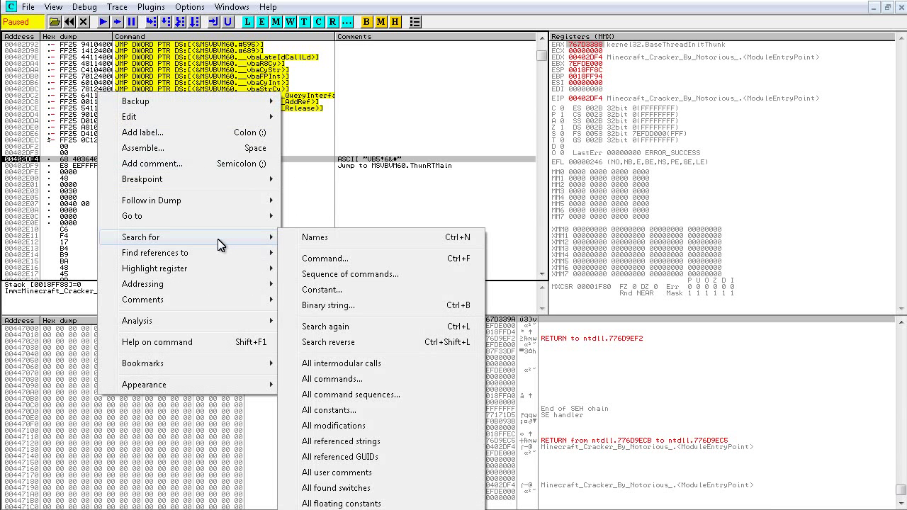
mouse_move(252, 244)
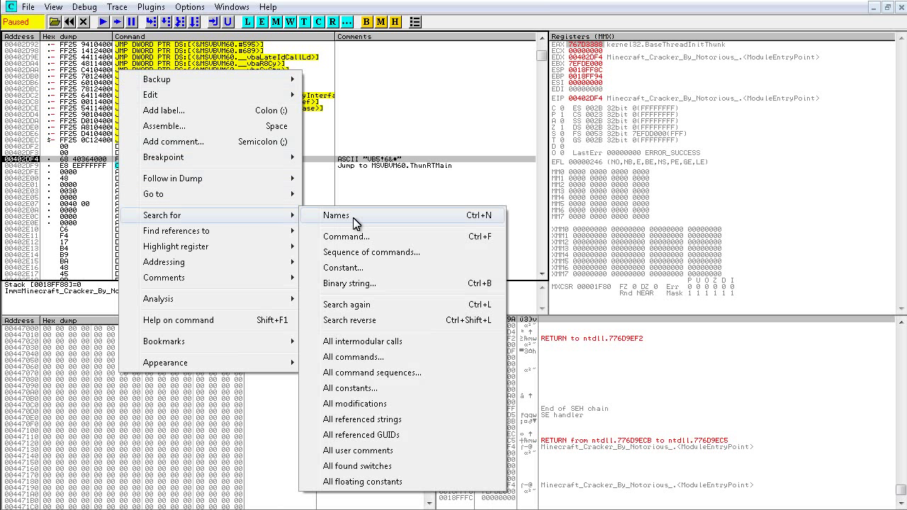
mouse_move(405, 420)
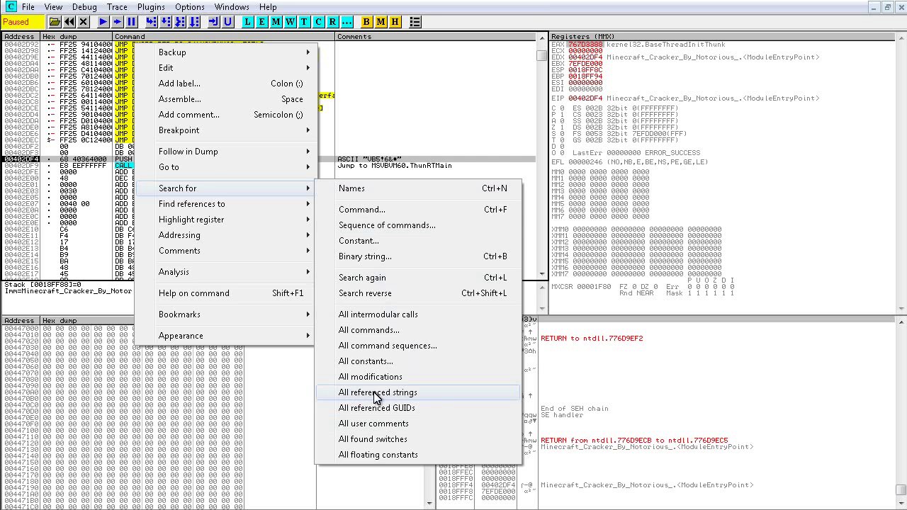
mouse_move(400, 410)
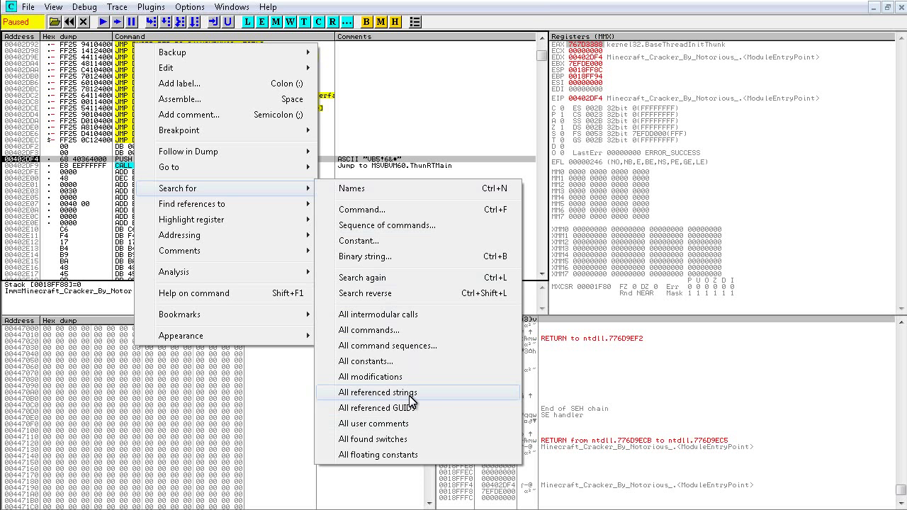
- Search the disassembly for all referenced text strings, listing the cracker's 2291 strings
left_click(377, 393)
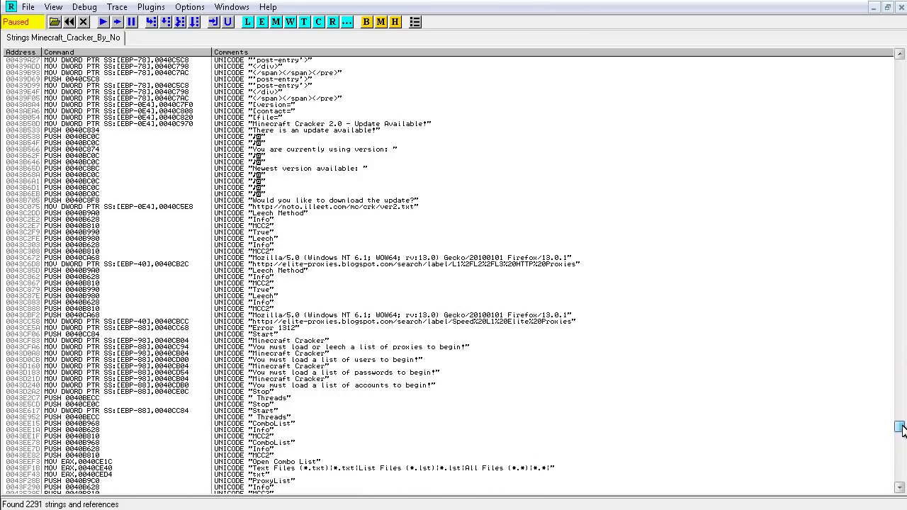
- Search the referenced strings for 'Fai' and go to the Authentication Failed message's location
scroll("down", 3)
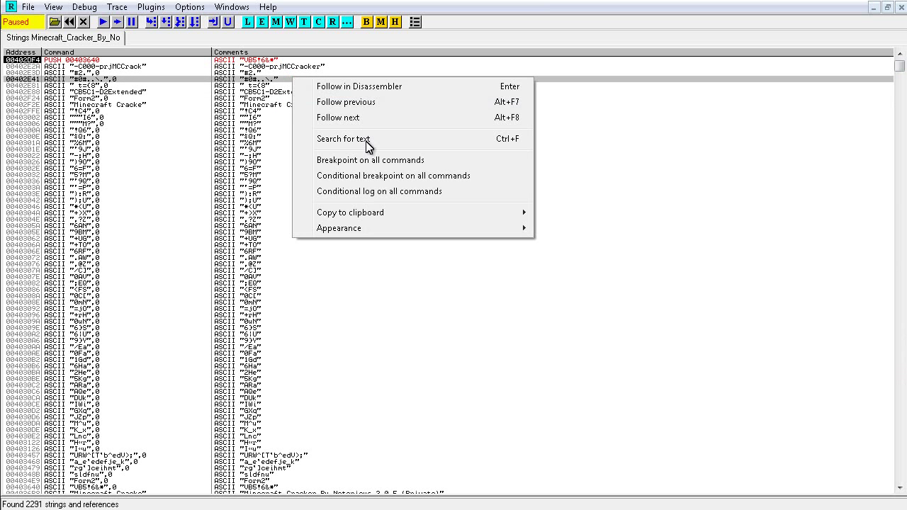
left_click(344, 139)
type("Fa")
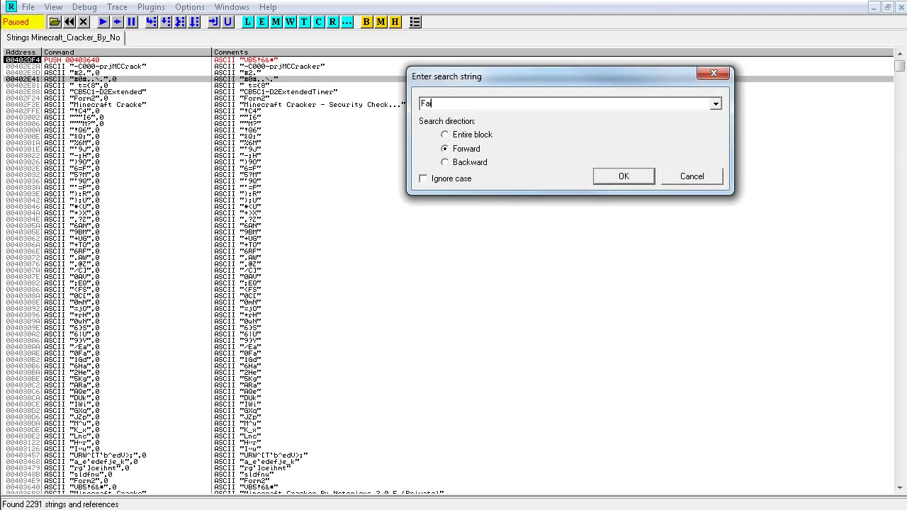
left_click(624, 176)
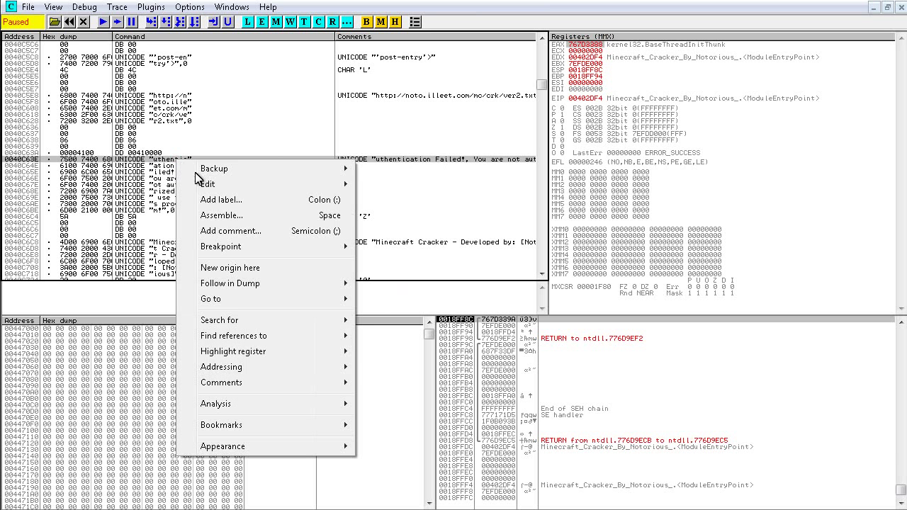
- Go to expression 40C638 to bring the Authentication Failed string into the code view
left_click(343, 281)
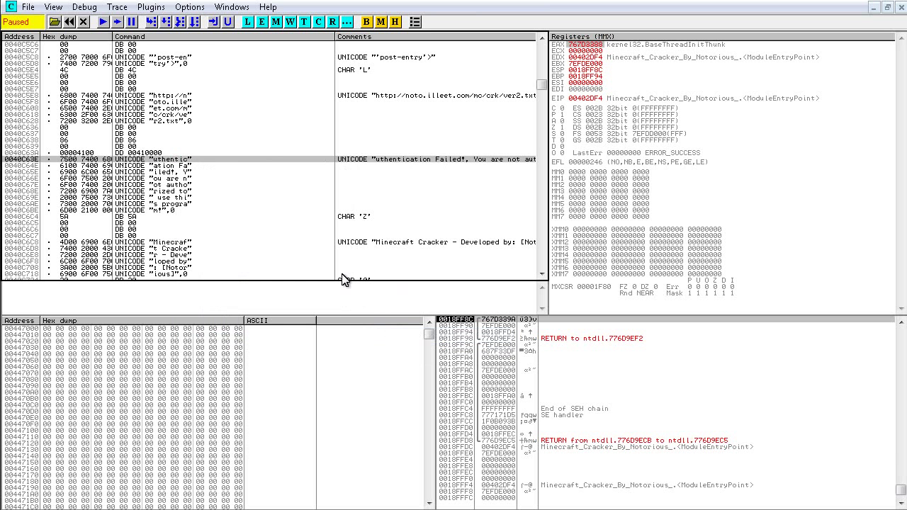
right_click(182, 157)
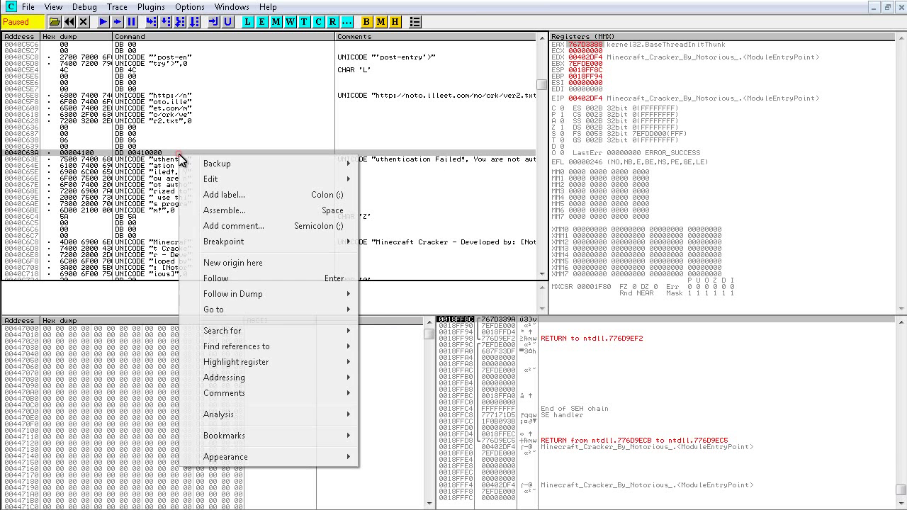
mouse_move(236, 346)
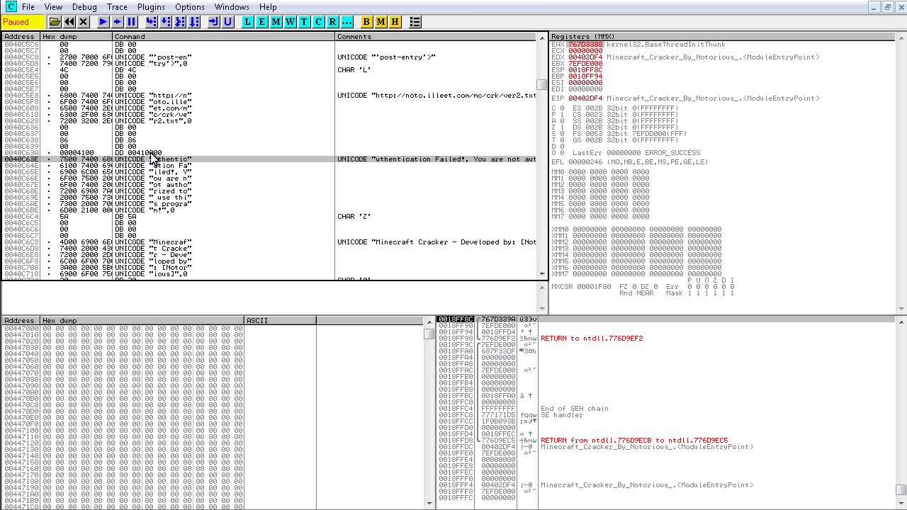
right_click(154, 159)
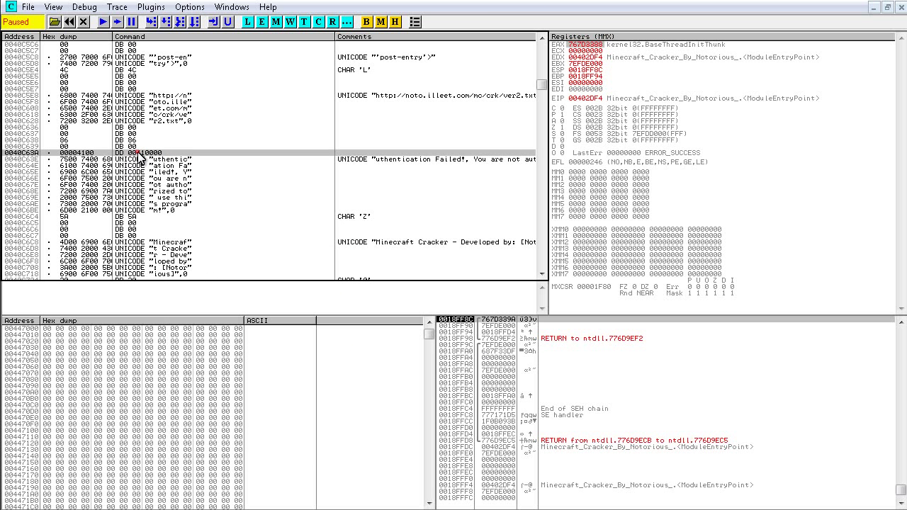
right_click(141, 159)
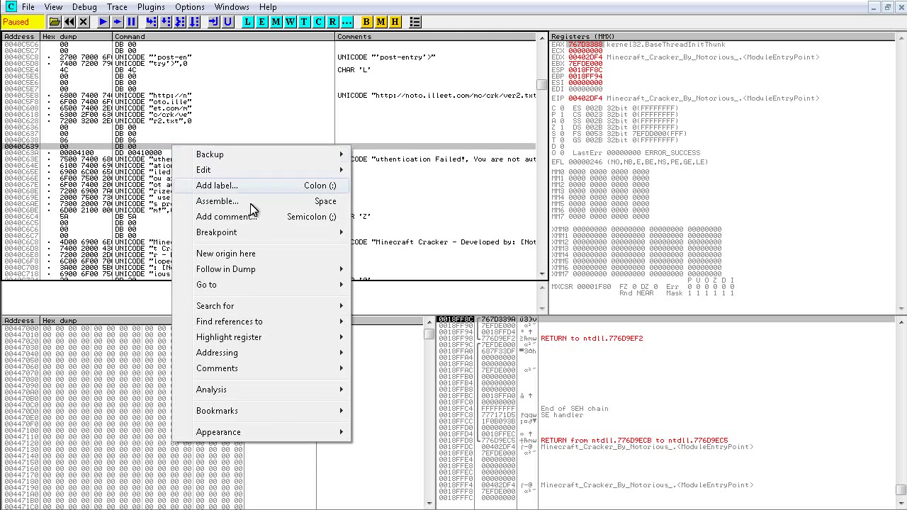
left_click(207, 285)
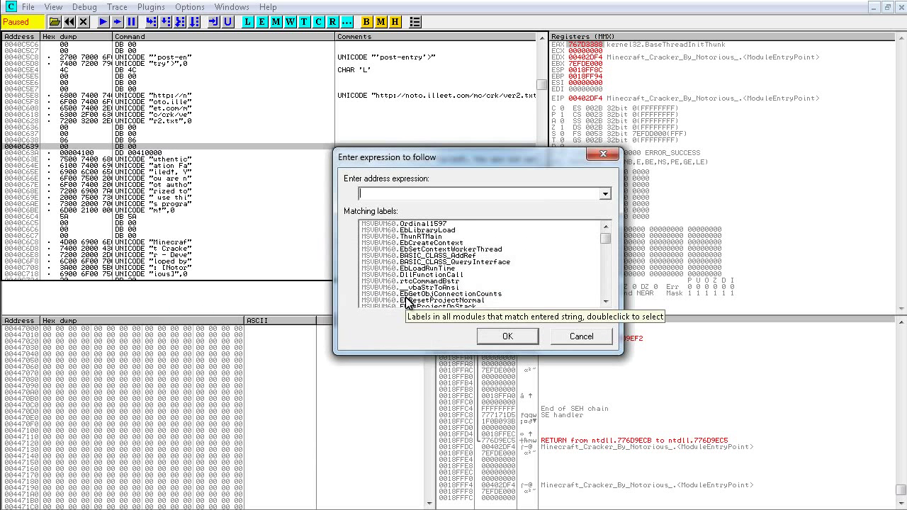
type("40")
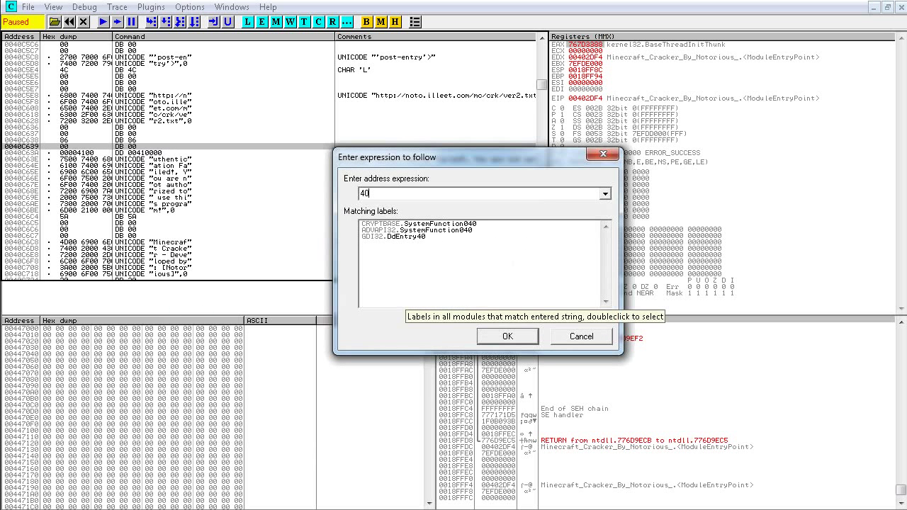
type("c63")
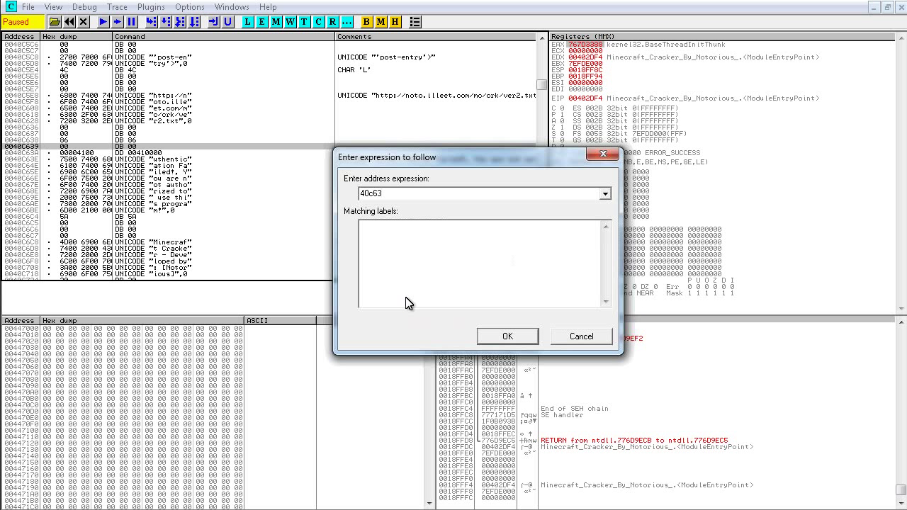
type("8")
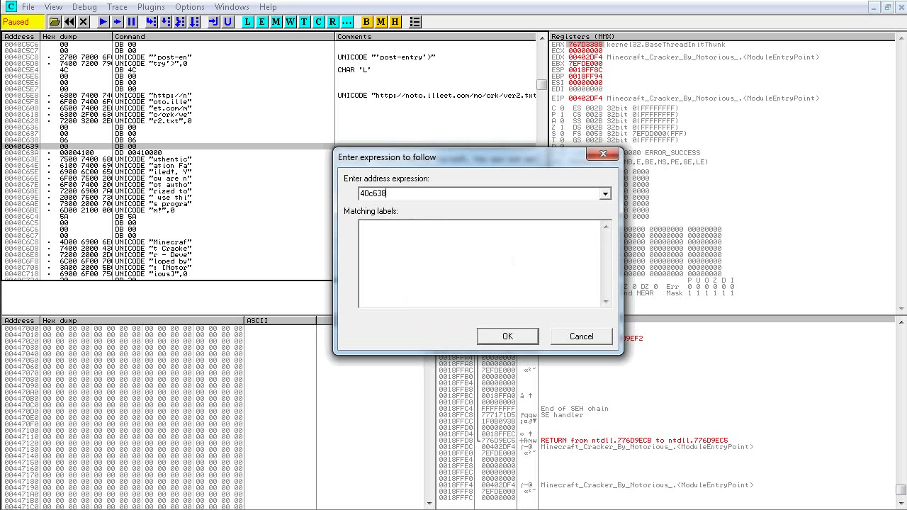
left_click(507, 336)
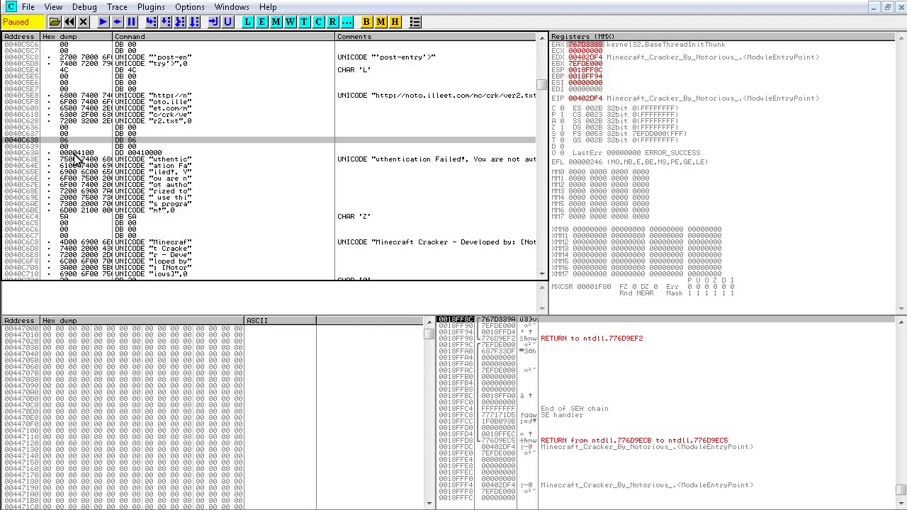
mouse_move(136, 150)
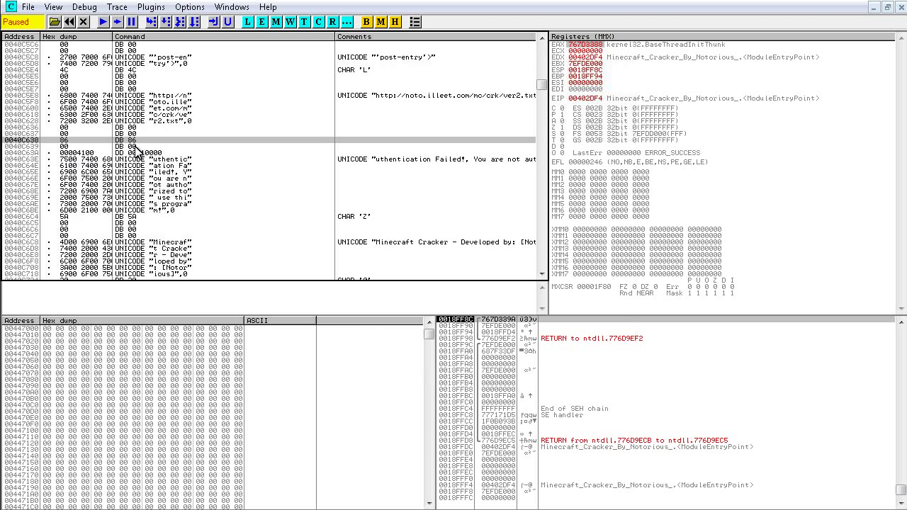
- Find references to the Authentication Failed string to reach the code that loads it
right_click(142, 158)
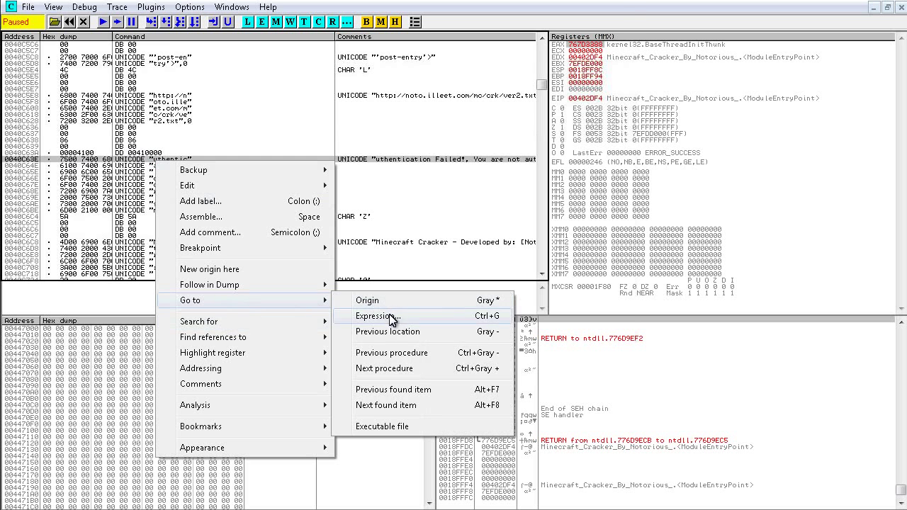
left_click(377, 316)
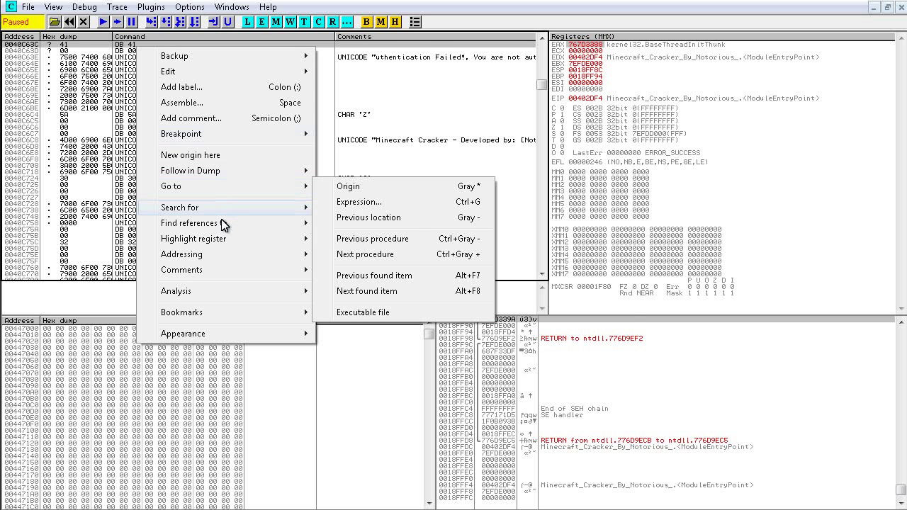
left_click(189, 224)
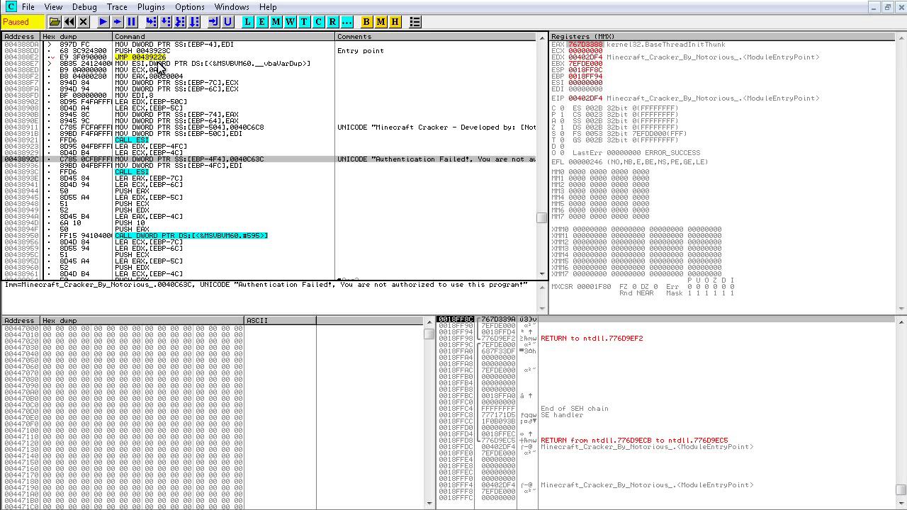
mouse_move(168, 230)
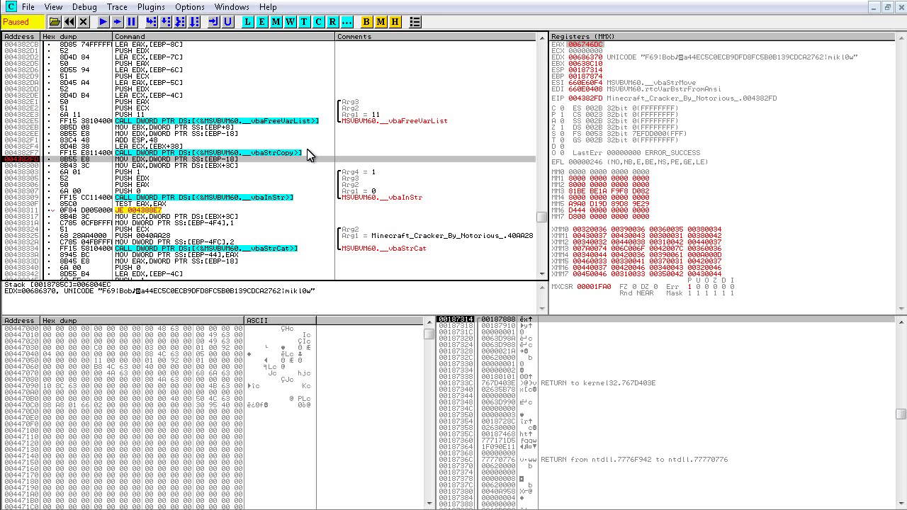
- Step over the key check, inspect the key in the dump, flip the Z flag and run; dismiss the Subscript out of range error
key("F8")
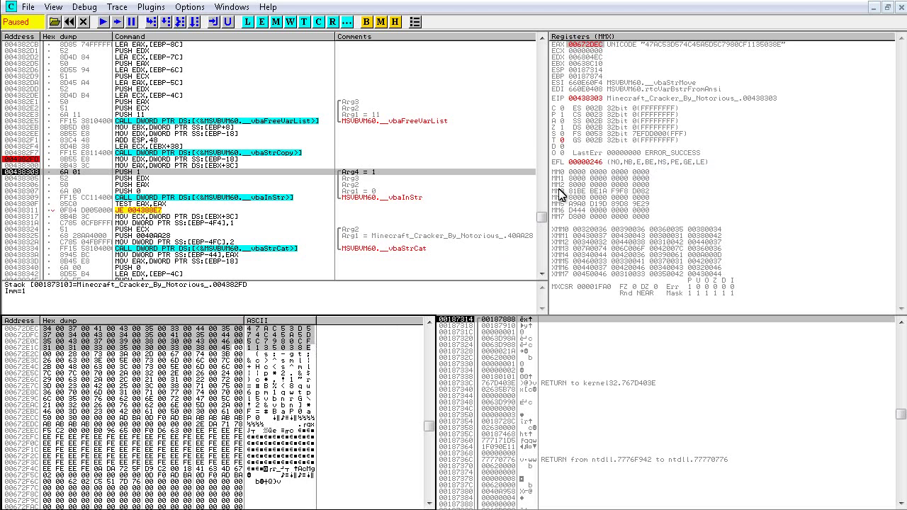
right_click(602, 54)
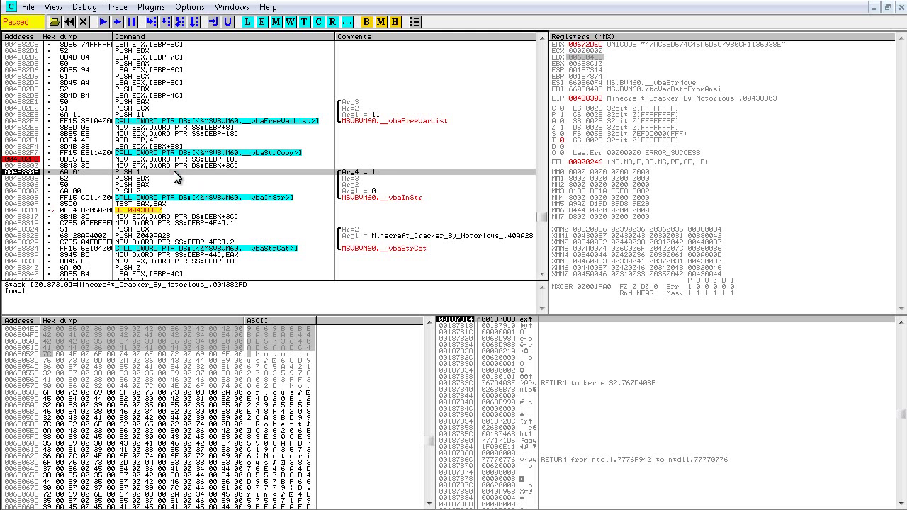
mouse_move(265, 227)
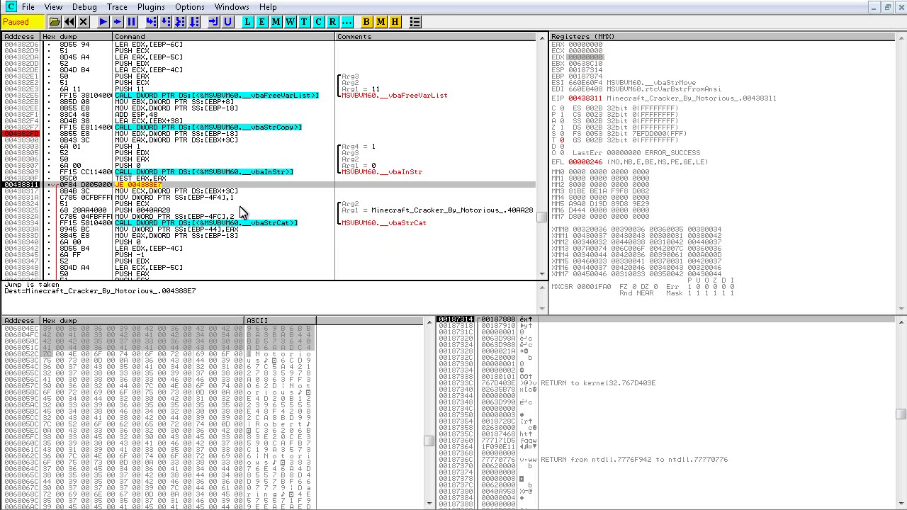
mouse_move(570, 139)
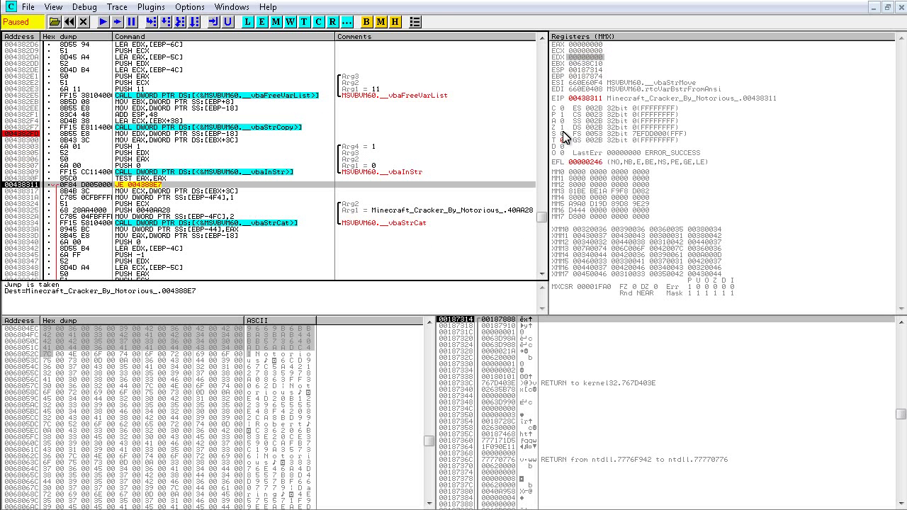
left_click(102, 21)
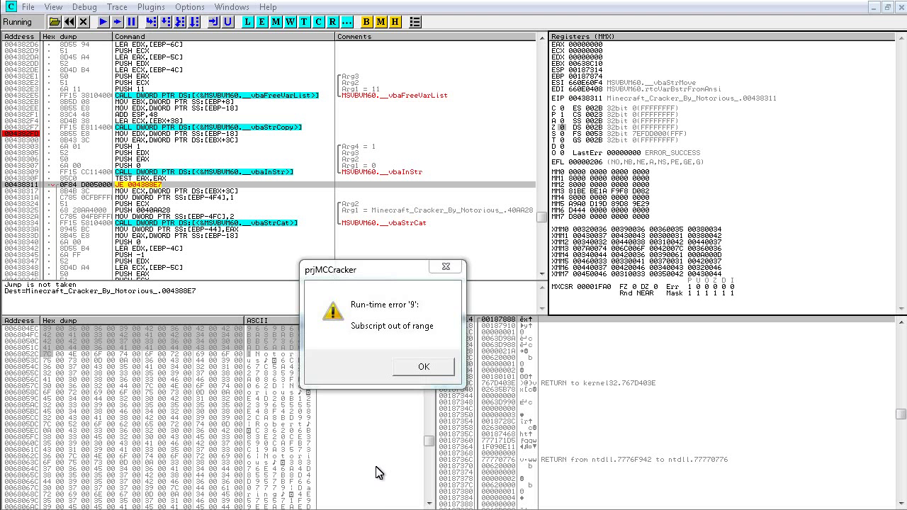
mouse_move(426, 366)
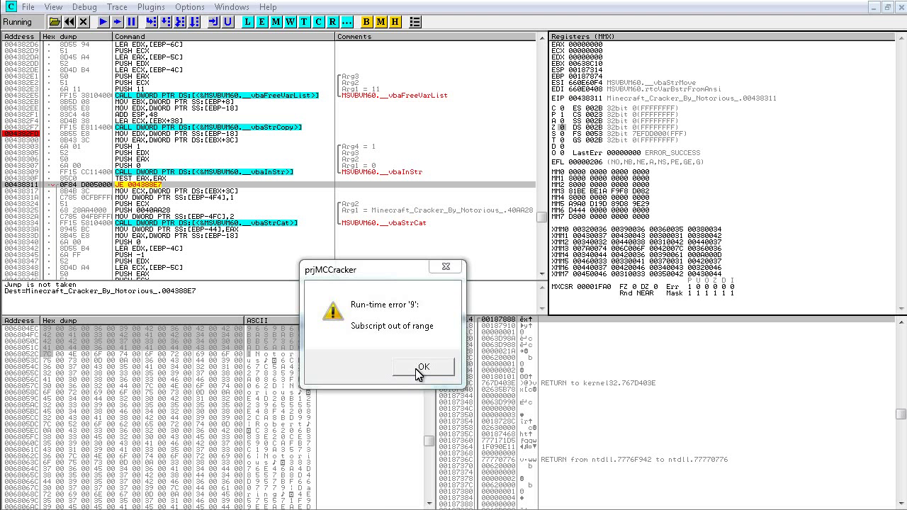
left_click(424, 366)
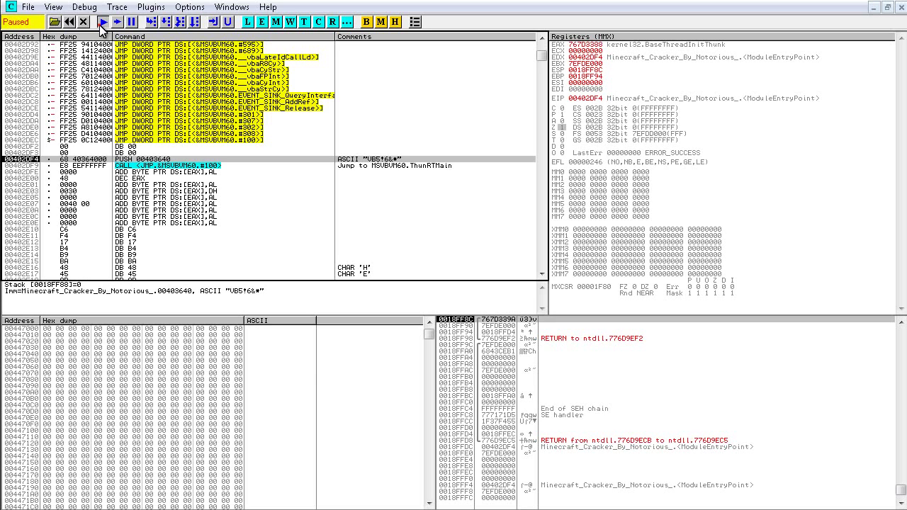
- Run the cracker to the key check and follow the expected key argument in the memory dump
left_click(102, 22)
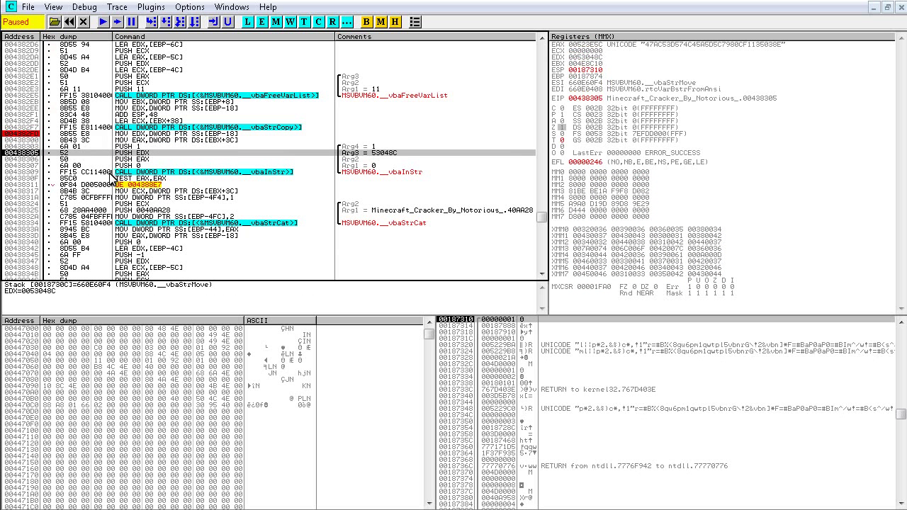
mouse_move(173, 159)
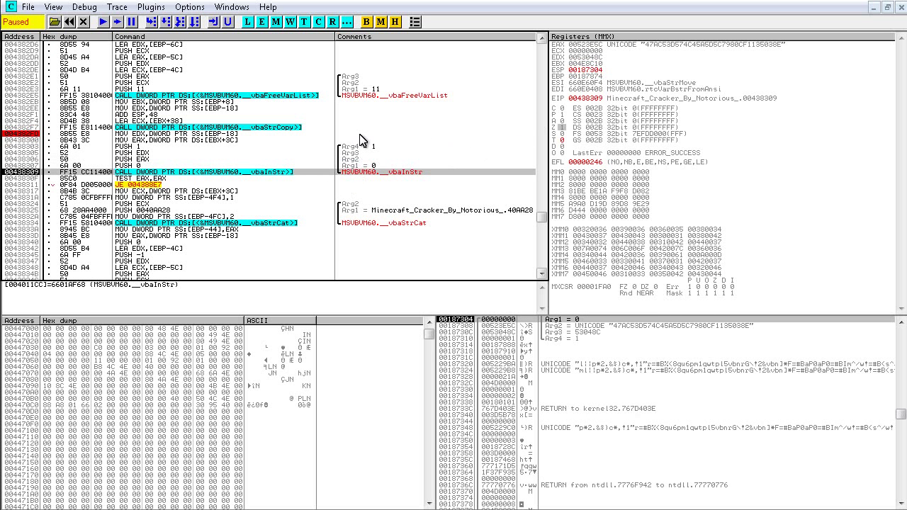
mouse_move(598, 59)
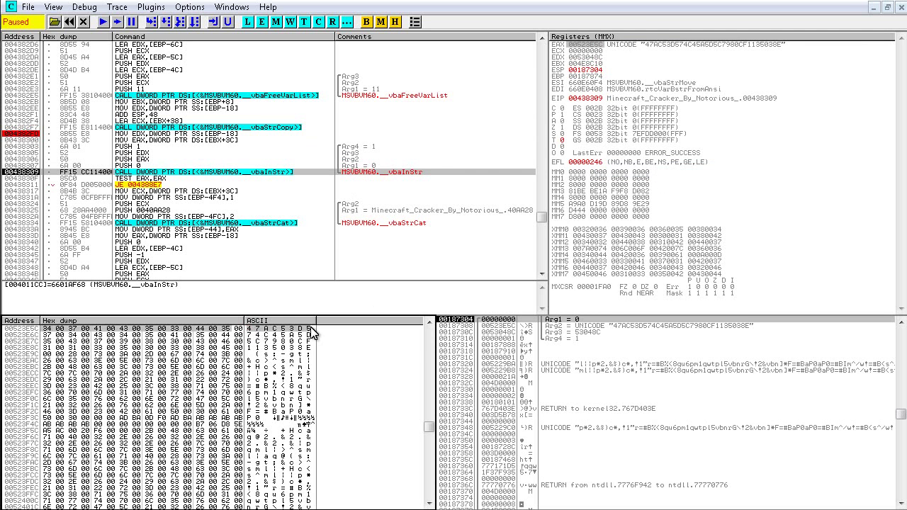
right_click(304, 338)
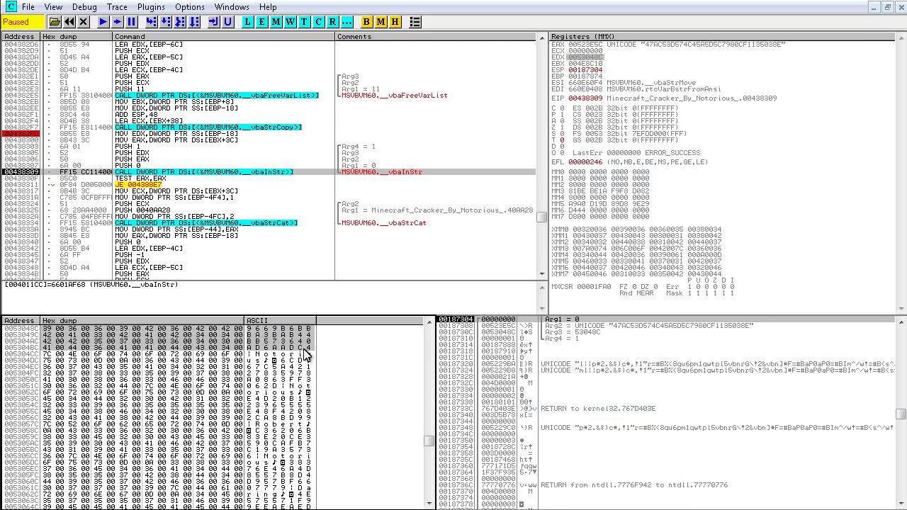
right_click(305, 354)
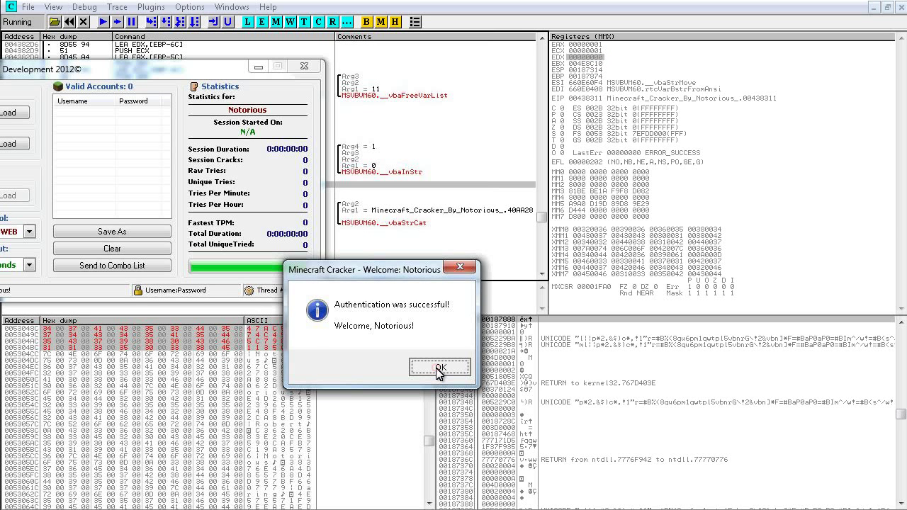
- Acknowledge the 'Authentication was successful' message so the cracker run finishes
left_click(439, 368)
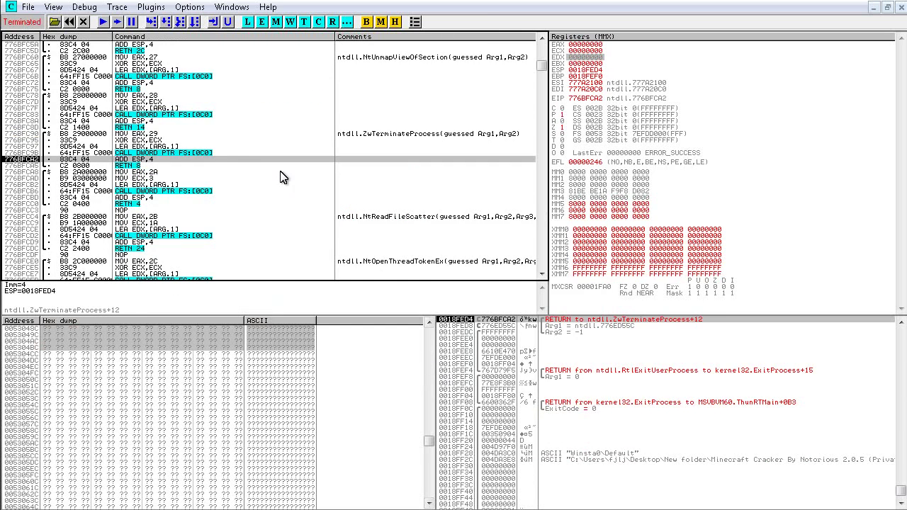
mouse_move(218, 154)
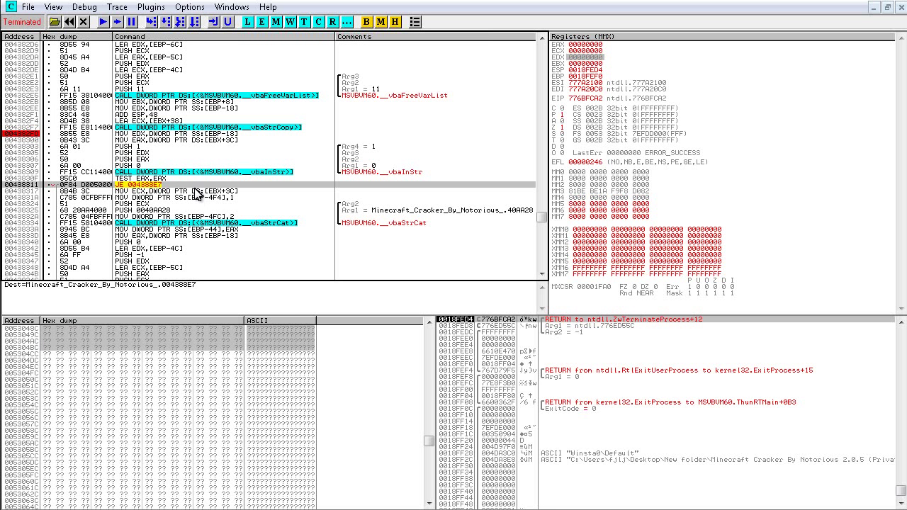
mouse_move(170, 139)
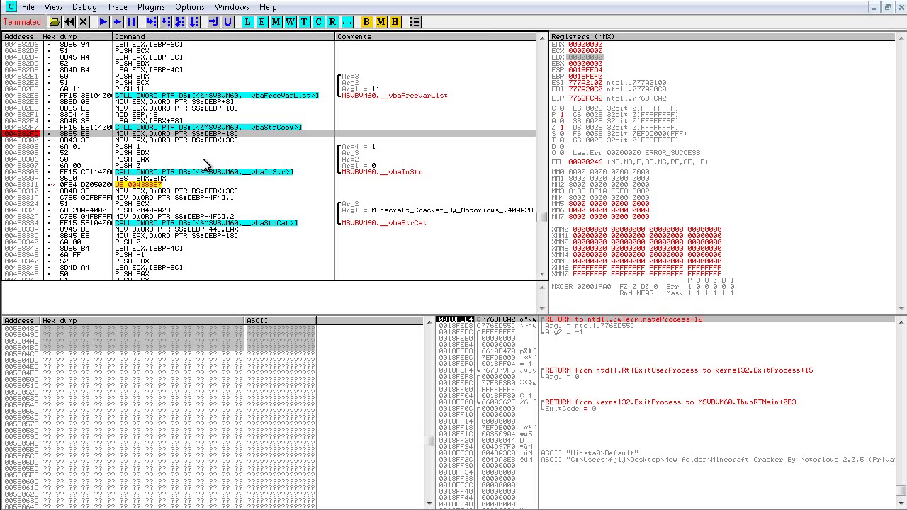
mouse_move(272, 303)
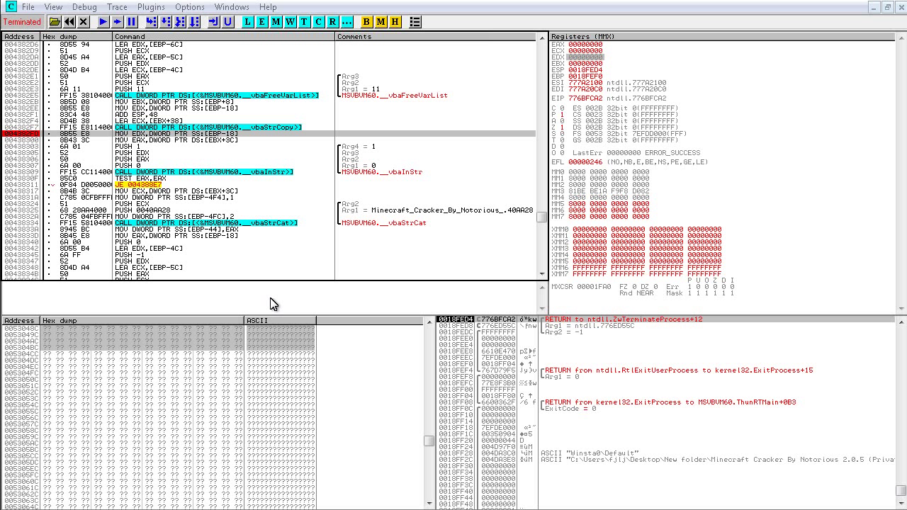
mouse_move(258, 244)
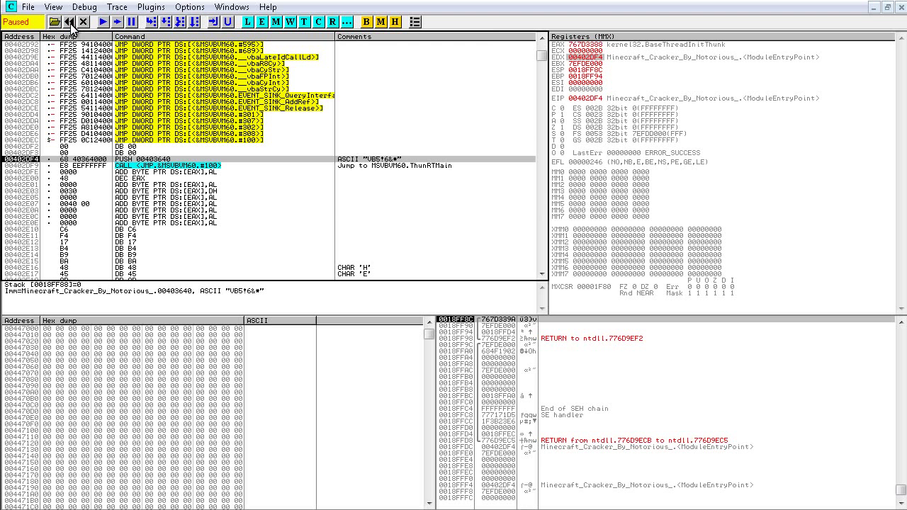
- Run the reloaded cracker again from its module entry point
left_click(105, 21)
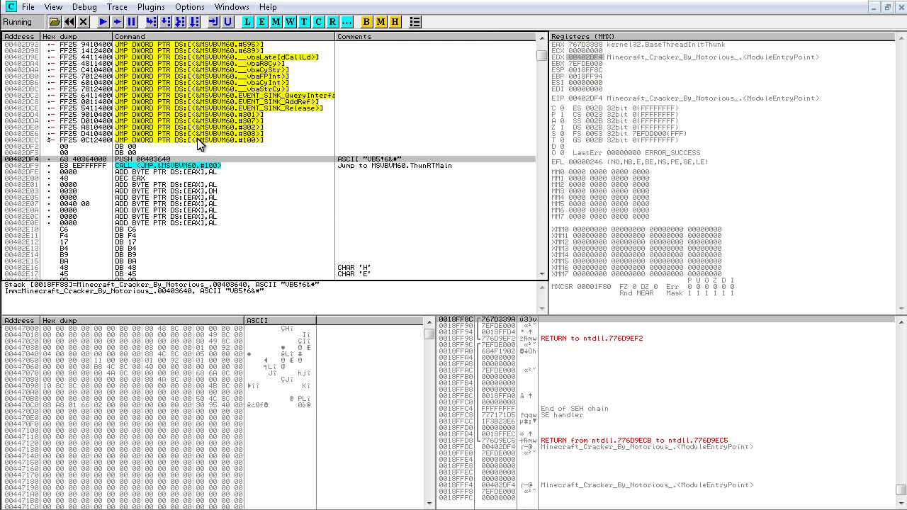
mouse_move(240, 211)
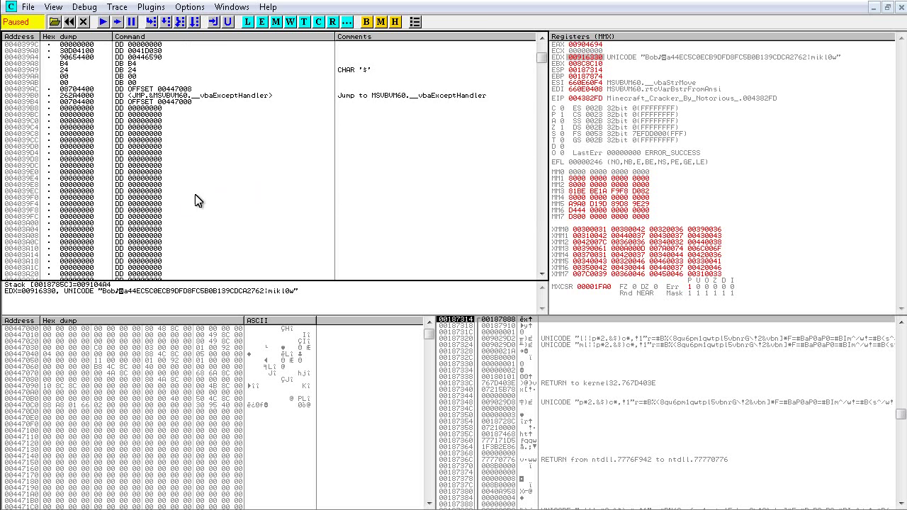
- Note the cave address, copy address 004038FD and assemble 'jmp 004039C8' there with NOP fill
right_click(197, 201)
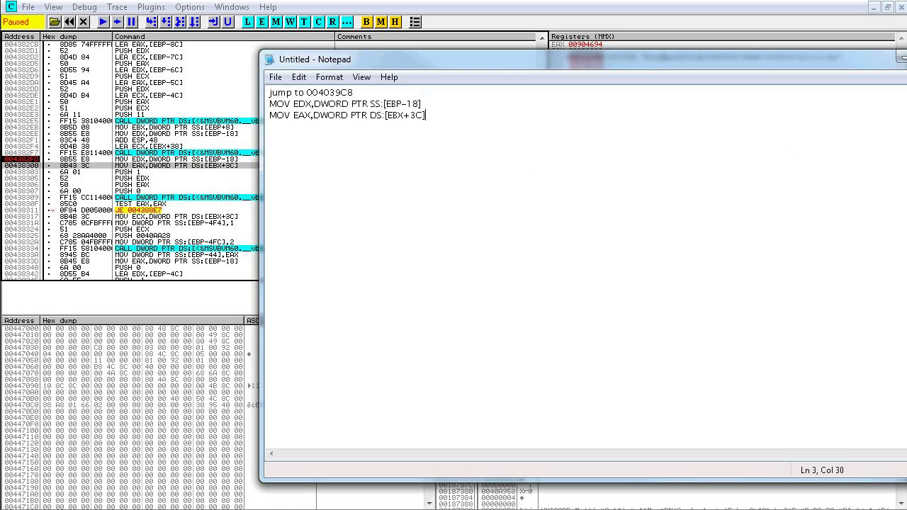
type("jump")
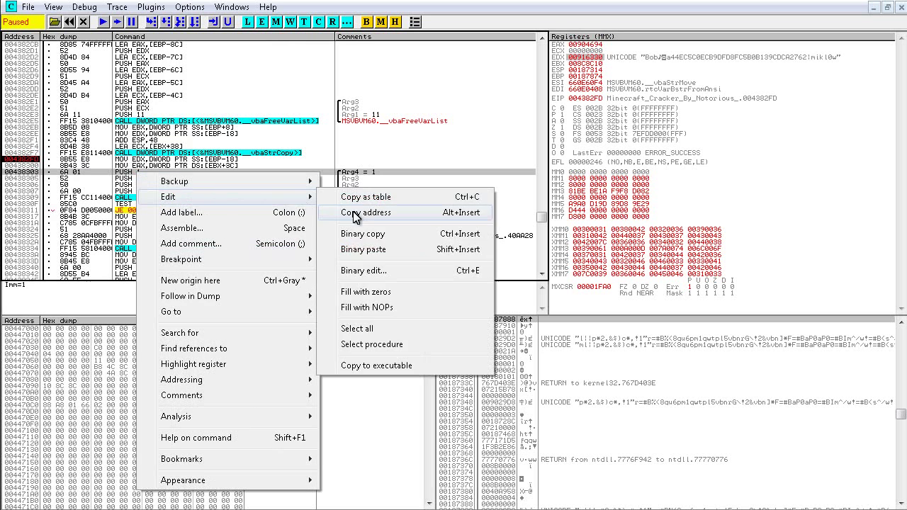
left_click(368, 212)
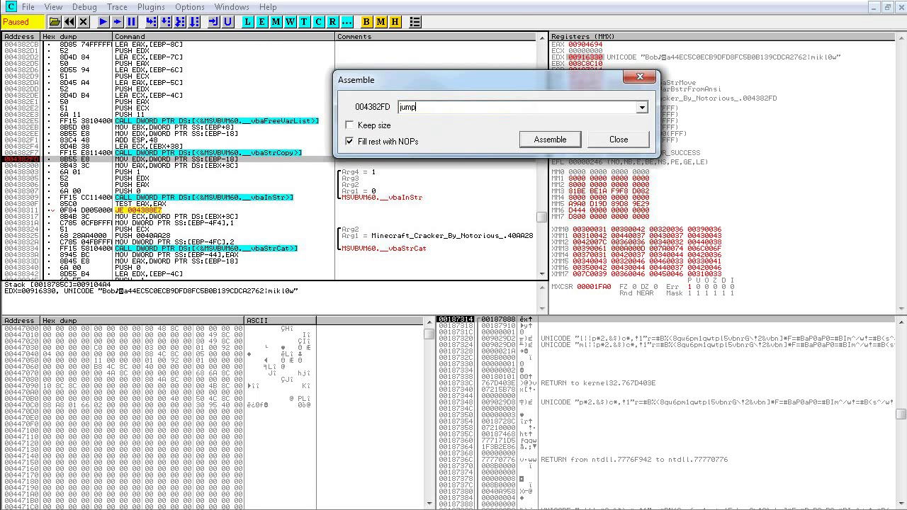
type("jmp")
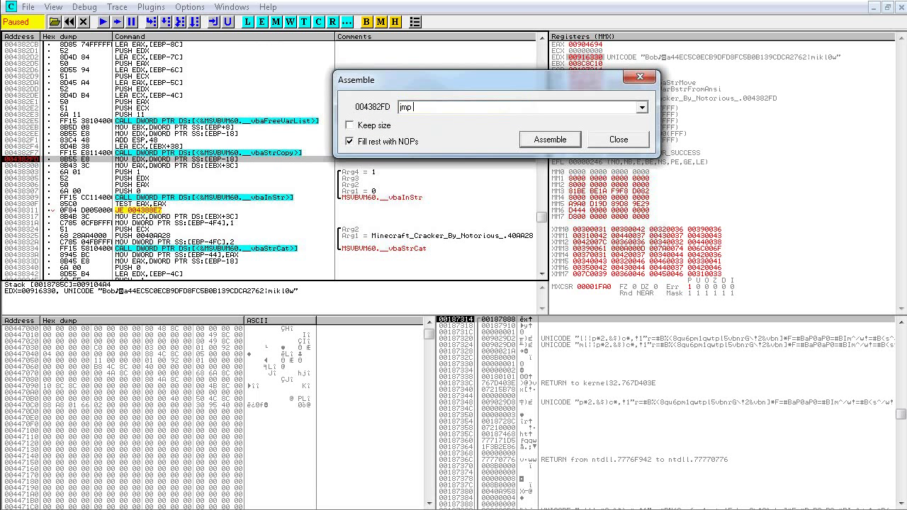
left_click(550, 139)
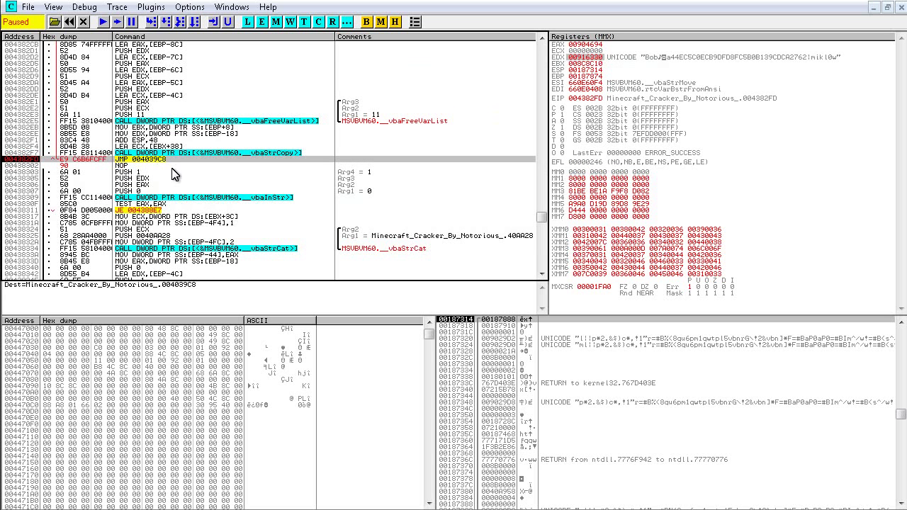
mouse_move(139, 190)
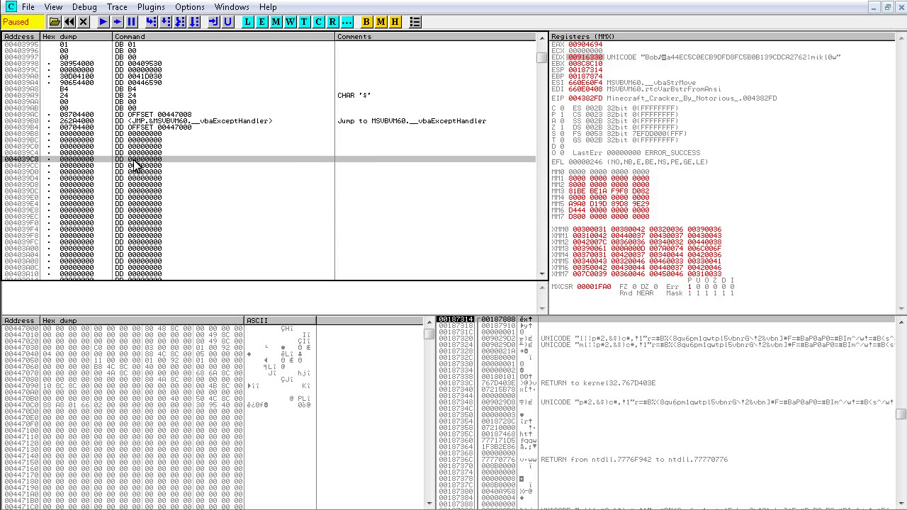
mouse_move(195, 190)
type("ps")
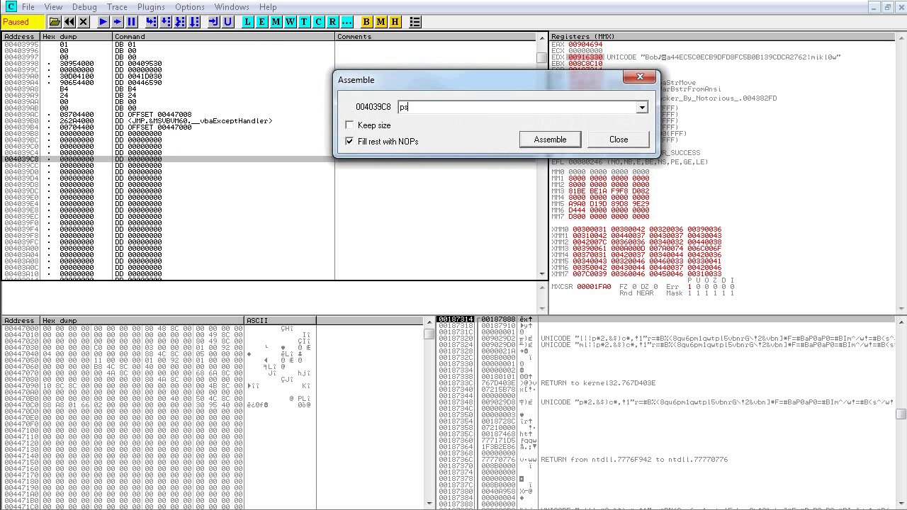
- Assemble PUSHAD, XOR ECX,ECX and MOV EDX,DWORD PTR SS:[EBP-18] at the cave start 004039C8
left_click(551, 139)
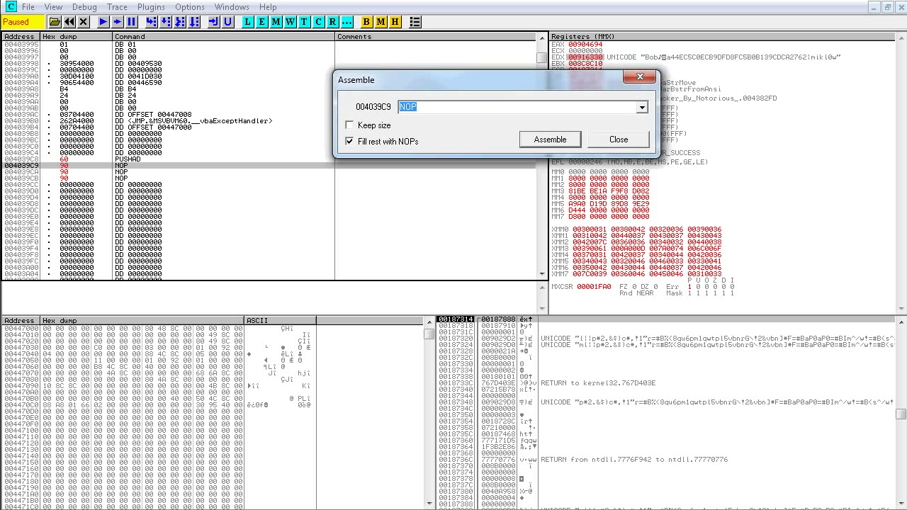
left_click(550, 139)
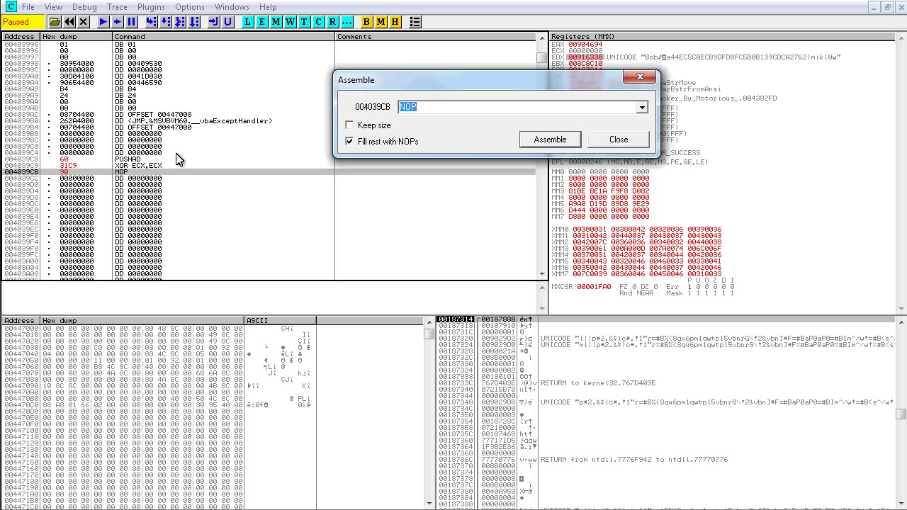
type("MOV EDX,DWORD PTR SS:[EBP-18]")
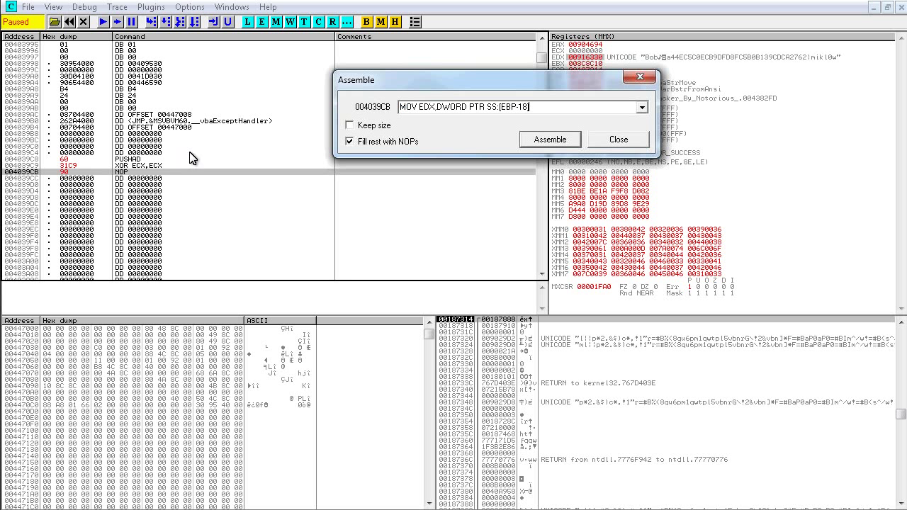
left_click(550, 139)
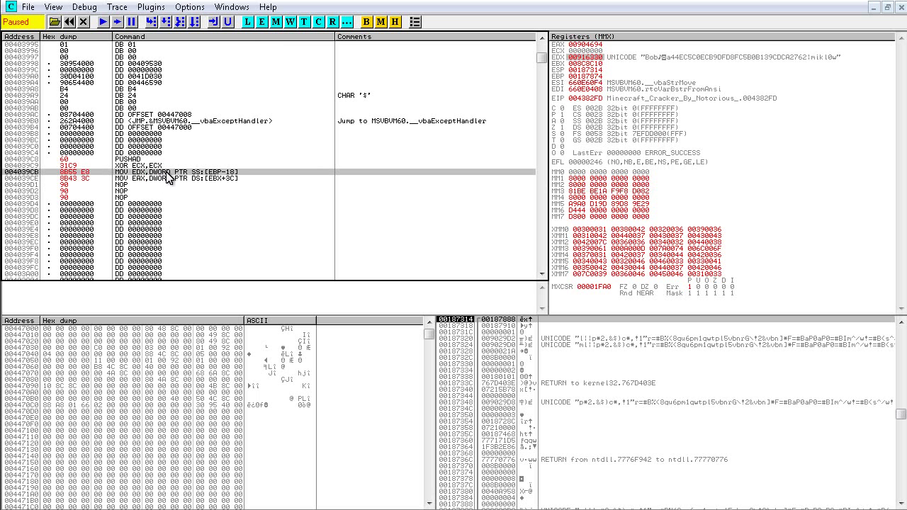
mouse_move(183, 178)
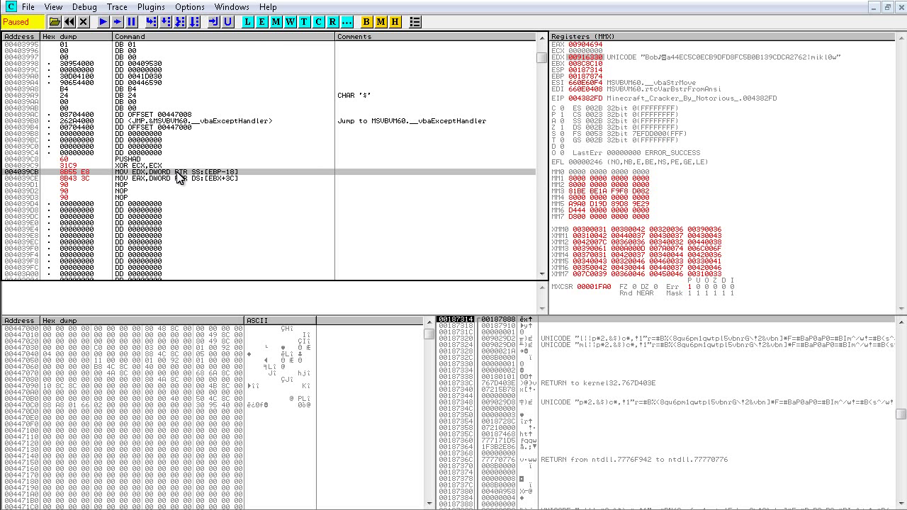
mouse_move(185, 199)
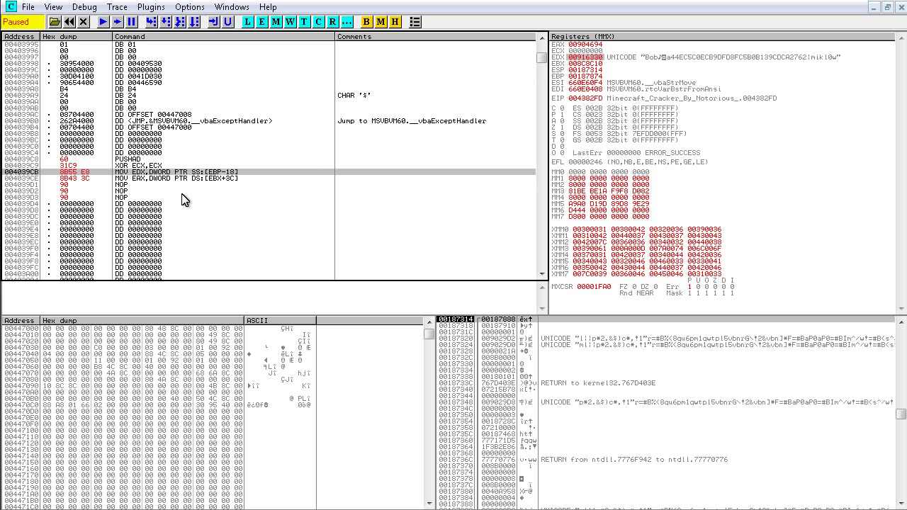
mouse_move(211, 192)
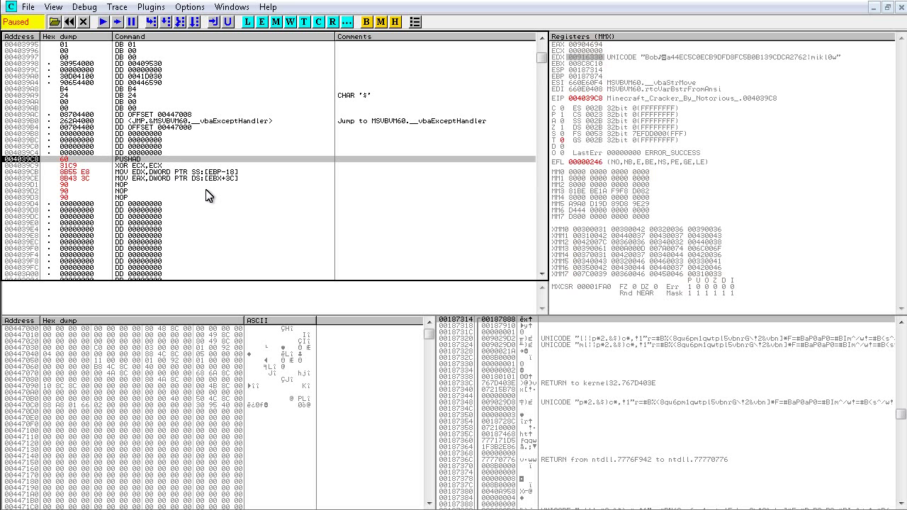
- Step the cave instructions until EAX holds the Unicode key, then target the empty line at 004039D1
key("F7")
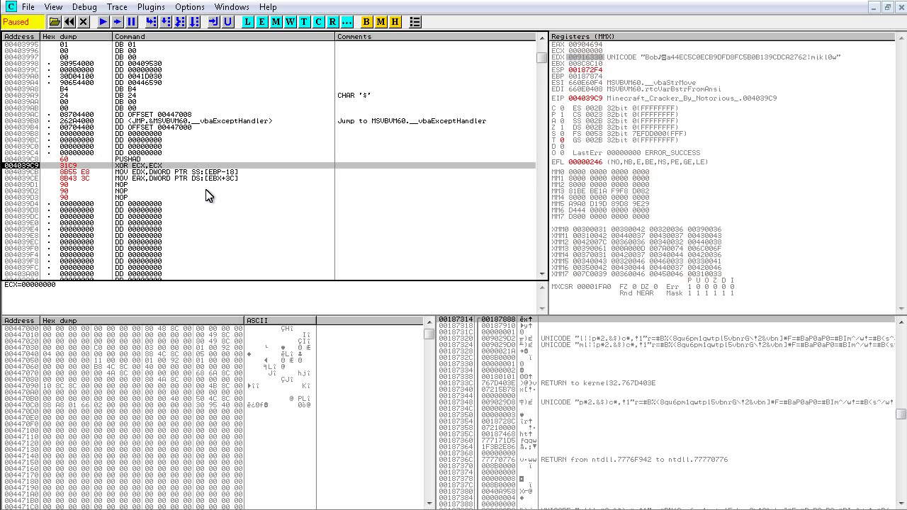
key("F7")
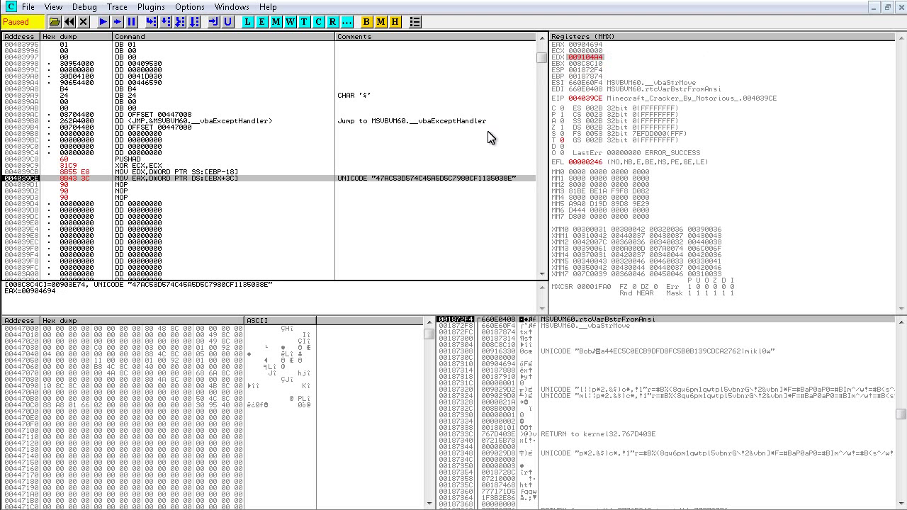
right_click(587, 57)
type("mov dword[")
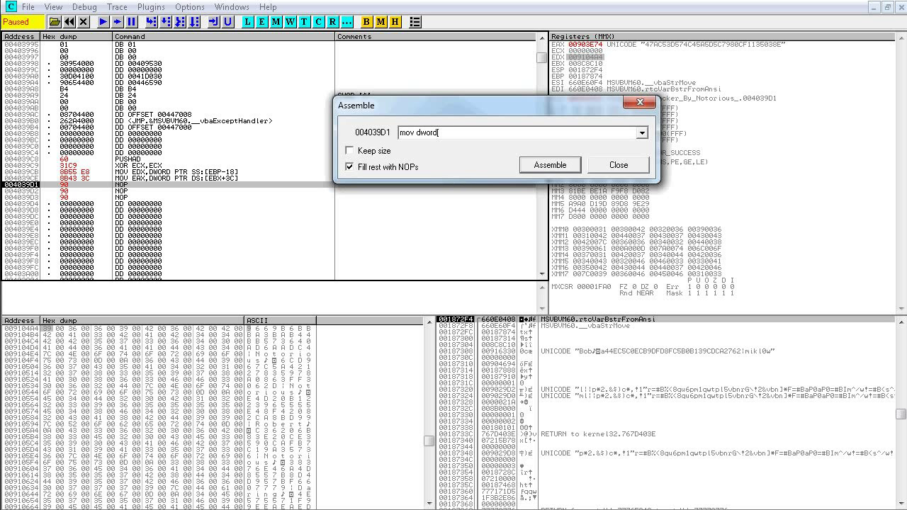
- Assemble MOV EBX,[EDX] and MOV DWORD [EAX],EBX at 004039D1–004039D3 to copy a key chunk
type("ed")
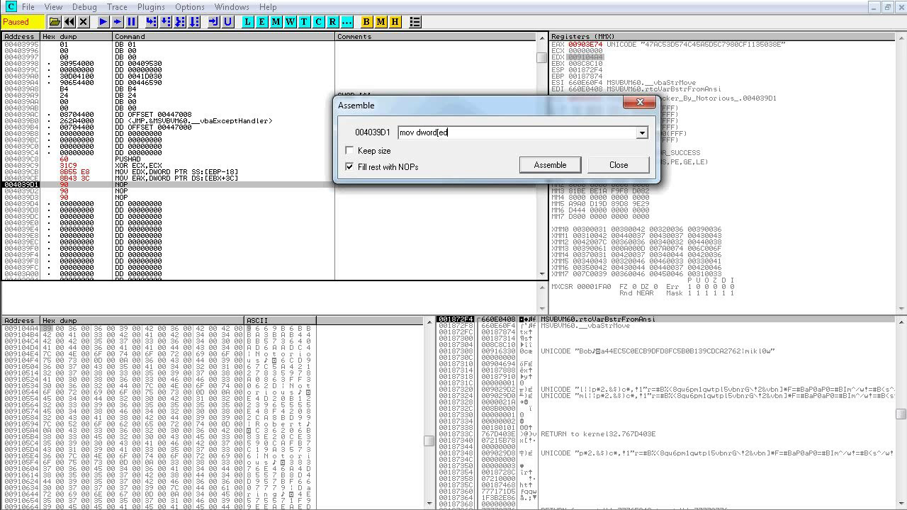
type("dx],")
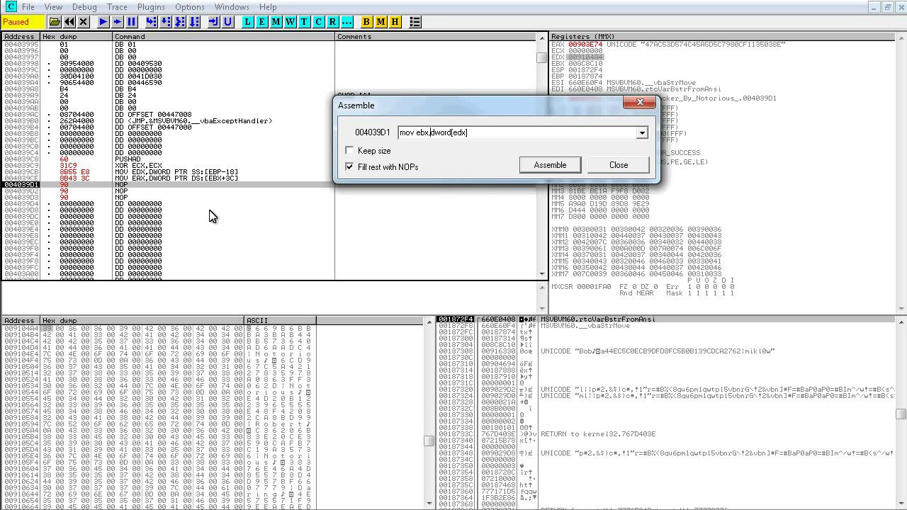
left_click(550, 165)
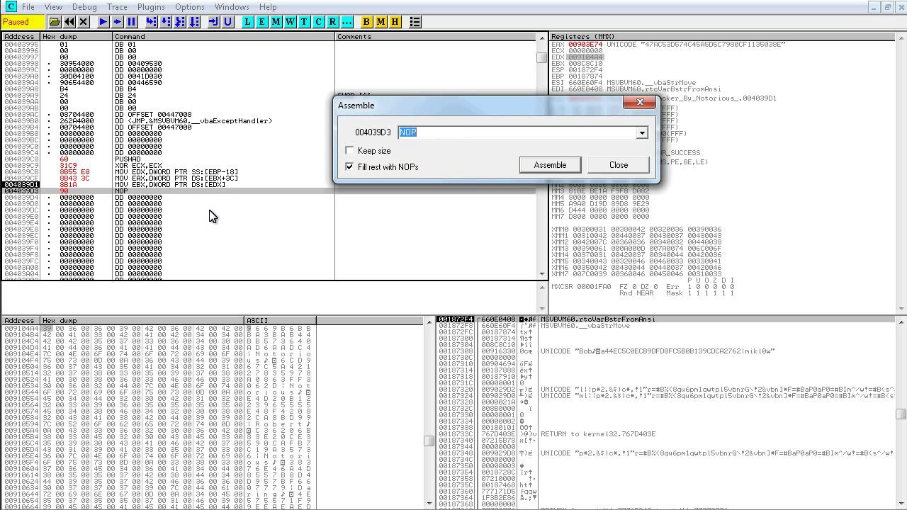
type("mov dwor")
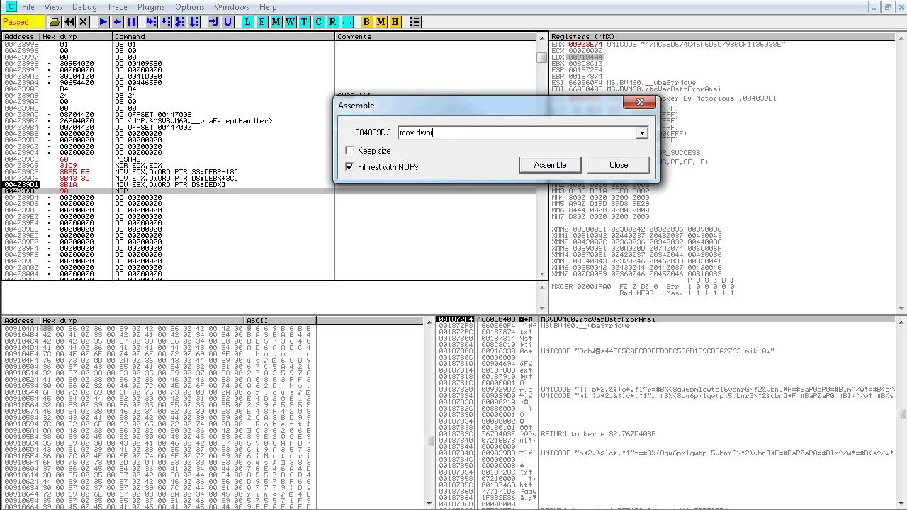
type("d[")
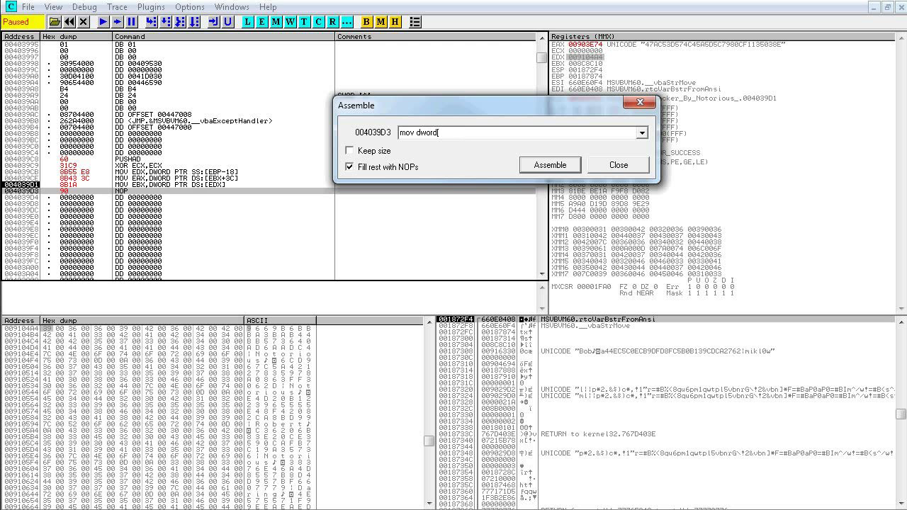
type("eax")
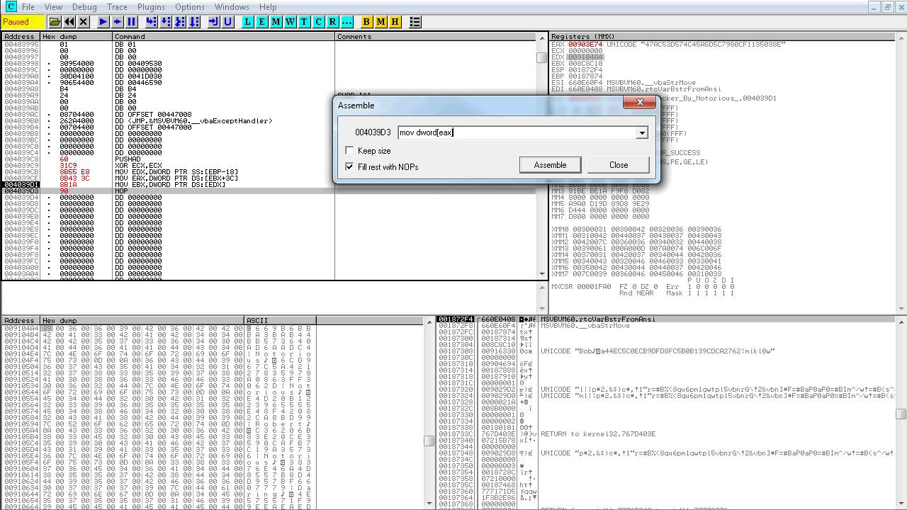
type(",ebx")
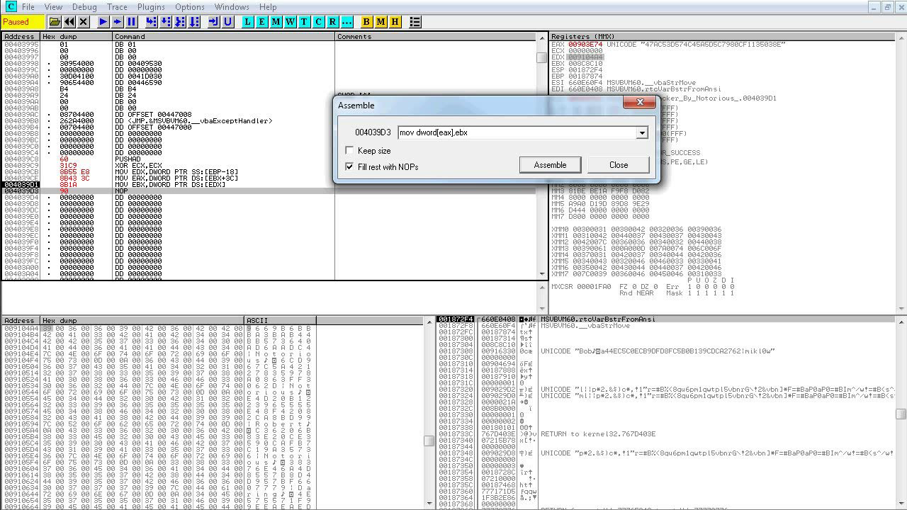
left_click(550, 165)
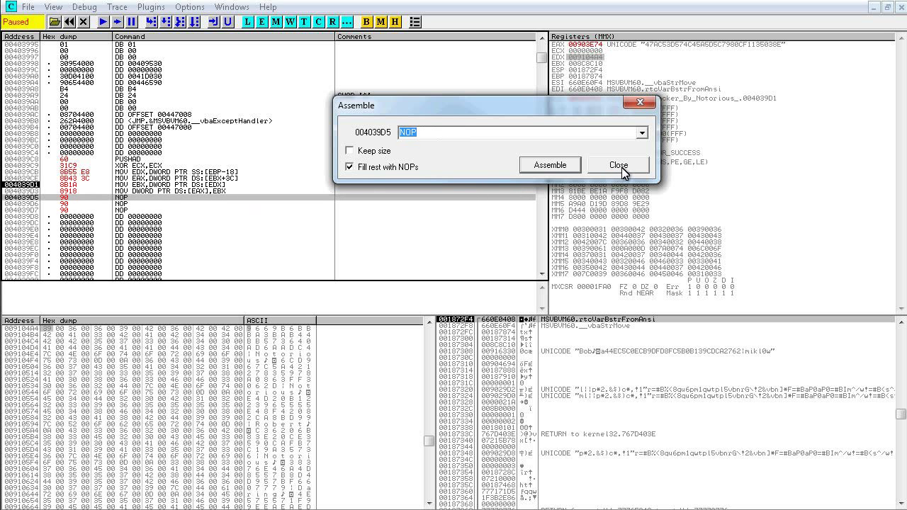
left_click(615, 164)
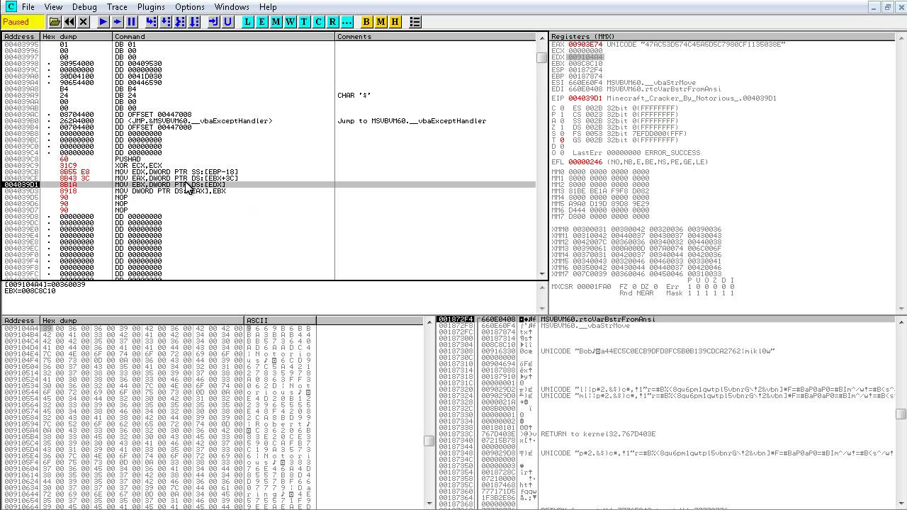
mouse_move(215, 193)
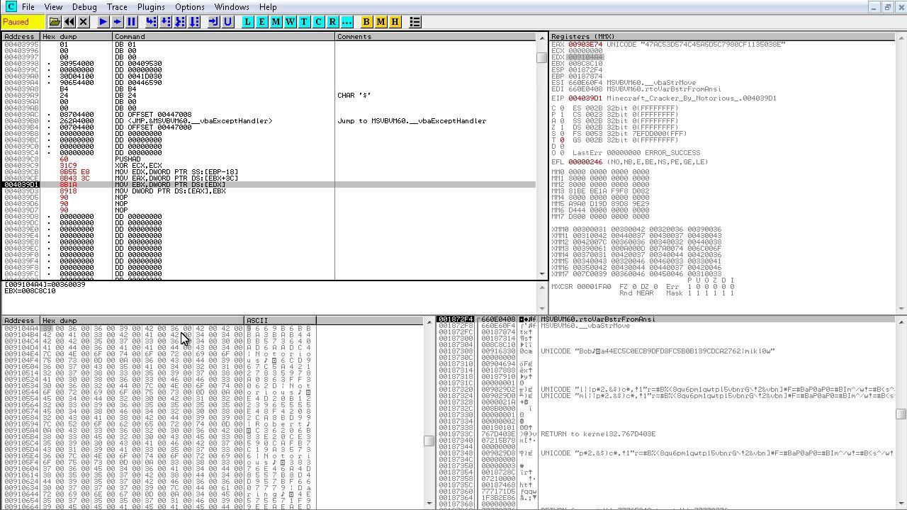
mouse_move(261, 334)
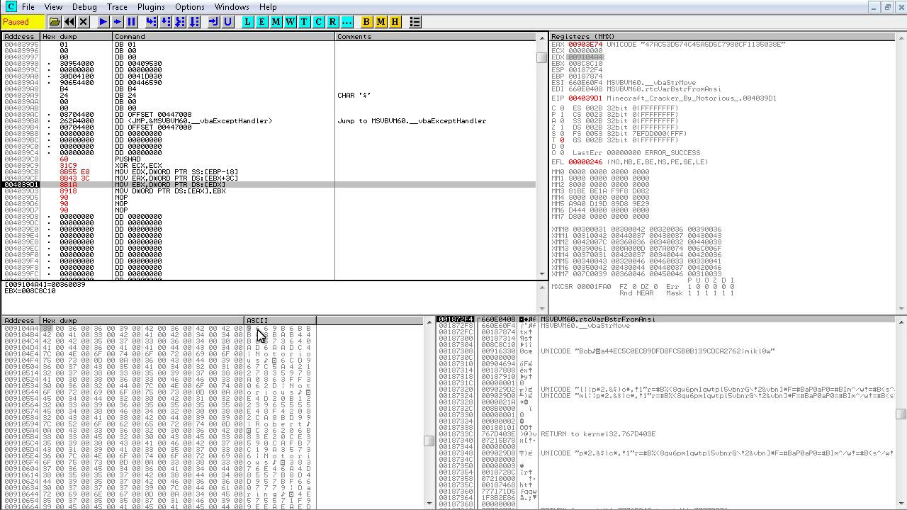
mouse_move(264, 339)
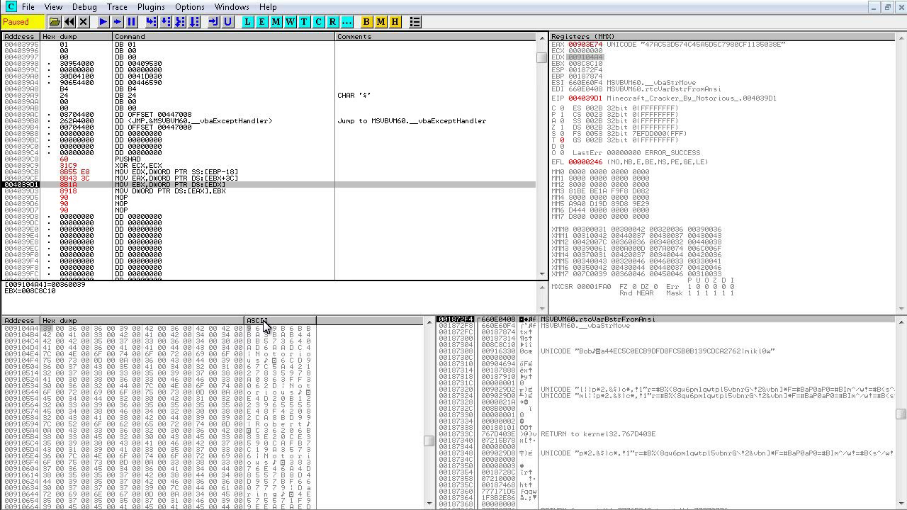
mouse_move(567, 68)
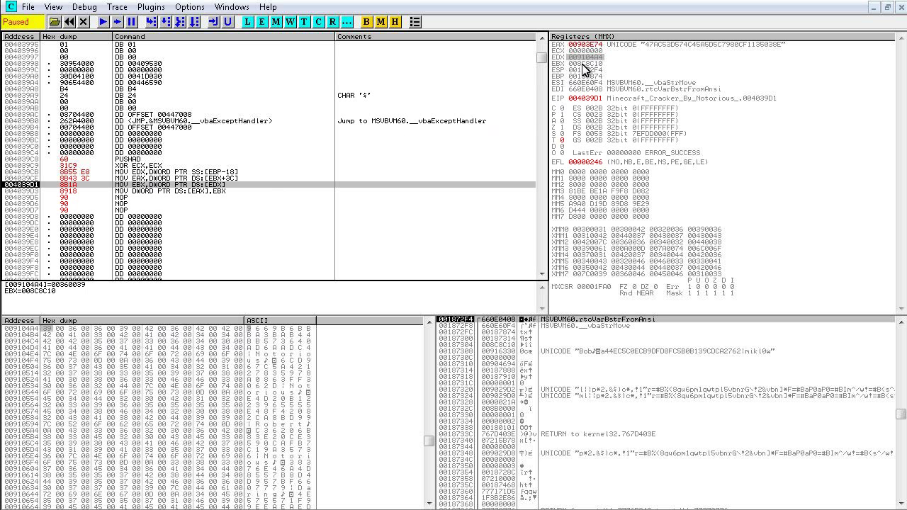
mouse_move(165, 199)
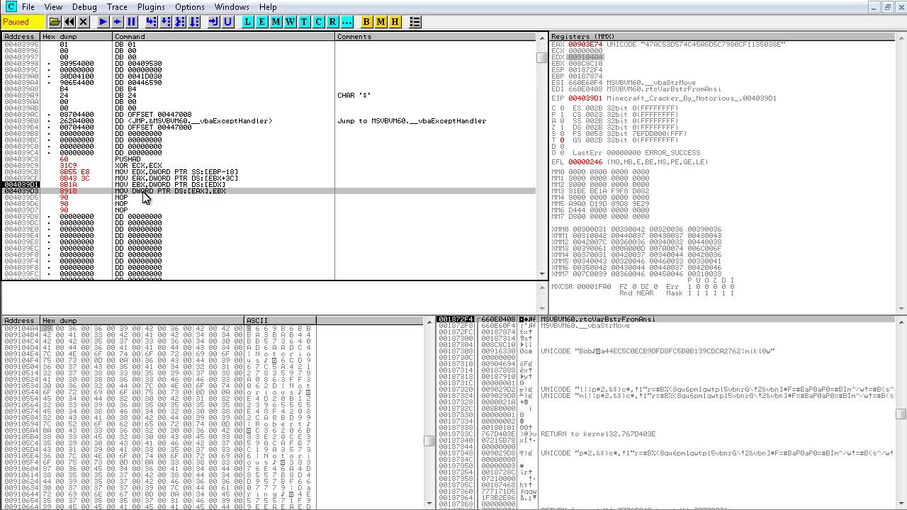
mouse_move(229, 199)
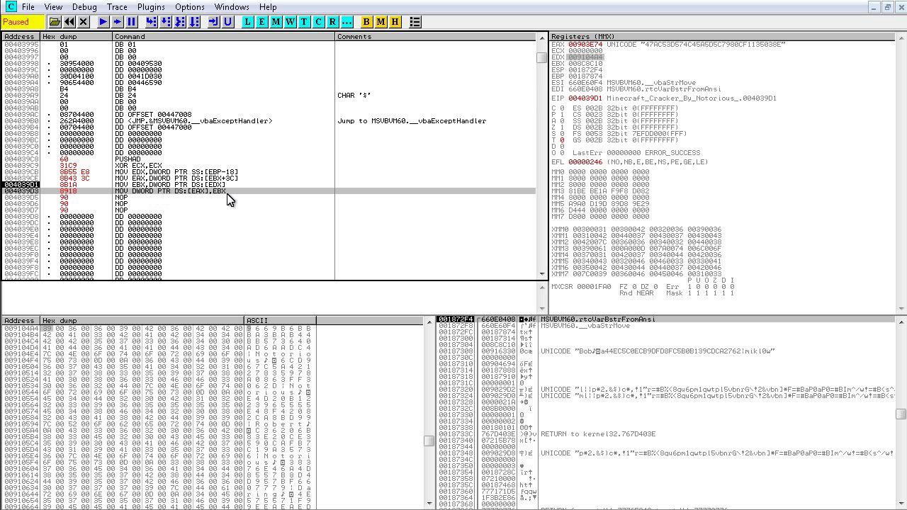
mouse_move(205, 198)
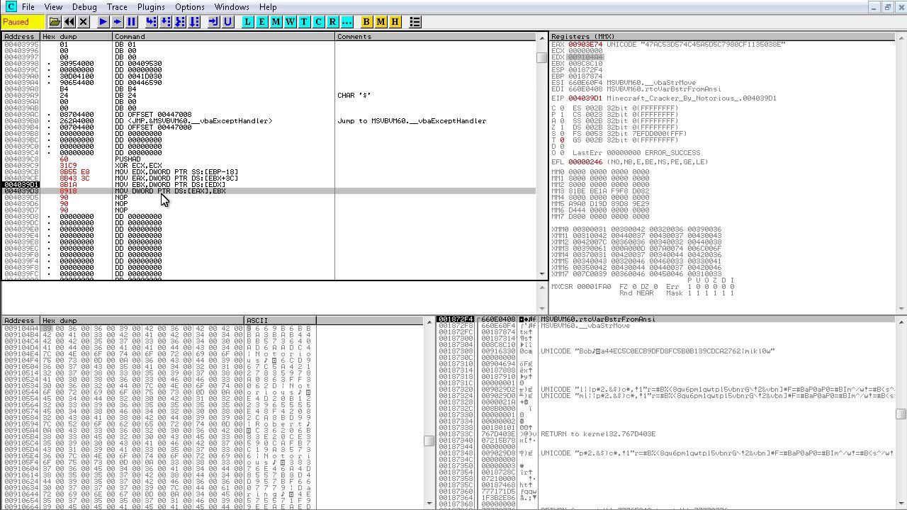
- Assemble the loop body ADD EAX,4, ADD EDX,4, INC ECX and CMP ECX,10 on the next cave lines
left_click(142, 207)
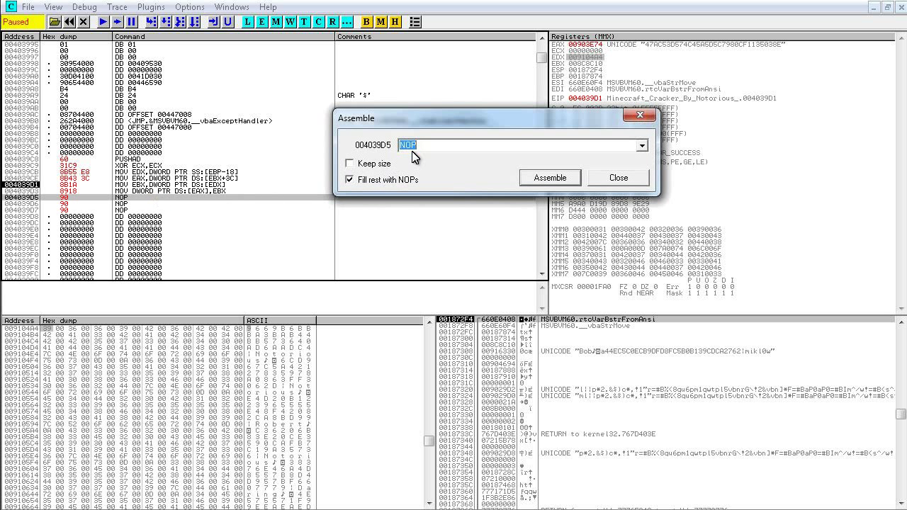
type("add ea")
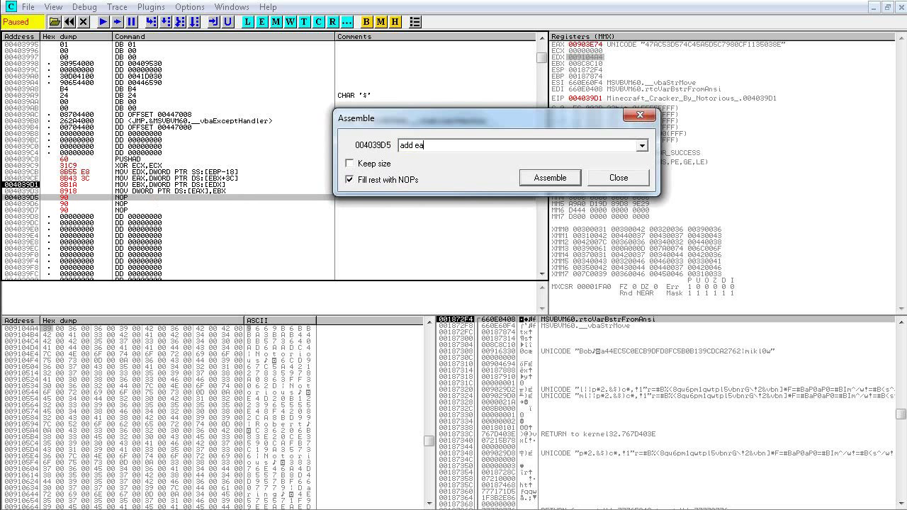
left_click(550, 177)
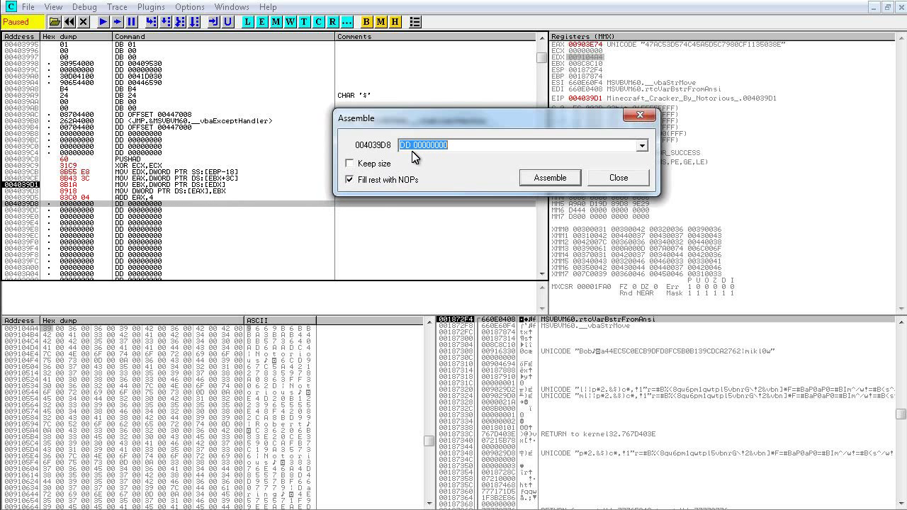
type("add")
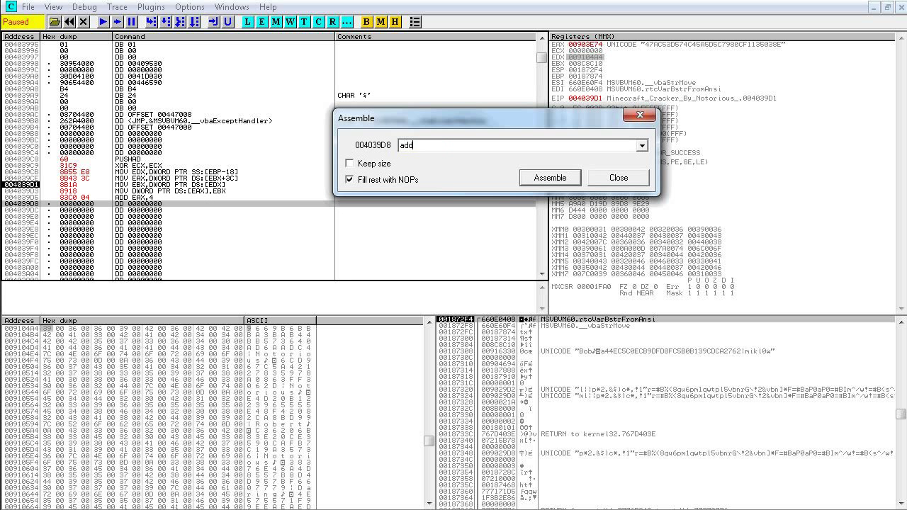
type("edx,4")
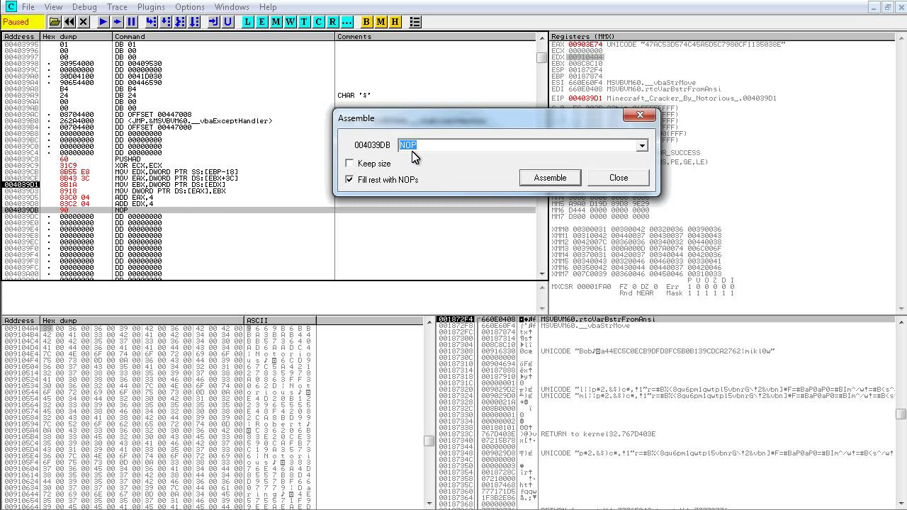
type("in")
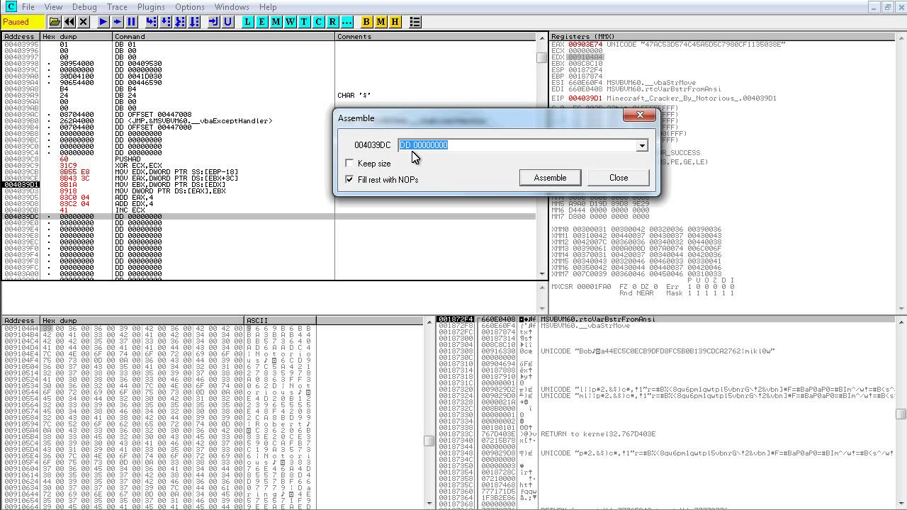
type("cmp")
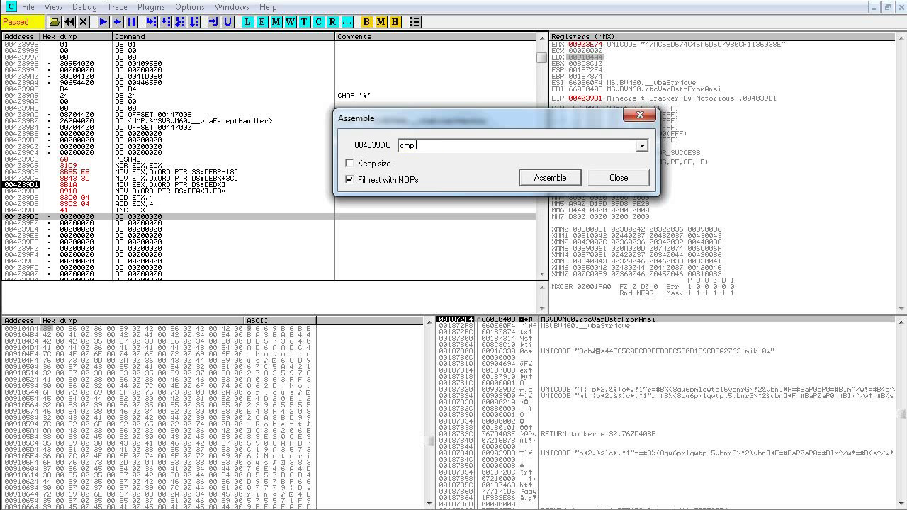
type("ecx")
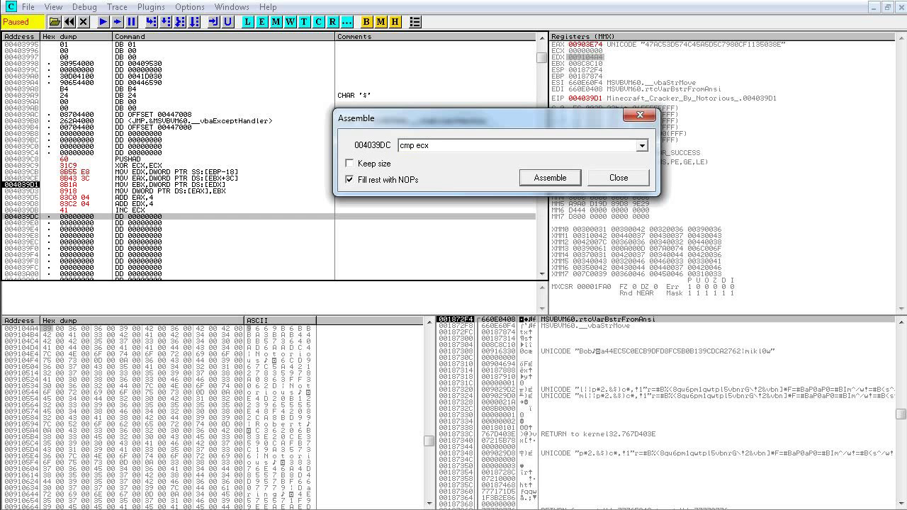
mouse_move(255, 333)
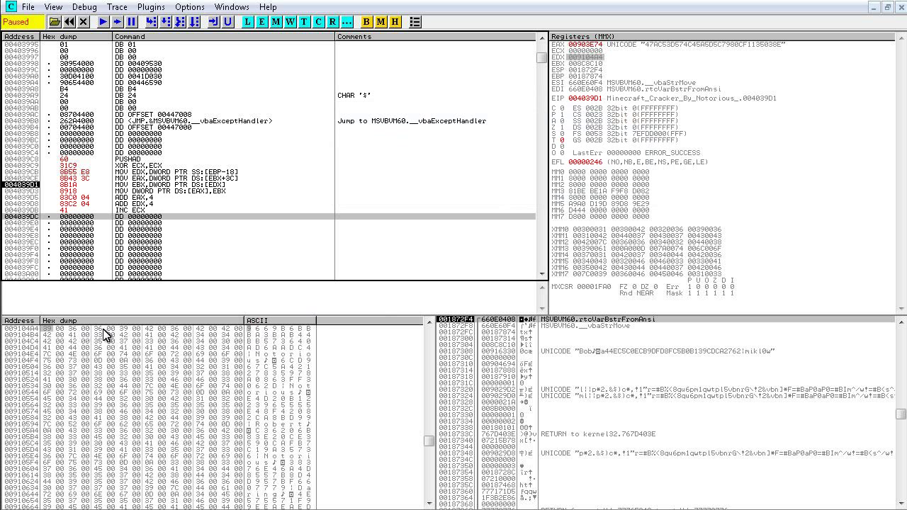
mouse_move(105, 334)
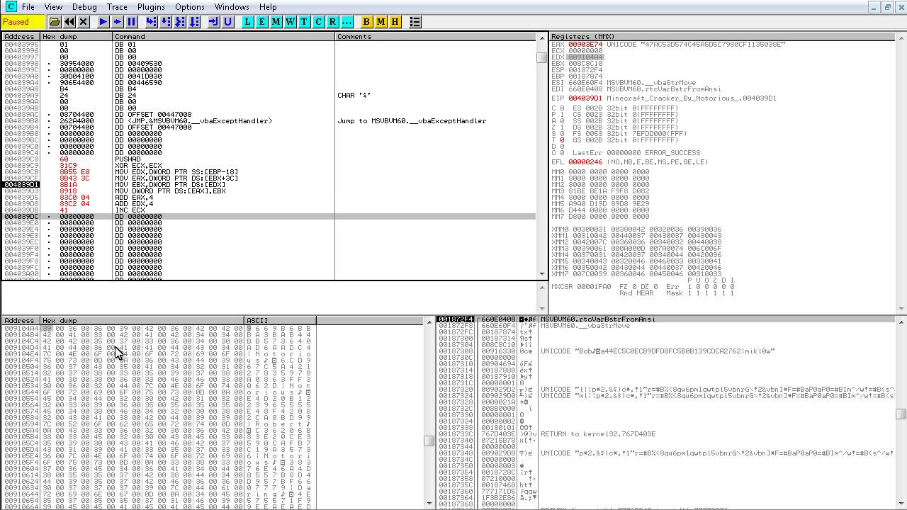
mouse_move(201, 341)
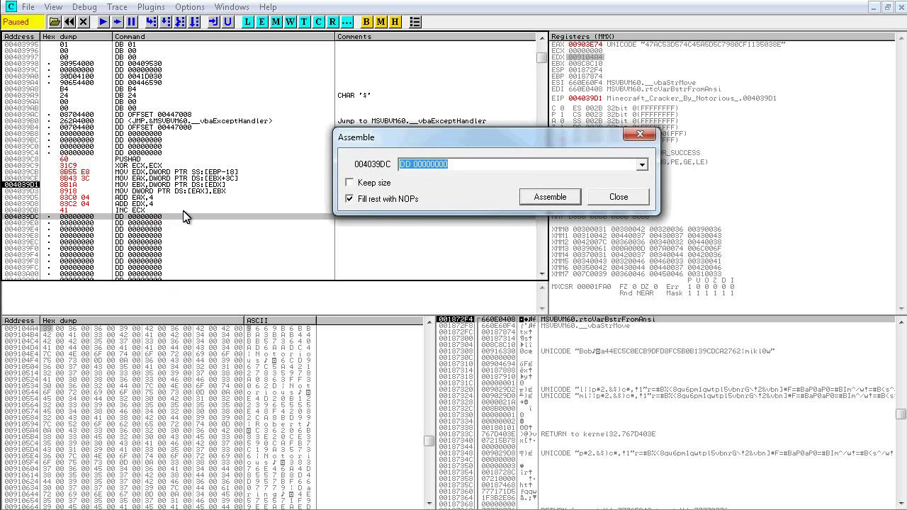
- Finish with CMP ECX,10 and JL SHORT 004039D1, then verify the loop jump lands at 004039D1
type("cmp ec")
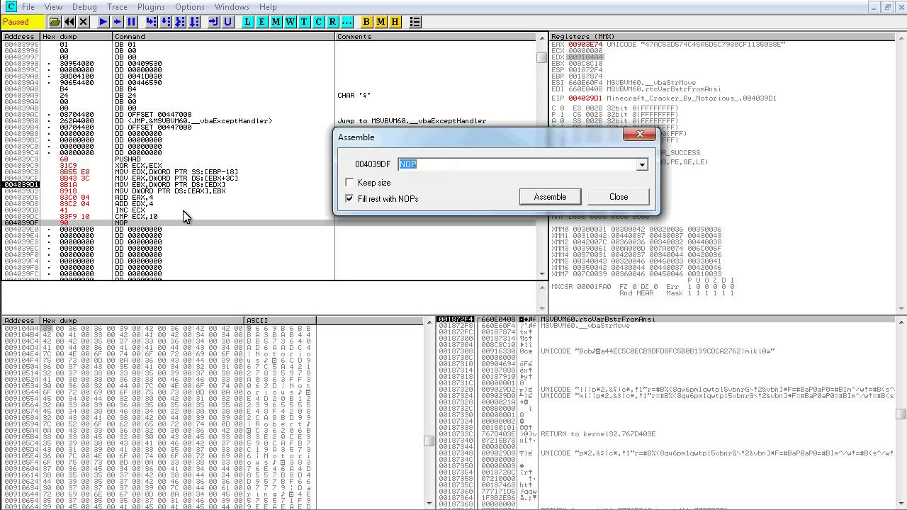
type("jl")
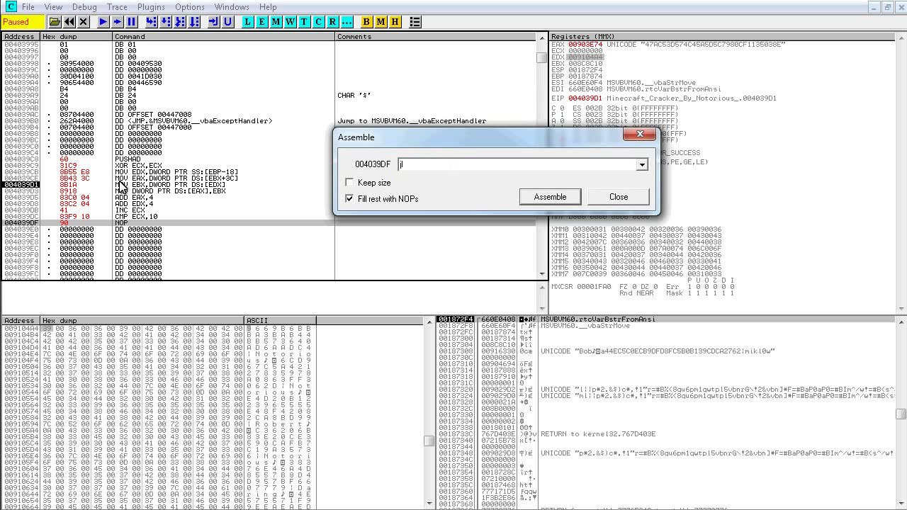
type("403")
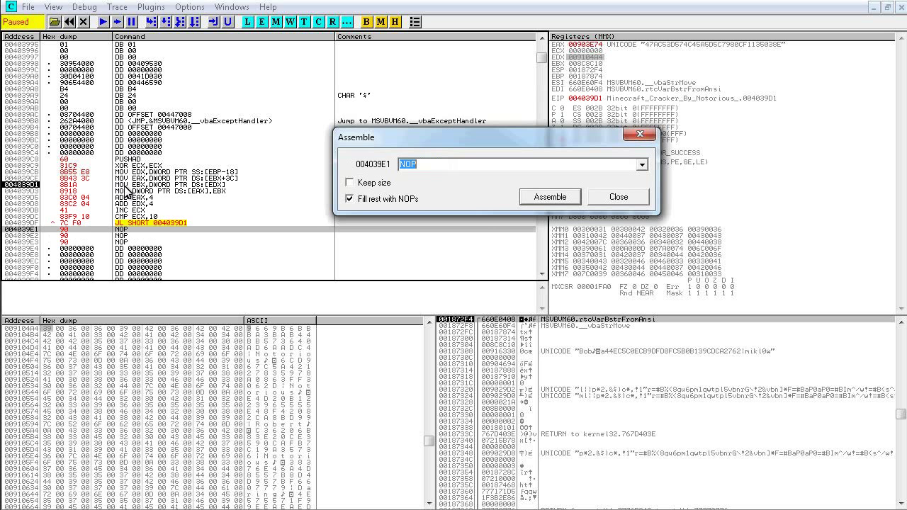
left_click(618, 196)
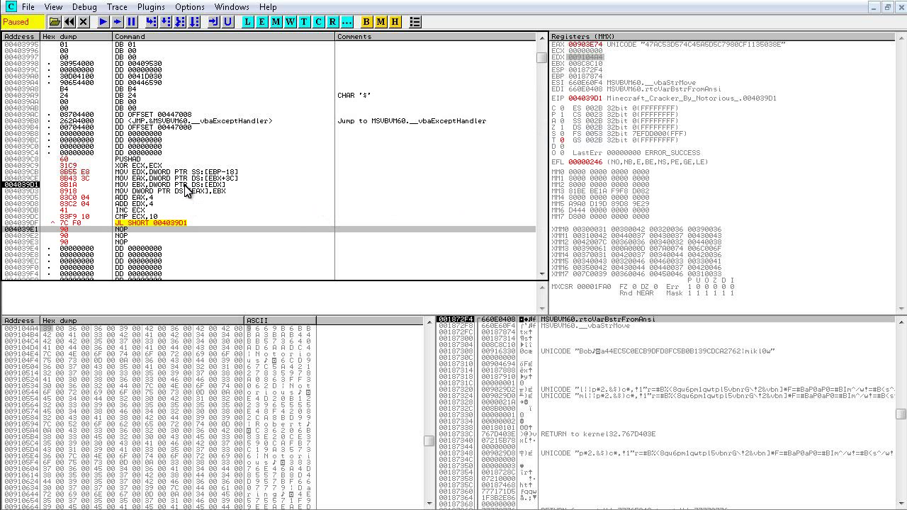
left_click(187, 187)
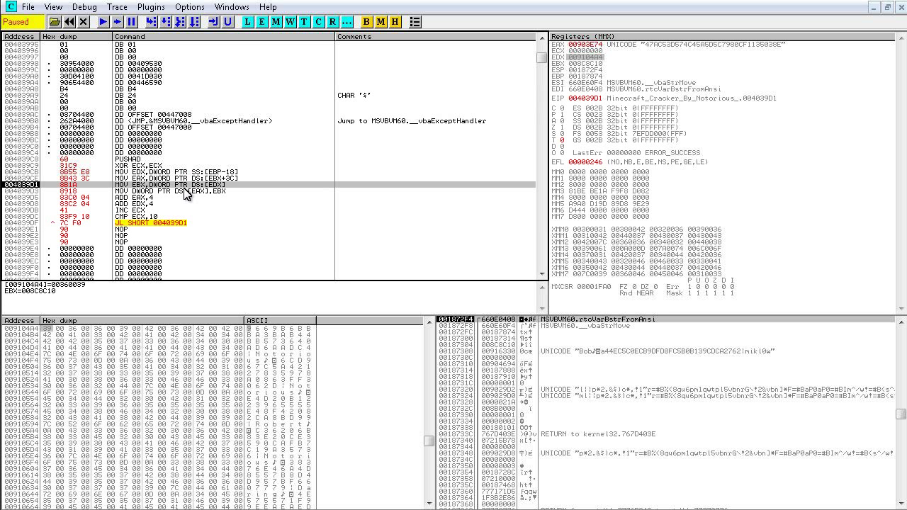
mouse_move(178, 241)
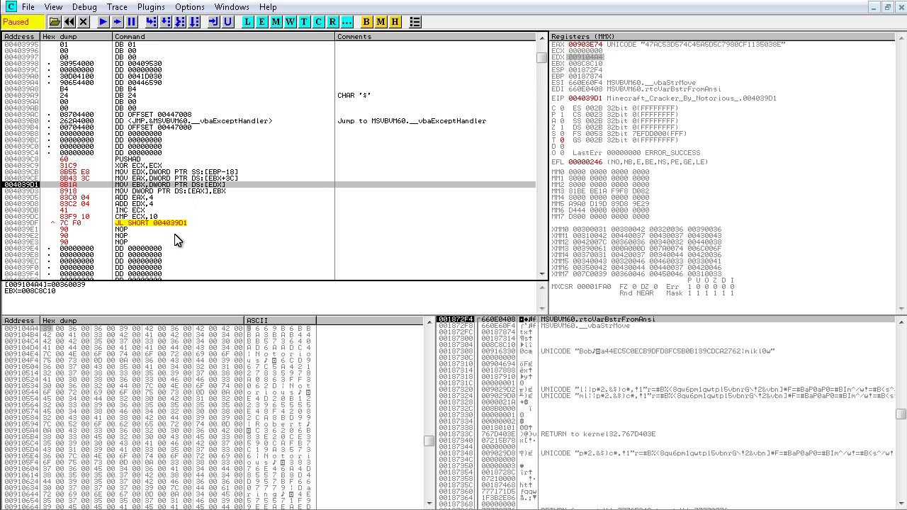
mouse_move(204, 210)
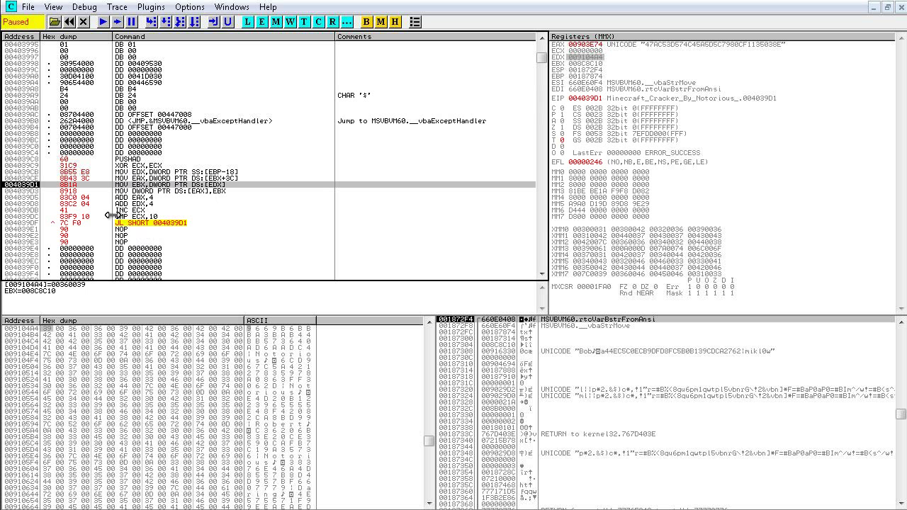
mouse_move(138, 230)
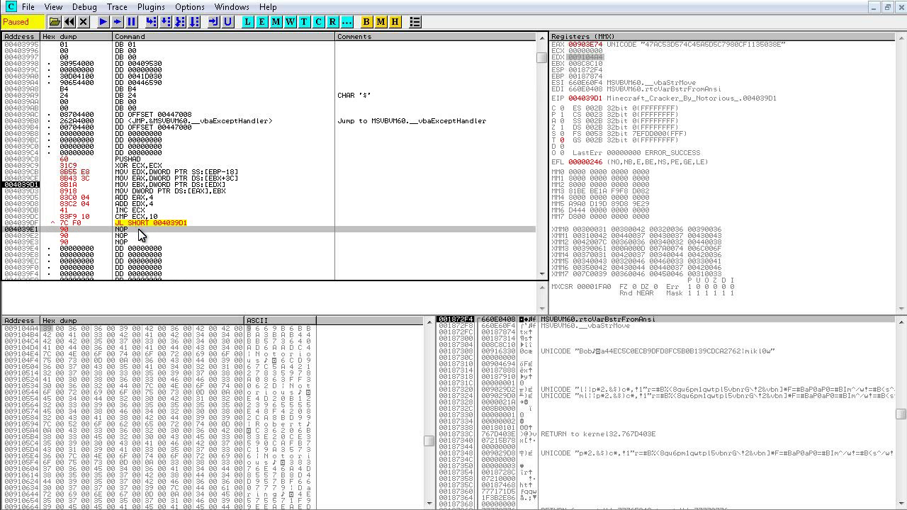
mouse_move(191, 258)
type("p")
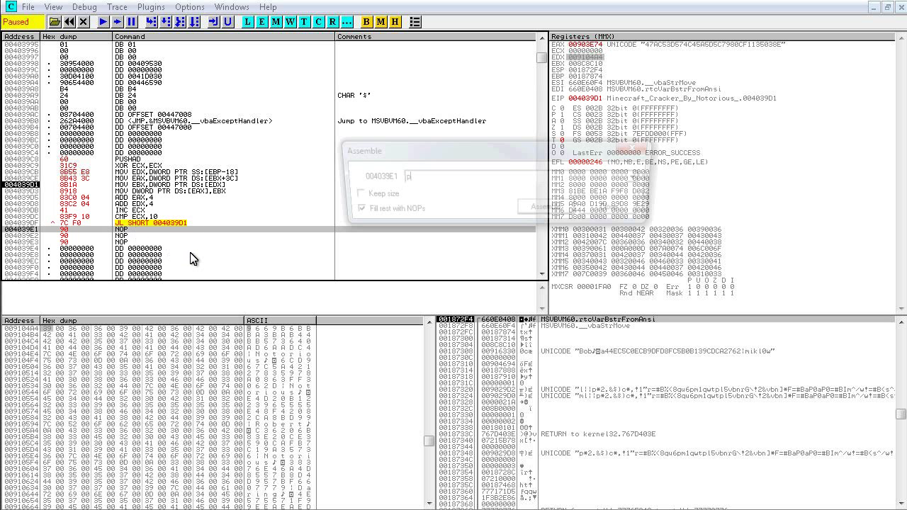
- Assemble POPAD, the two original MOV instructions and the JMP back to 00403803 after the loop
left_click(550, 210)
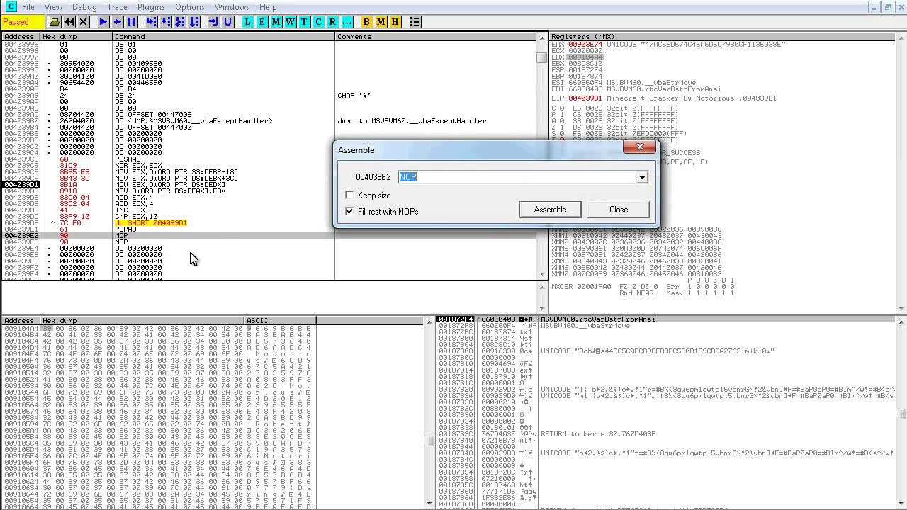
mouse_move(635, 210)
type("00438303")
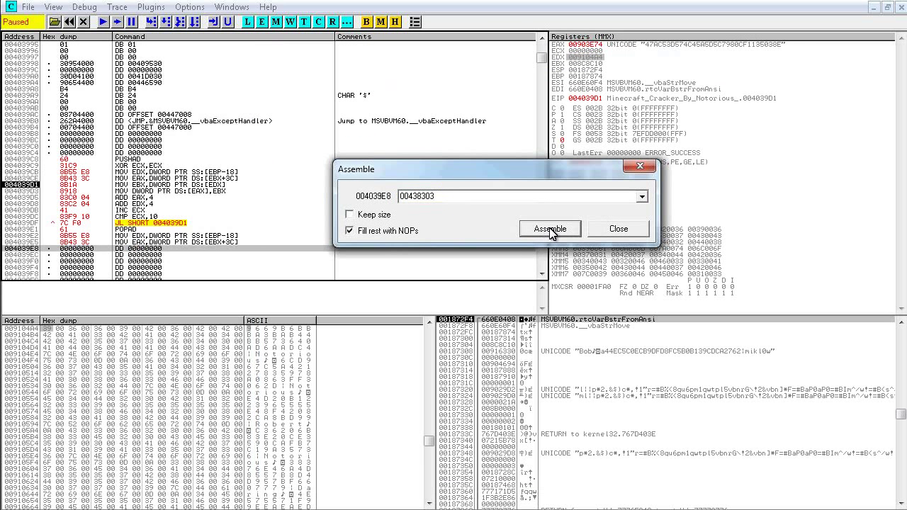
left_click(550, 229)
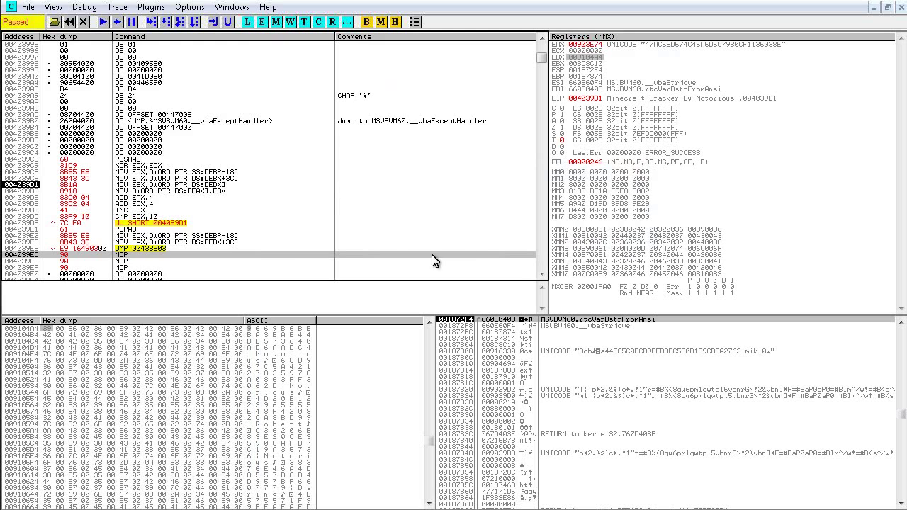
- Rerun the cracker so execution steps through the completed cave copy loop with the key in EAX
right_click(567, 45)
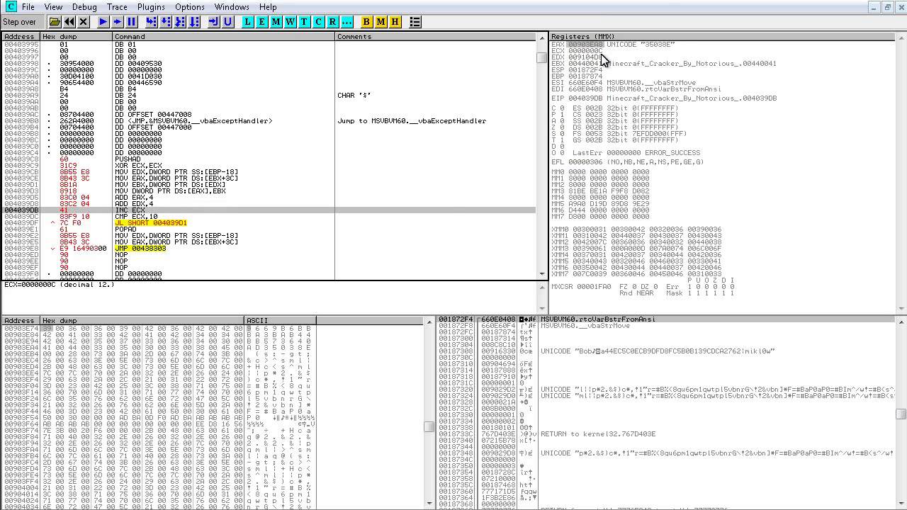
left_click(114, 22)
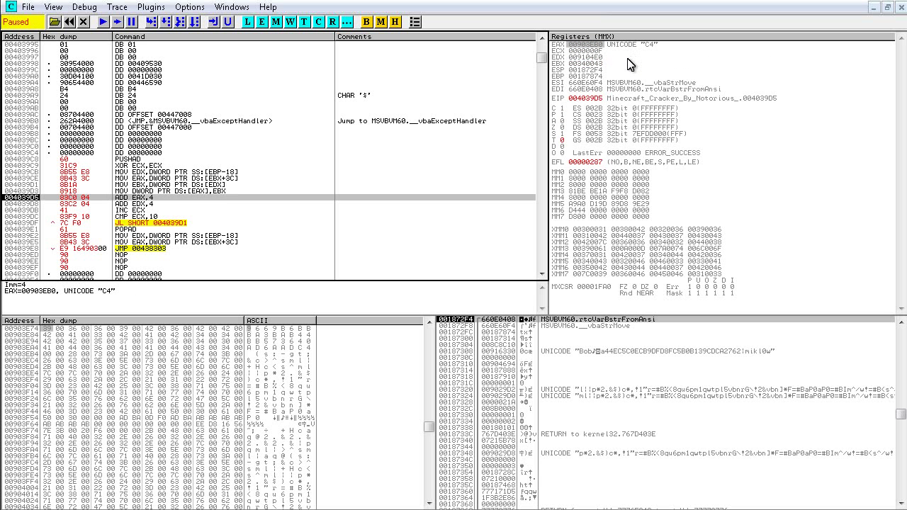
mouse_move(303, 360)
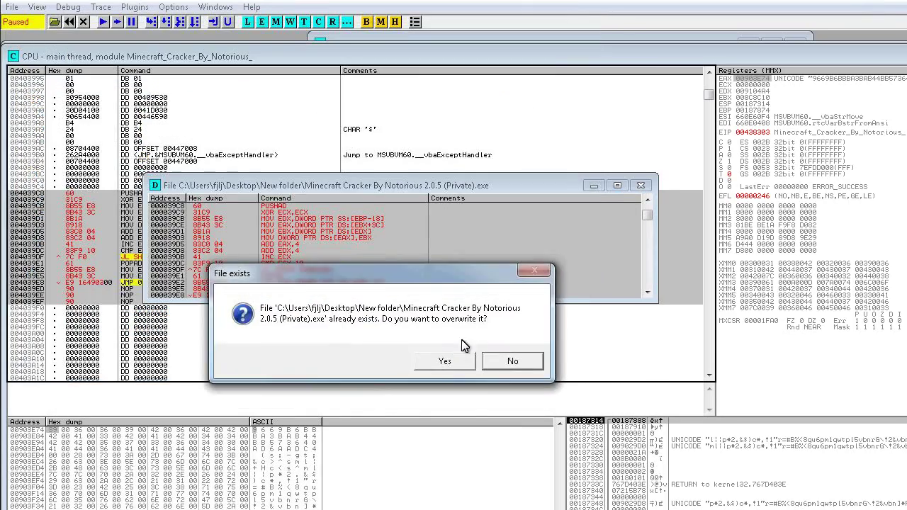
- Overwrite the existing cracker .exe with the patch, run it and accept the authentication success message
left_click(445, 362)
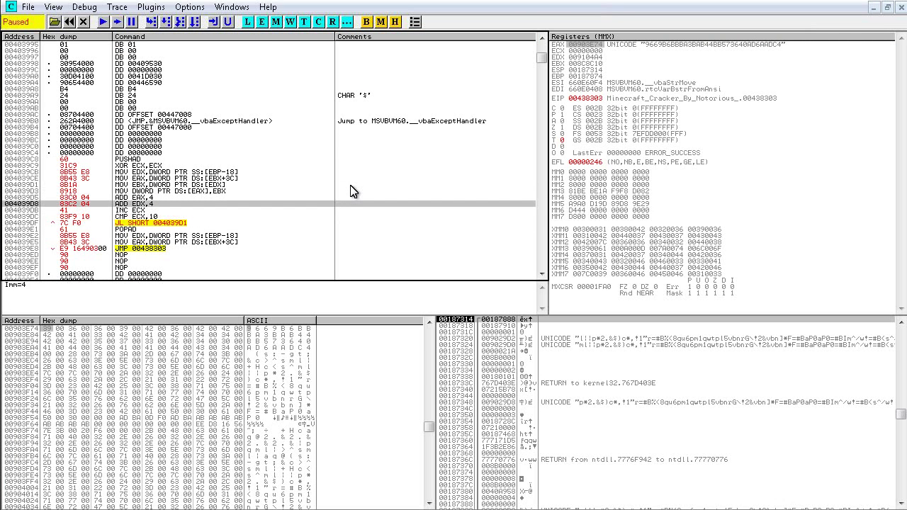
left_click(117, 22)
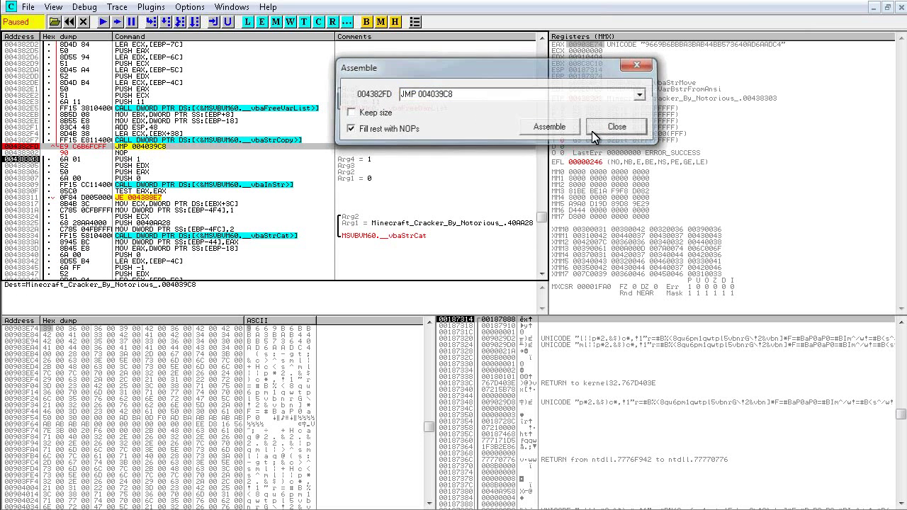
left_click(617, 126)
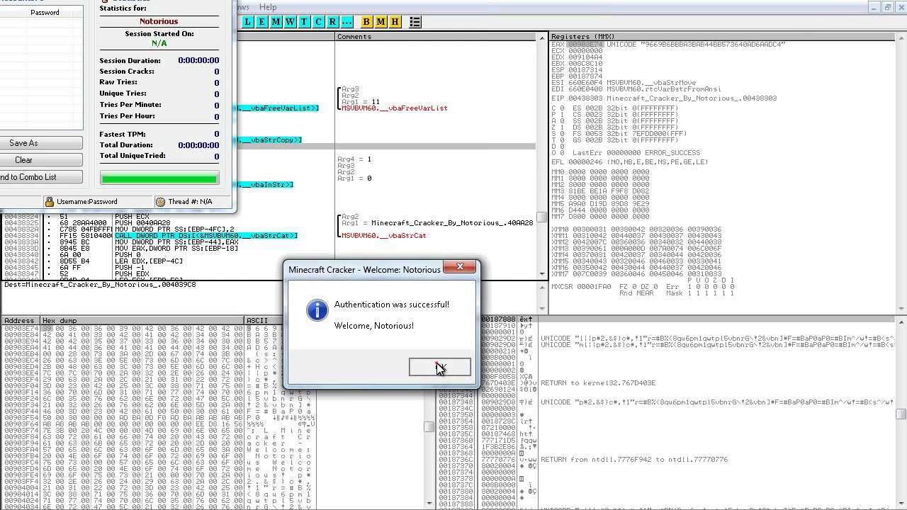
left_click(439, 367)
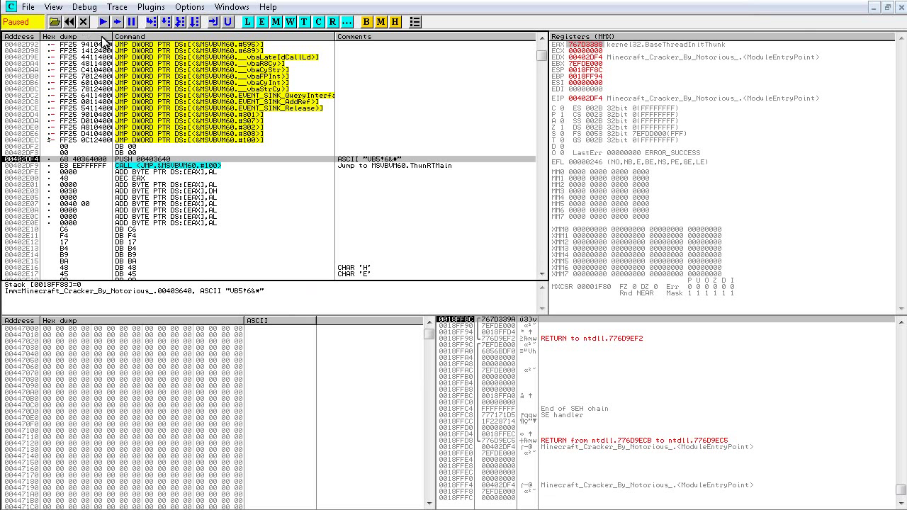
mouse_move(58, 55)
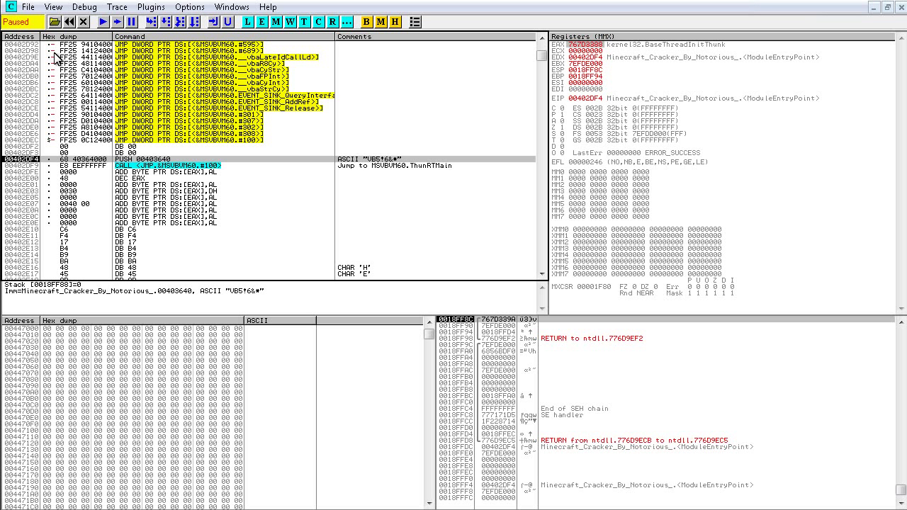
- Run the restarted cracker until the Authentication Failed MessageBox returns and dismiss it
left_click(110, 23)
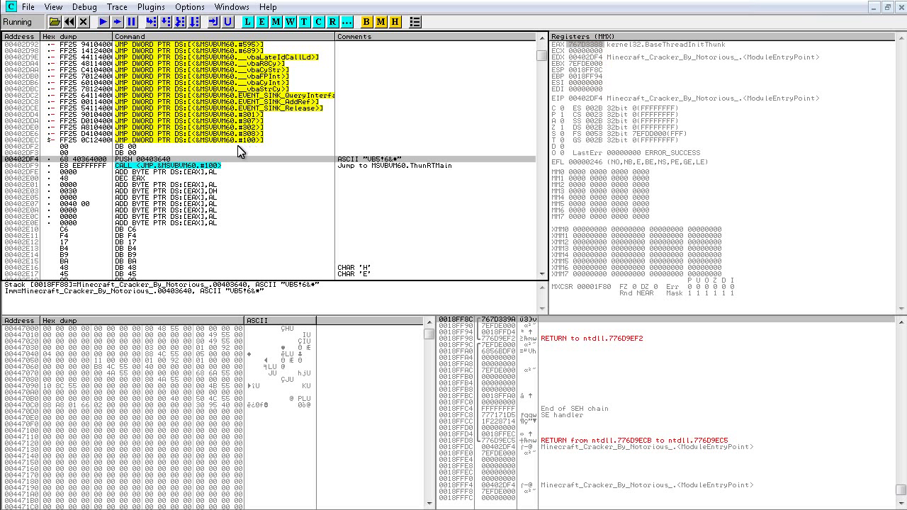
mouse_move(233, 156)
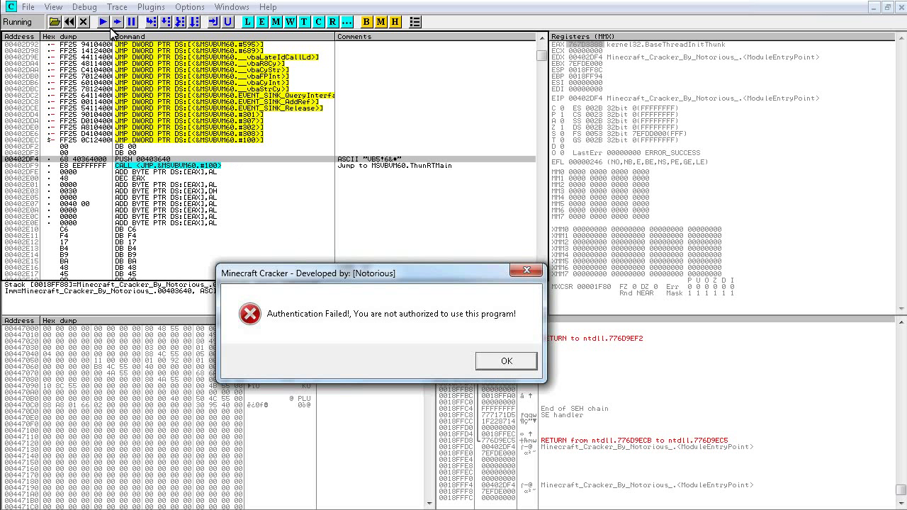
left_click(506, 361)
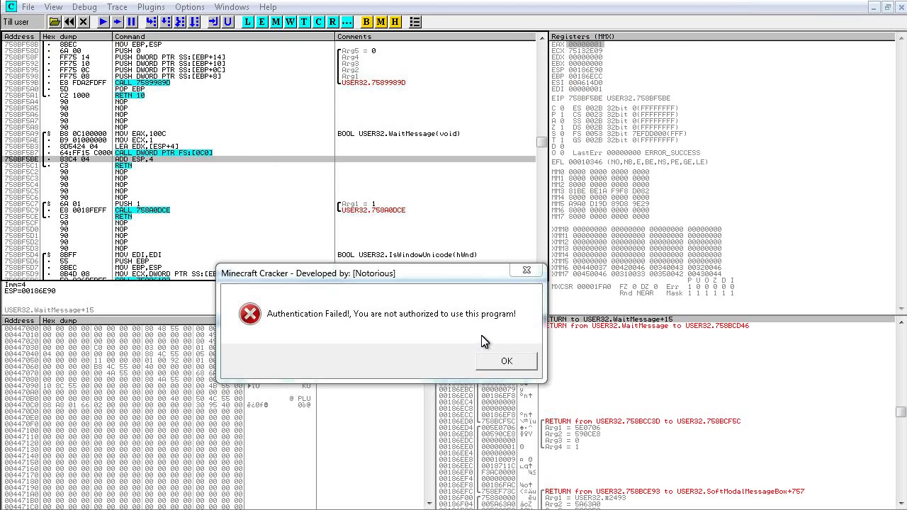
left_click(507, 362)
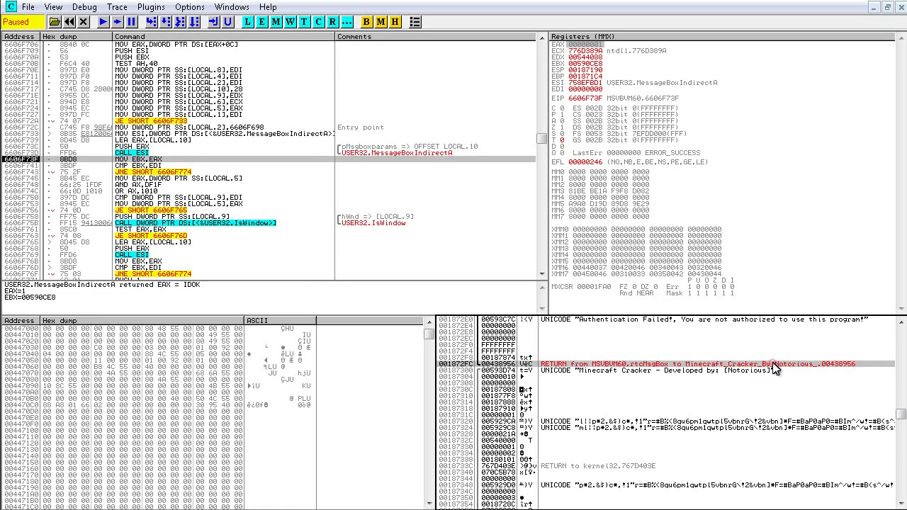
mouse_move(607, 377)
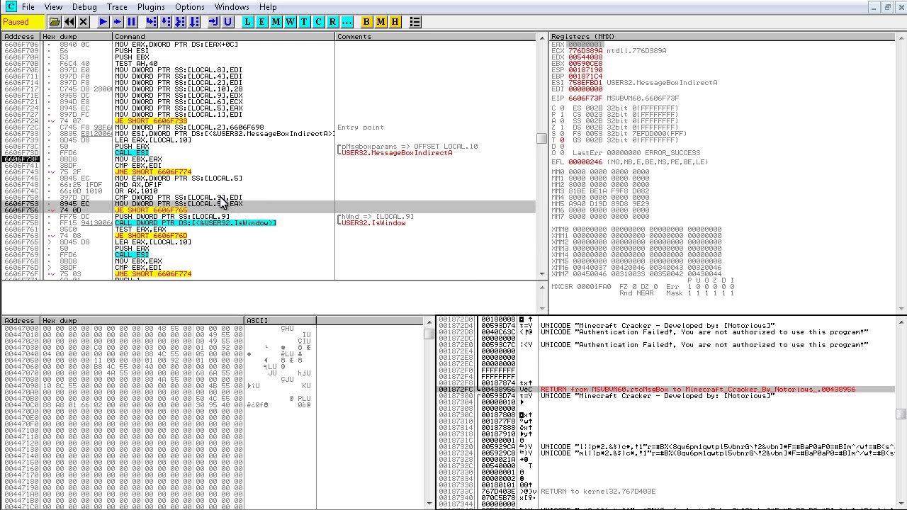
- Follow the stack return address into the disassembler and the JE reference to the code near __vbaStrCopy
right_click(617, 389)
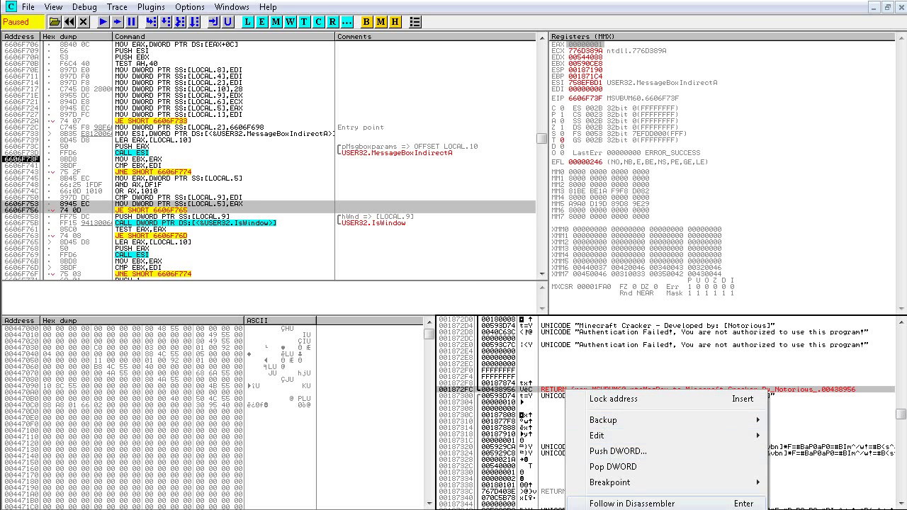
left_click(632, 505)
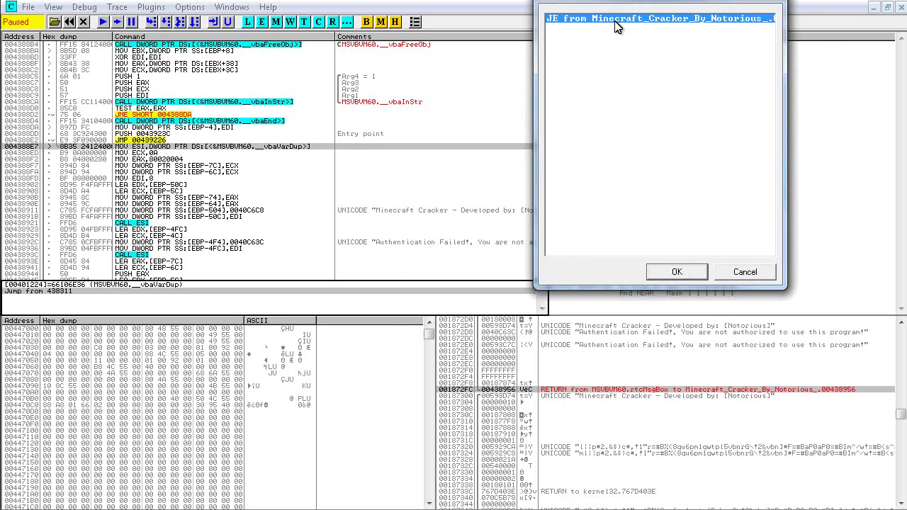
left_click(678, 272)
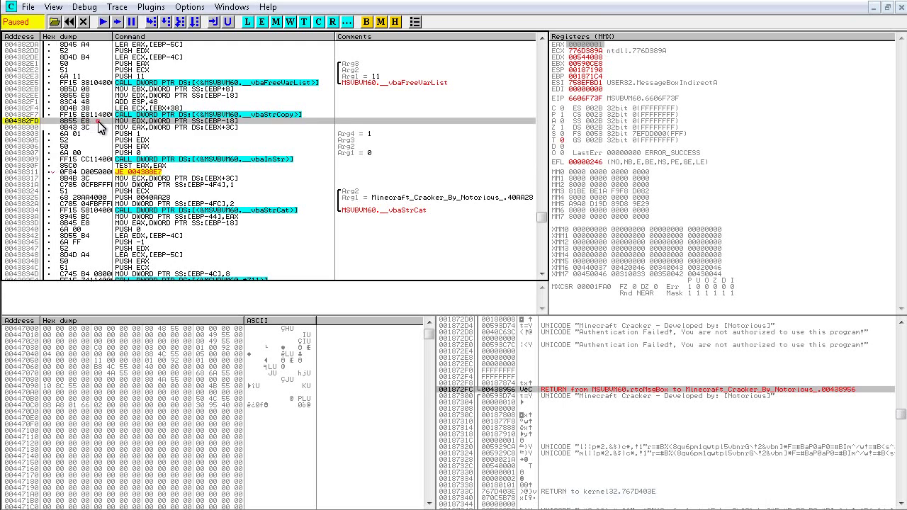
- Restart, run to the patch location and assemble JMP 004039C8 after the __vbaStrCopy call
left_click(88, 23)
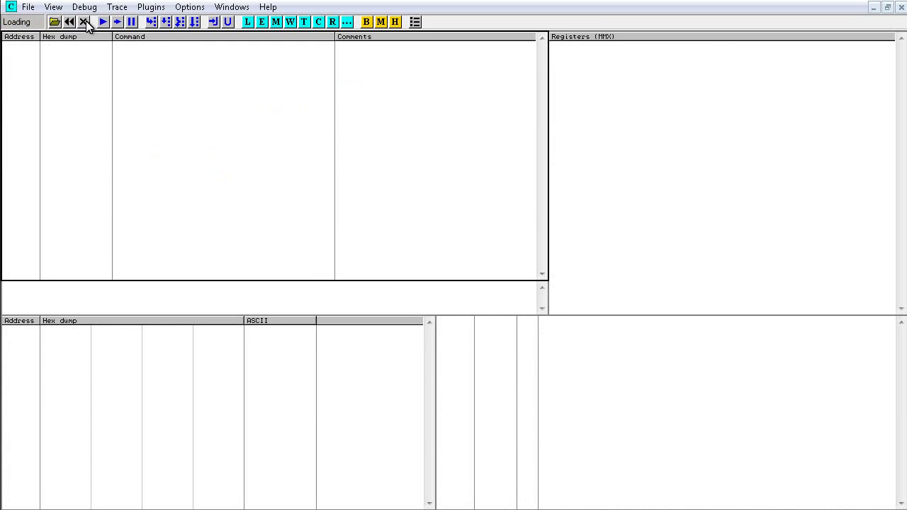
left_click(102, 23)
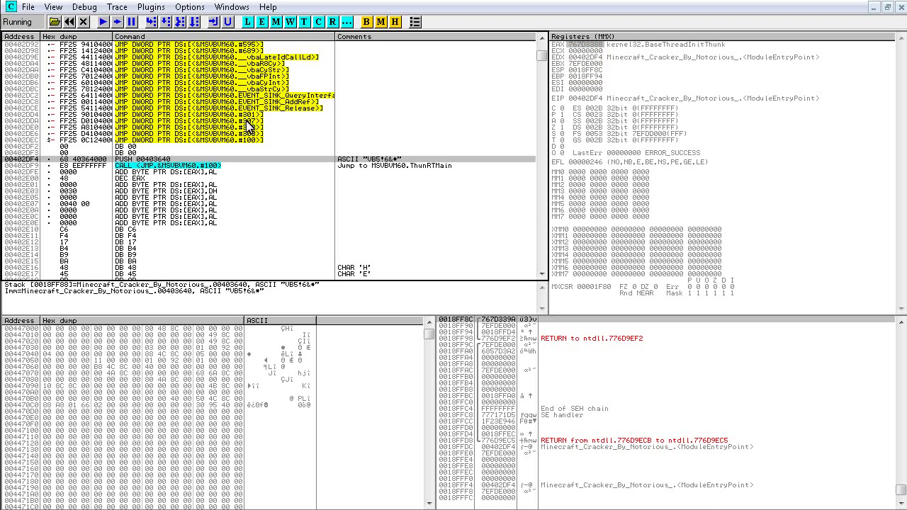
mouse_move(170, 173)
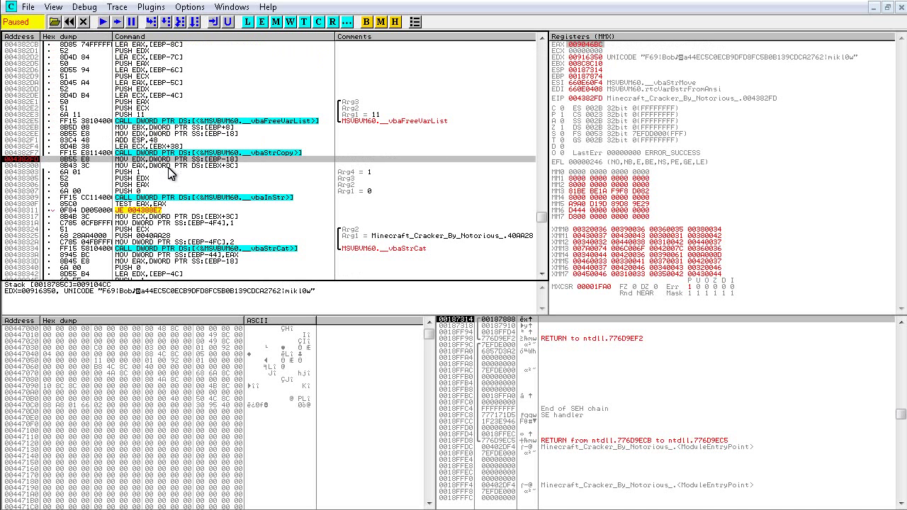
double_click(198, 165)
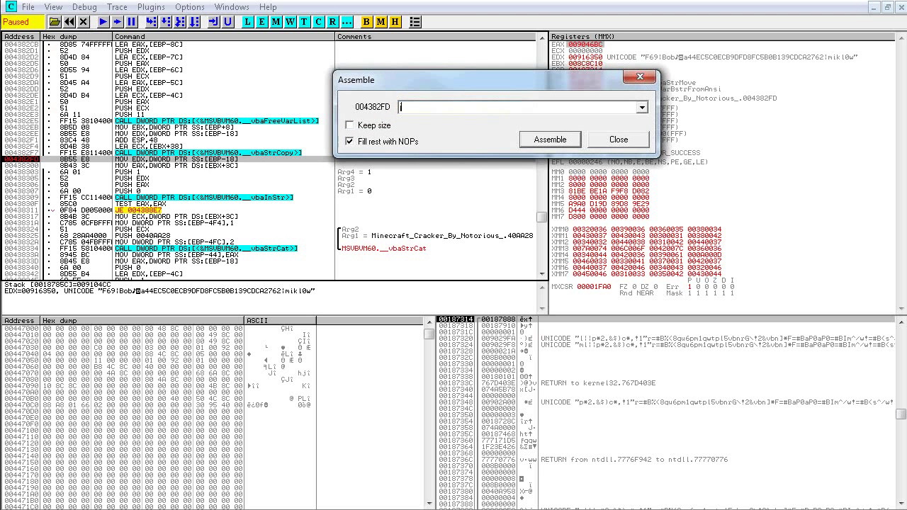
type("jmp JMP 004039C8")
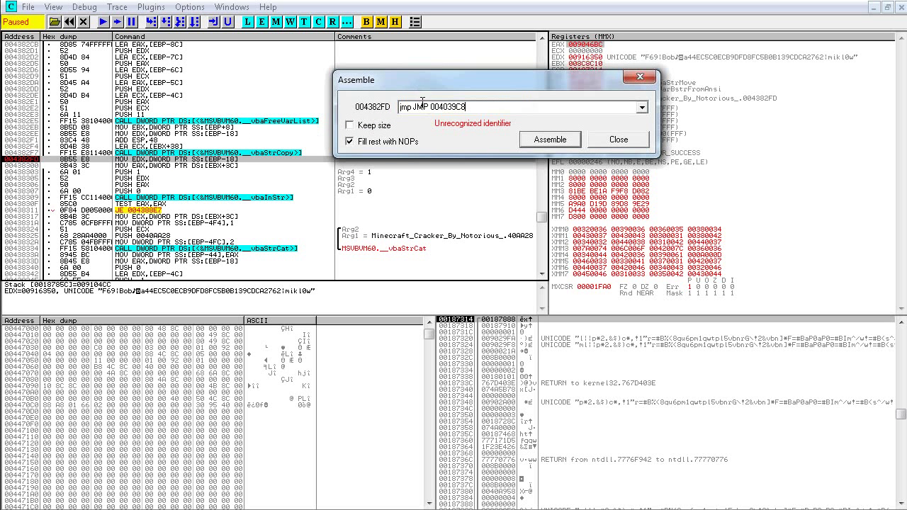
left_click(550, 139)
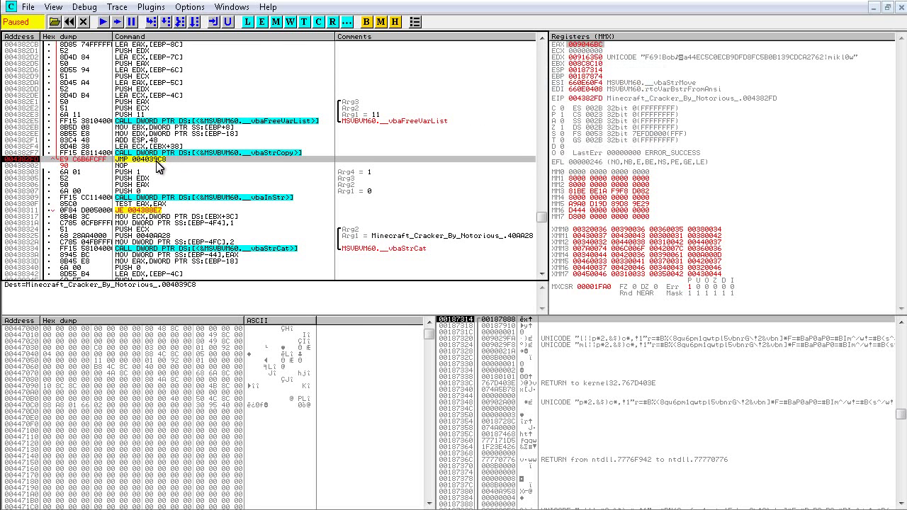
- Copy the patched instruction into the cracker executable via Edit > Copy to executable
right_click(163, 165)
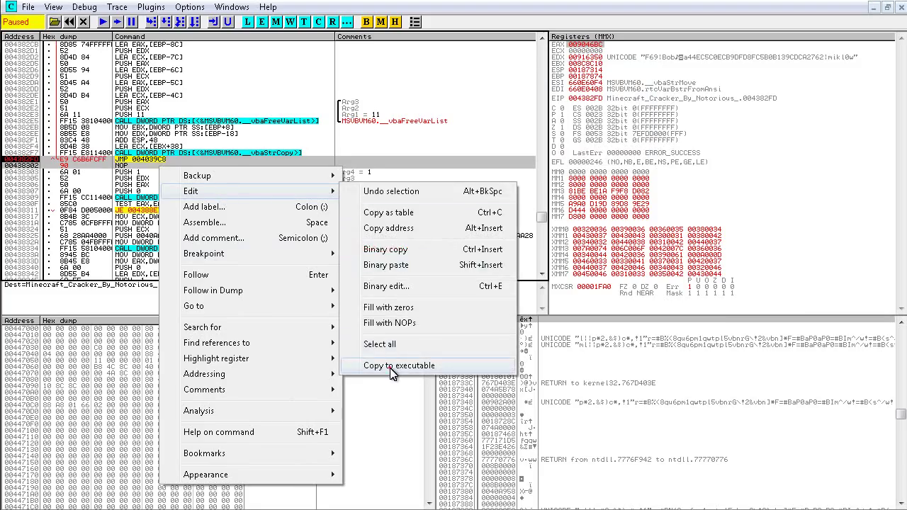
left_click(399, 365)
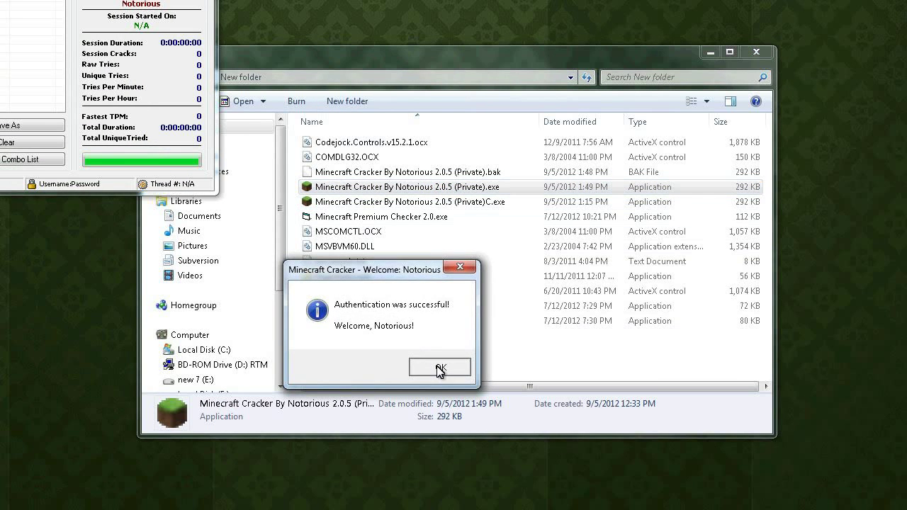
- Accept the 'Authentication was successful' box and close the Minecraft Account Cracker window
left_click(440, 367)
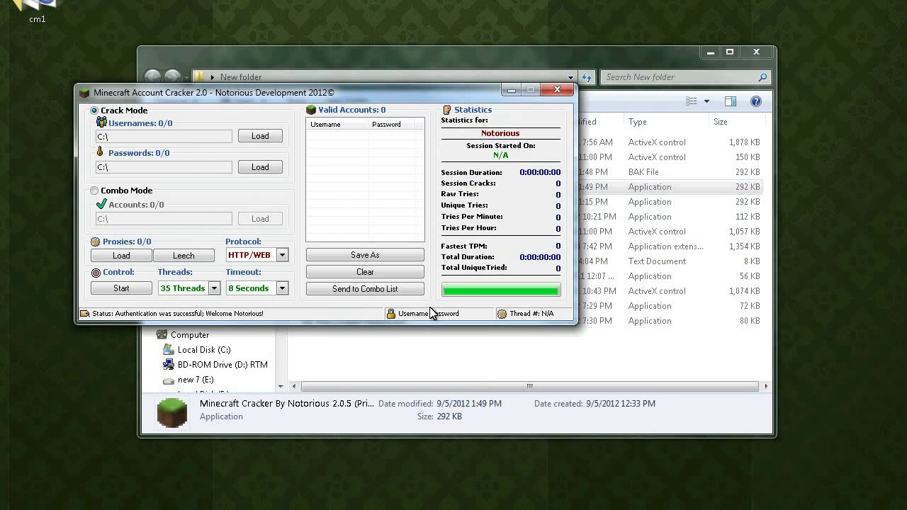
left_click(561, 88)
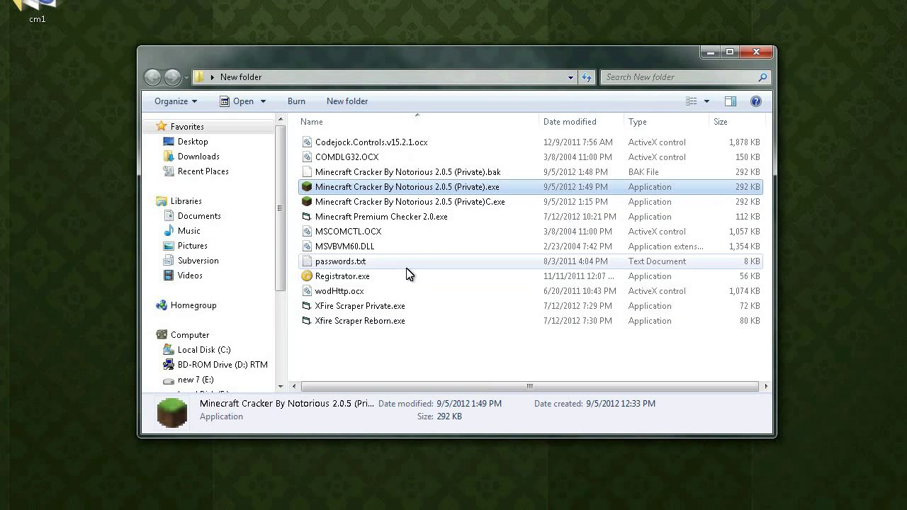
mouse_move(357, 274)
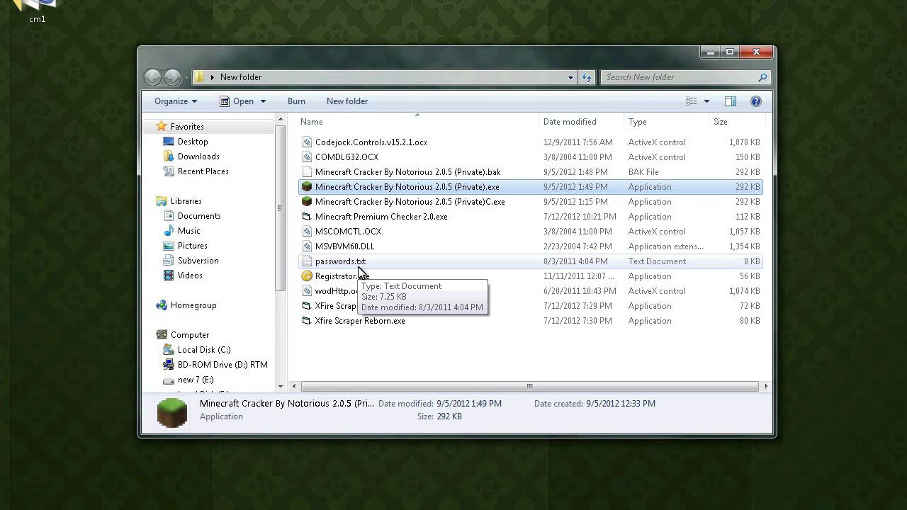